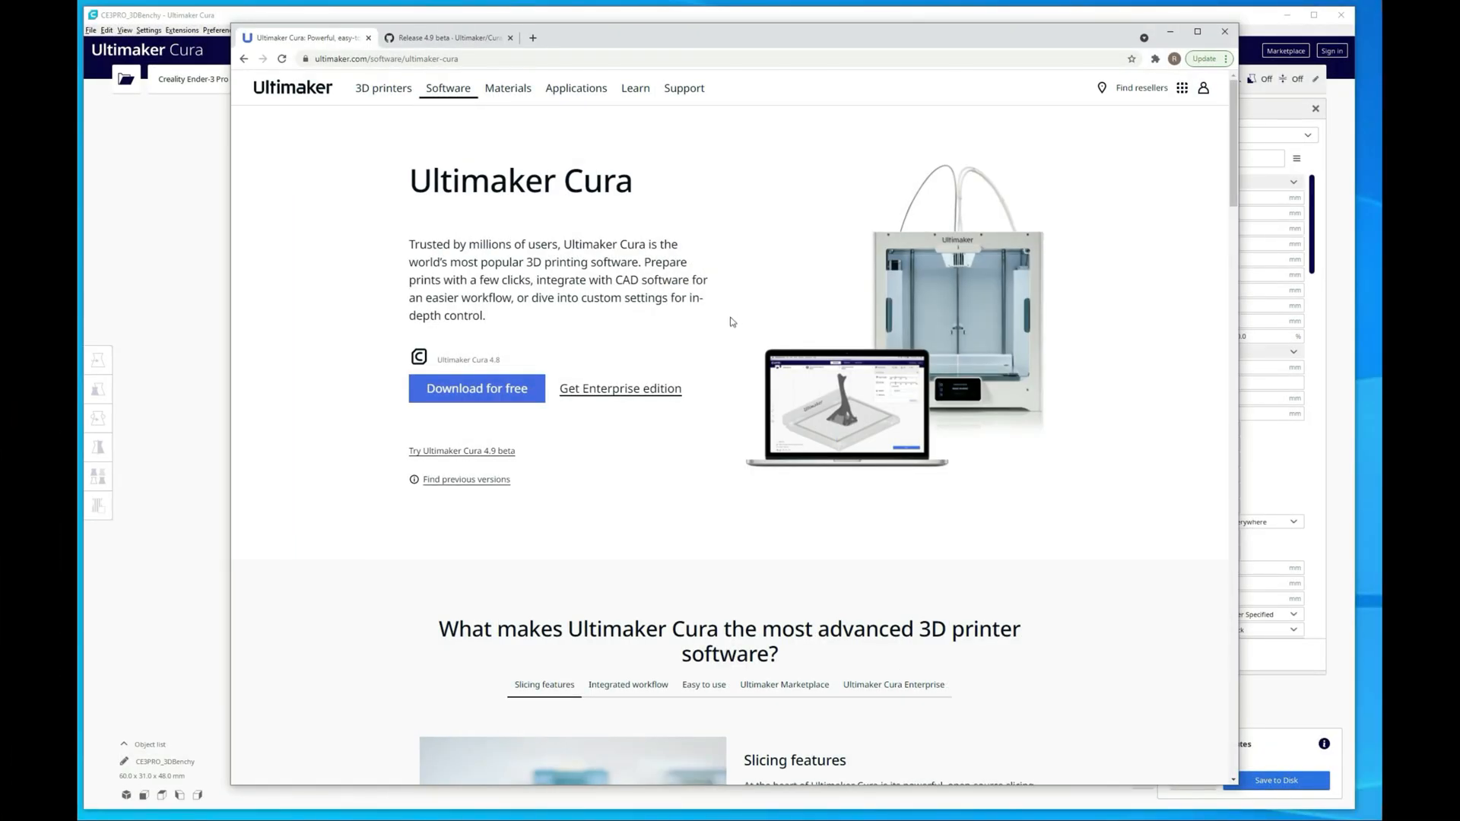
mouse_move(496, 525)
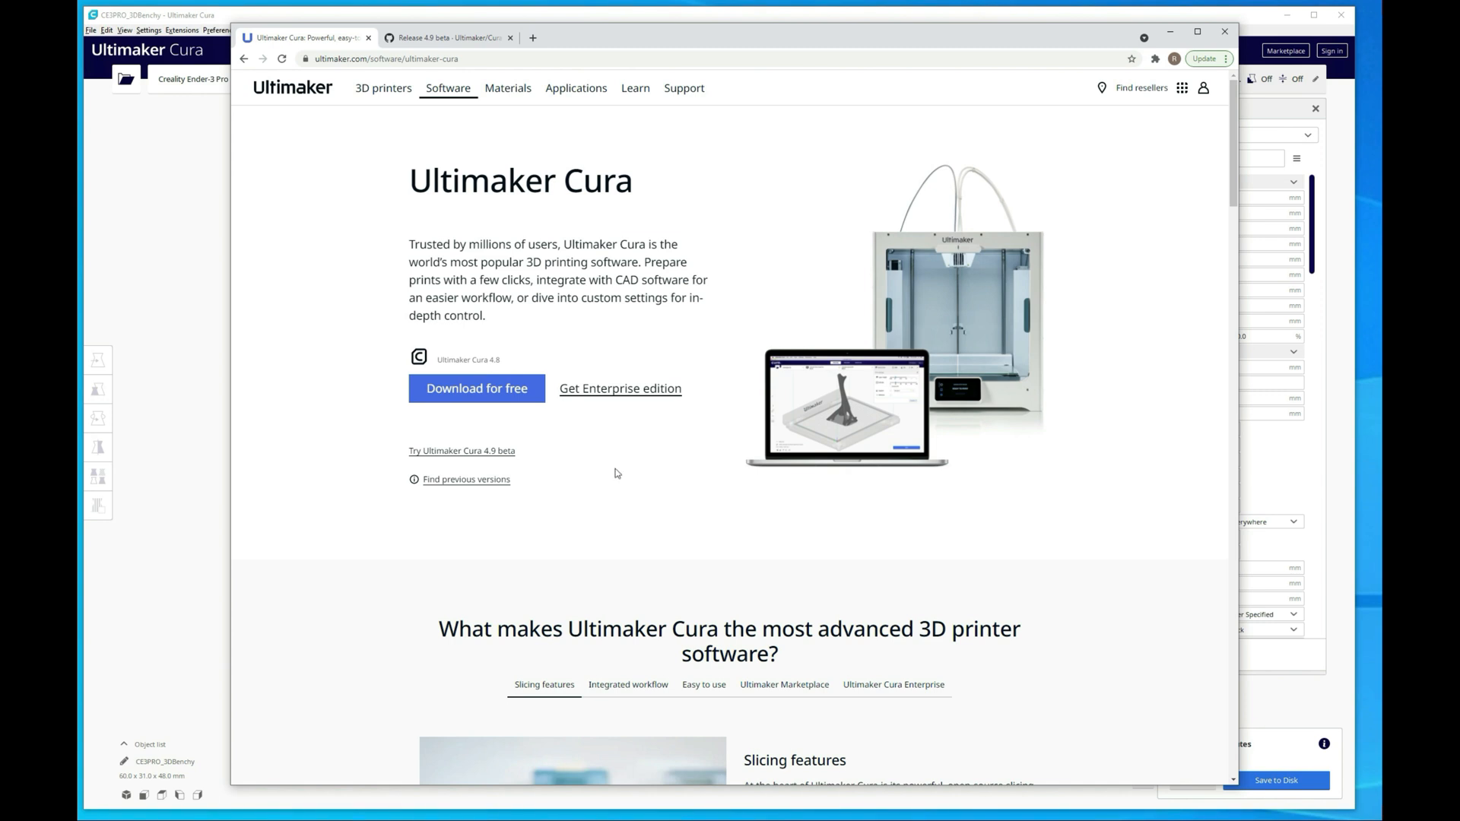
mouse_move(508, 477)
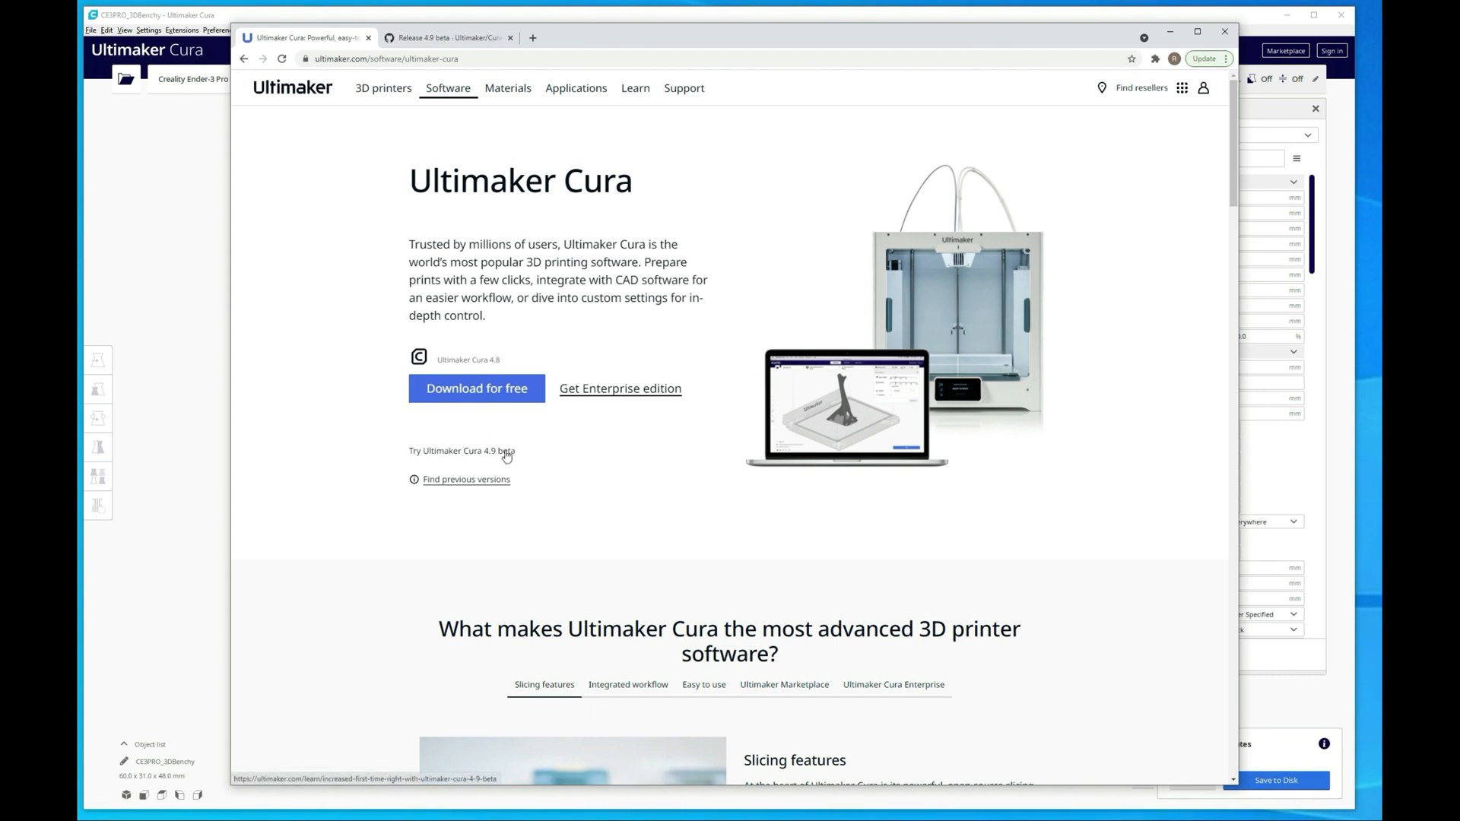
Follow 'Try Ultimaker Cura 4.9 beta' to the announcement article and scroll through its features and fixes.
click(462, 450)
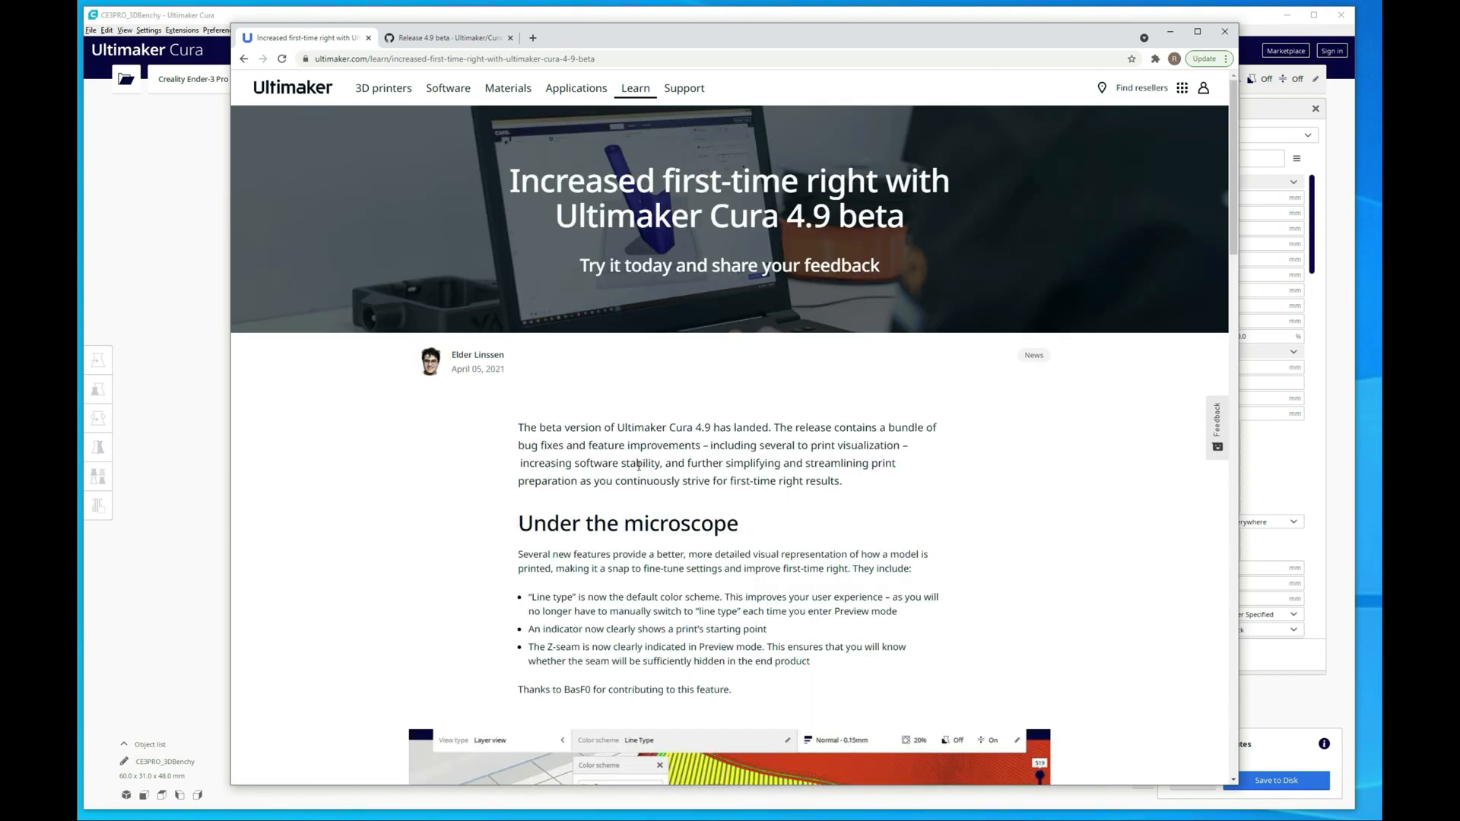
scroll(down, 3)
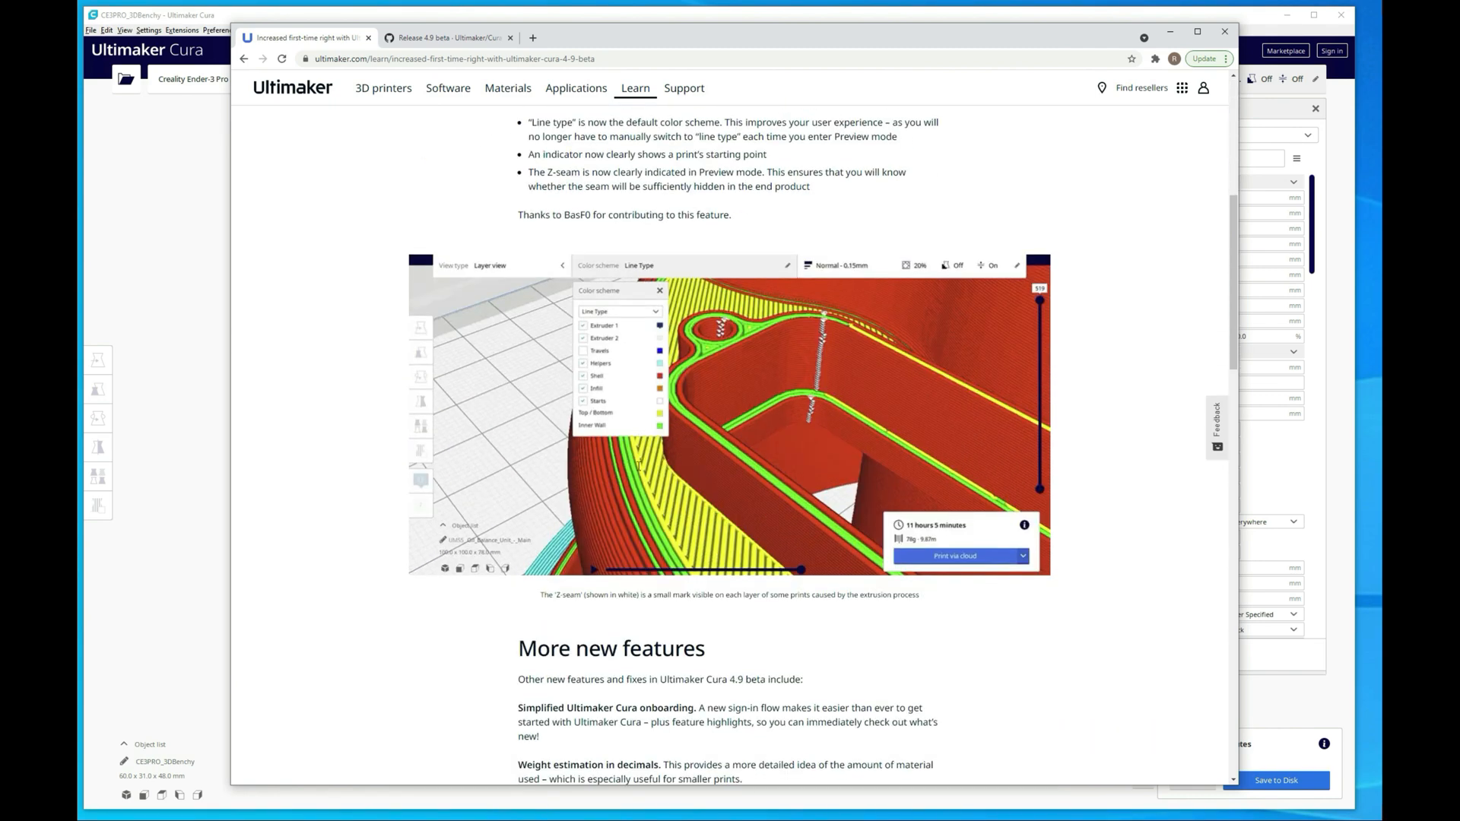
scroll(down, 3)
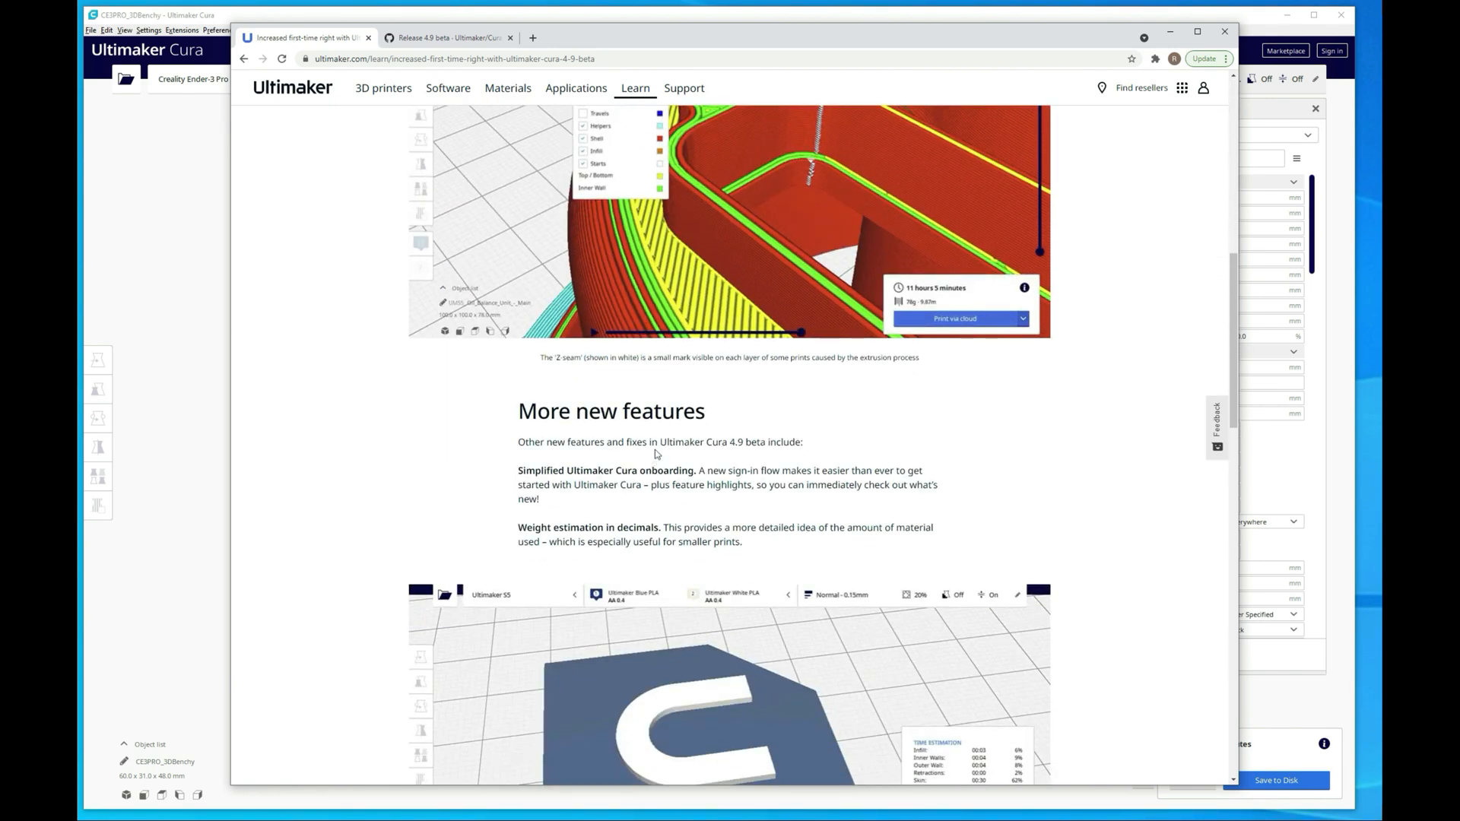
scroll(down, 3)
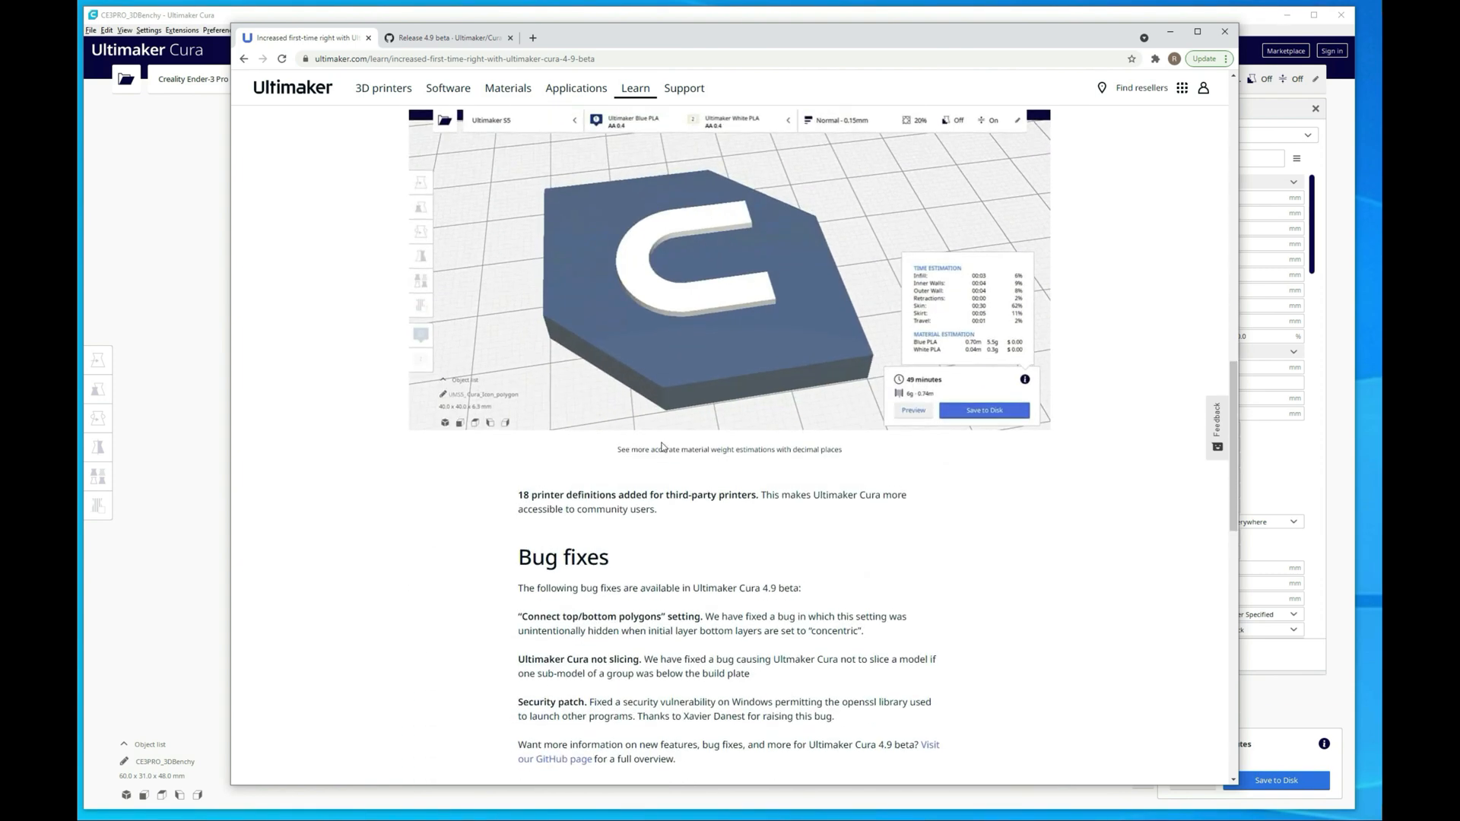
scroll(down, 3)
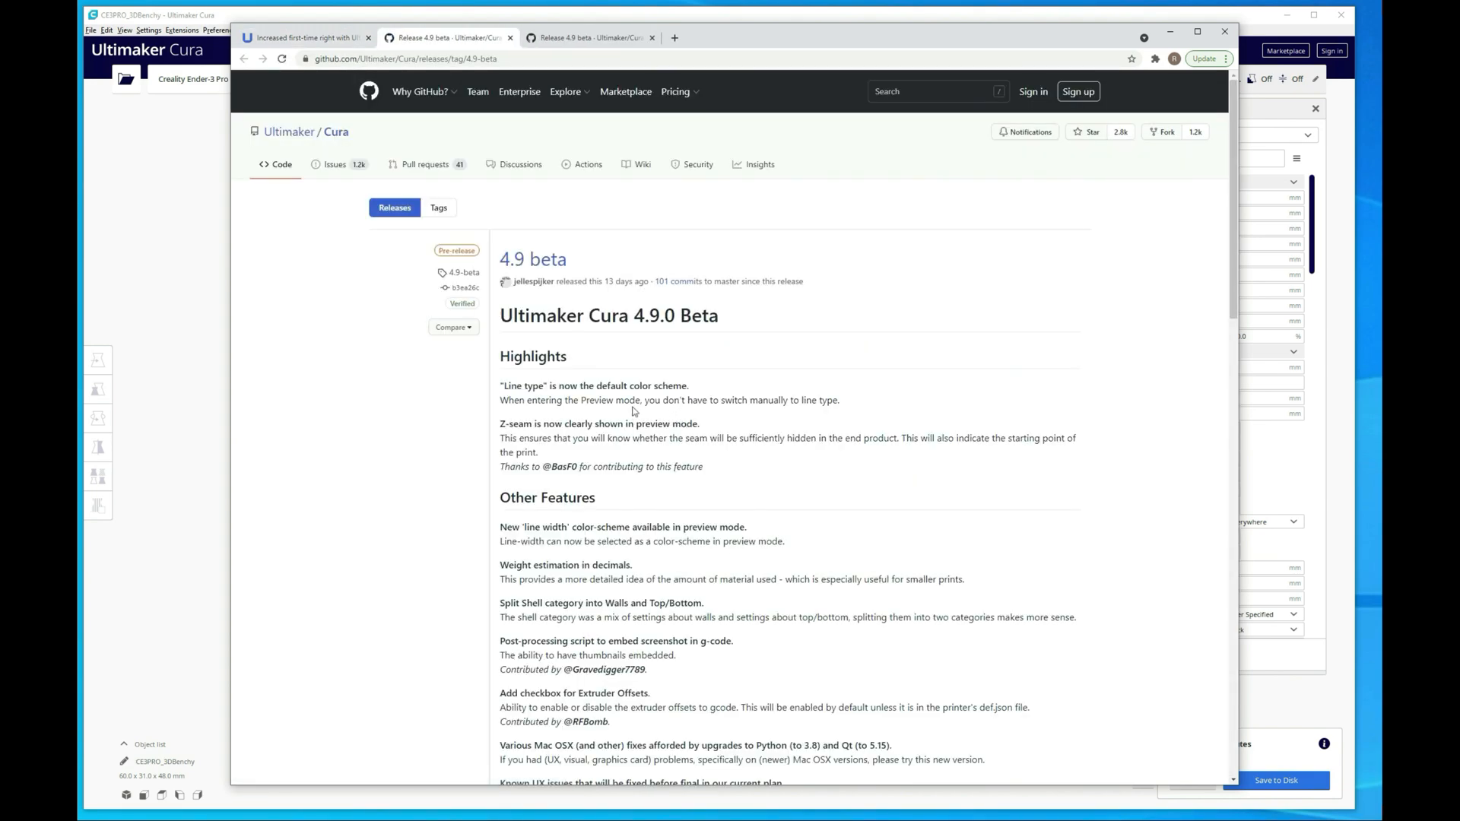
Download Ultimaker_Cura-4.9.0-BETA-amd64.exe from the GitHub release Assets.
scroll(down, 3)
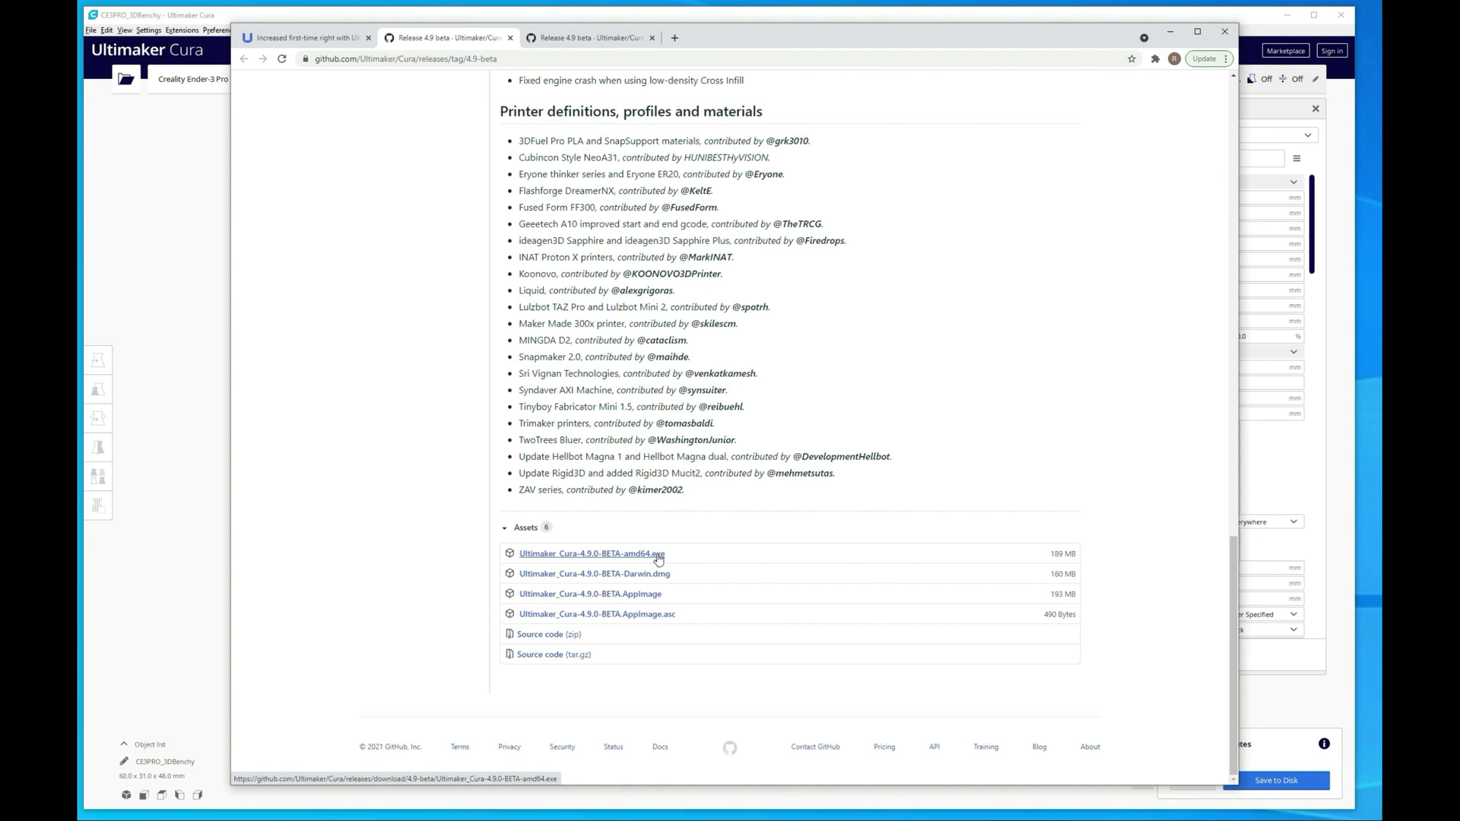
click(590, 554)
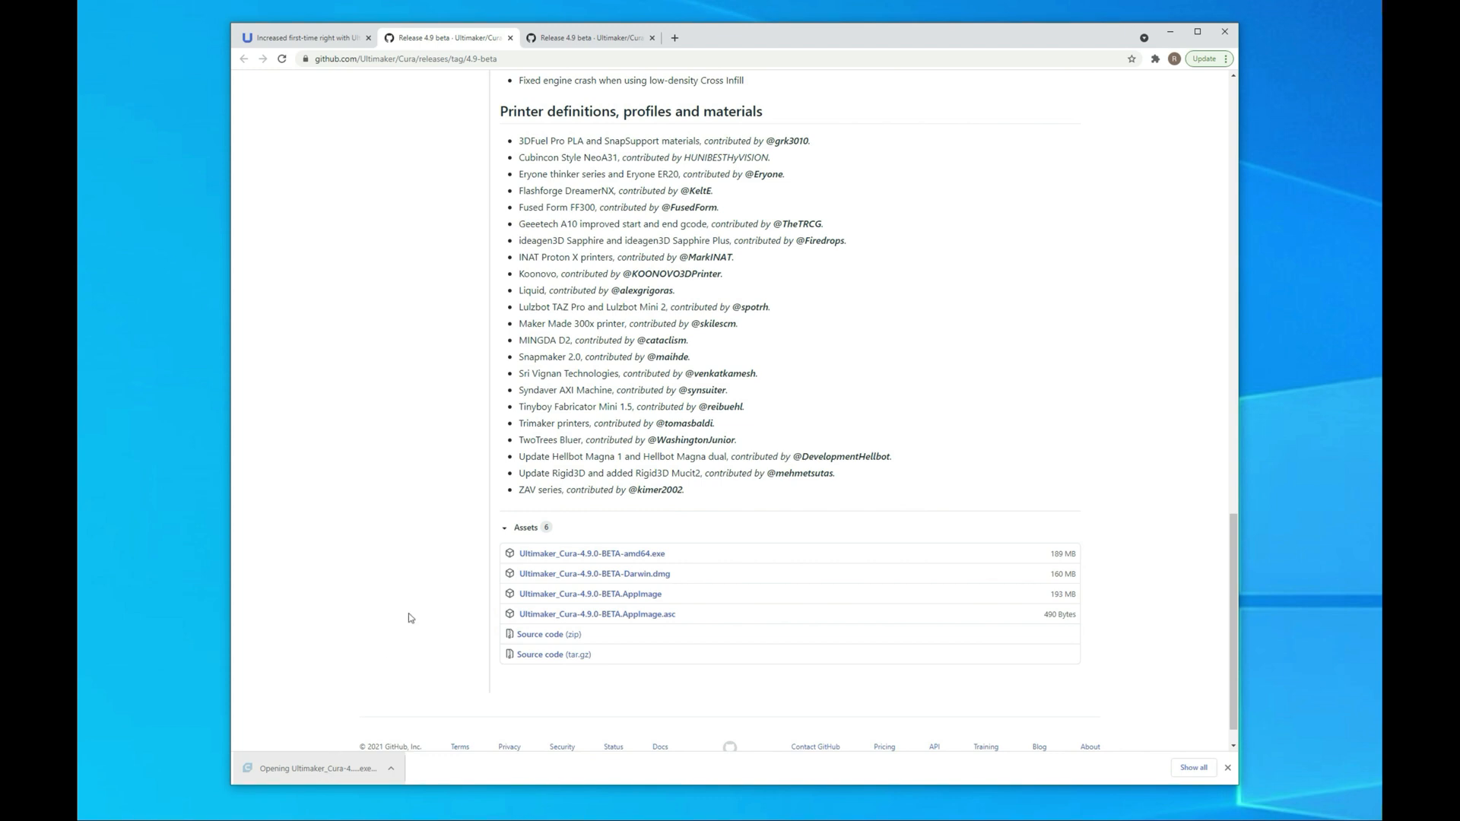
mouse_move(413, 614)
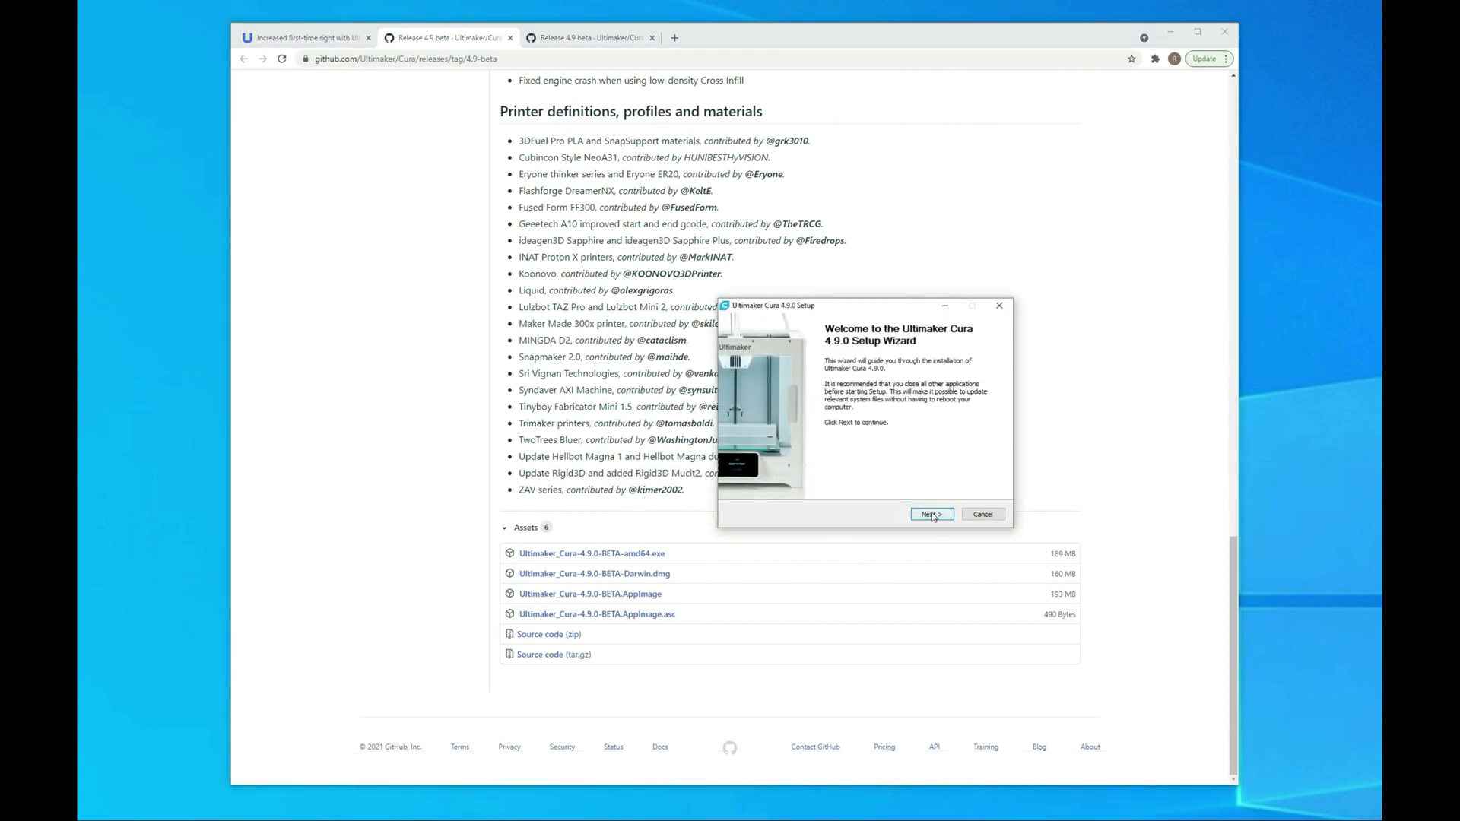
Run the Cura 4.9.0 installer with the default folder and components, finishing with Cura set to launch.
click(931, 514)
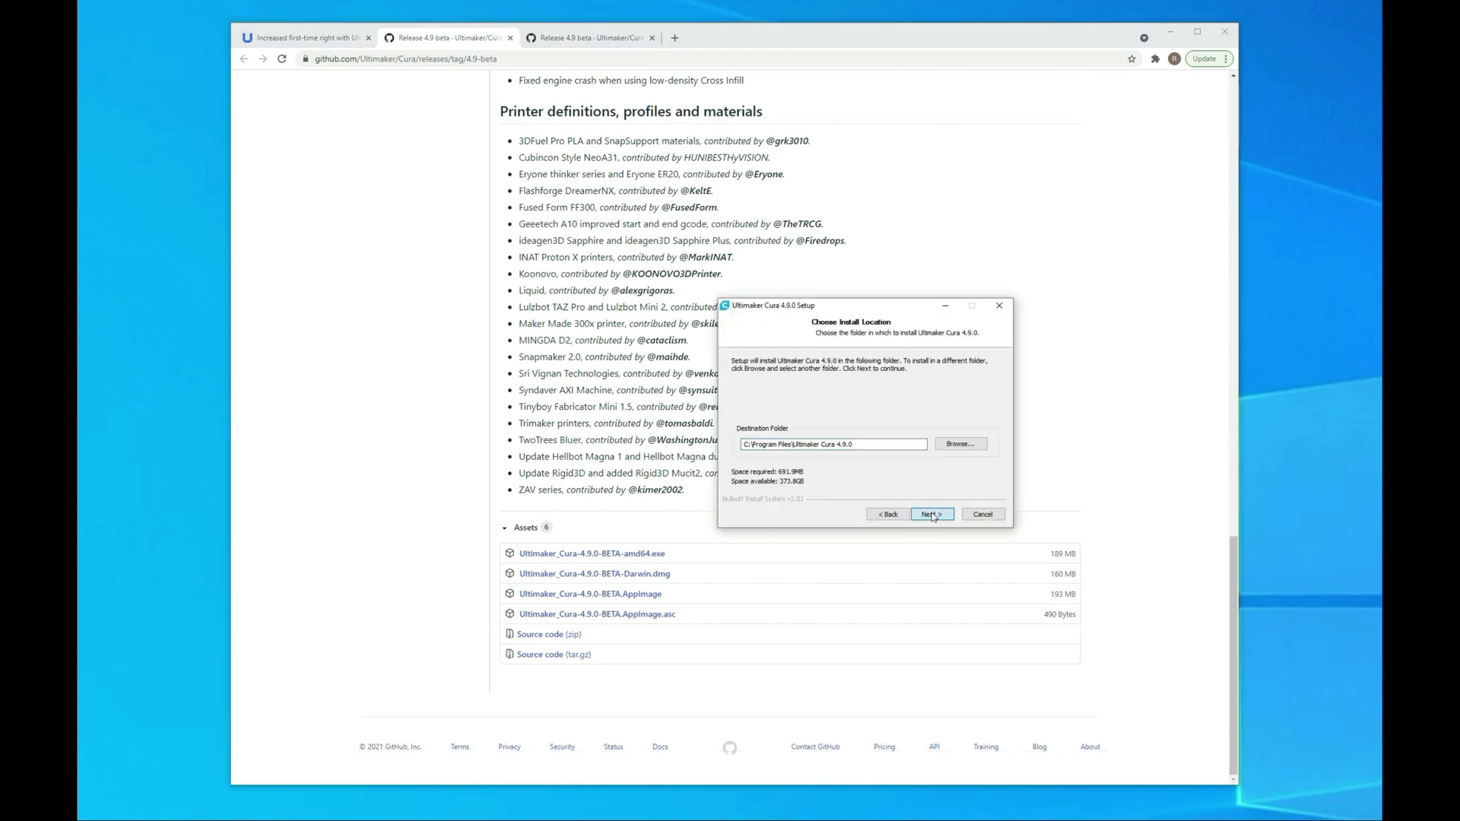
click(931, 515)
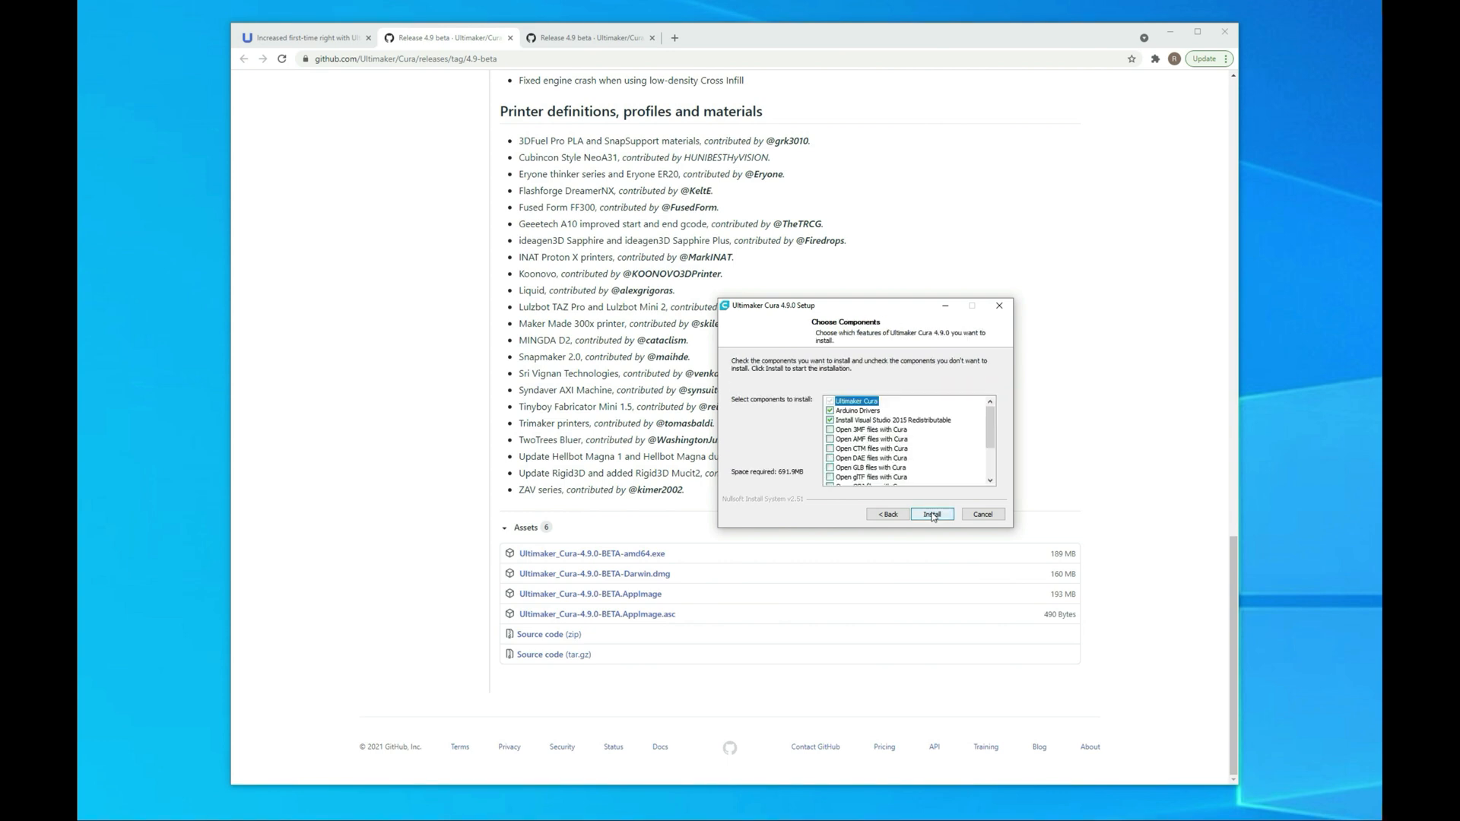
click(931, 514)
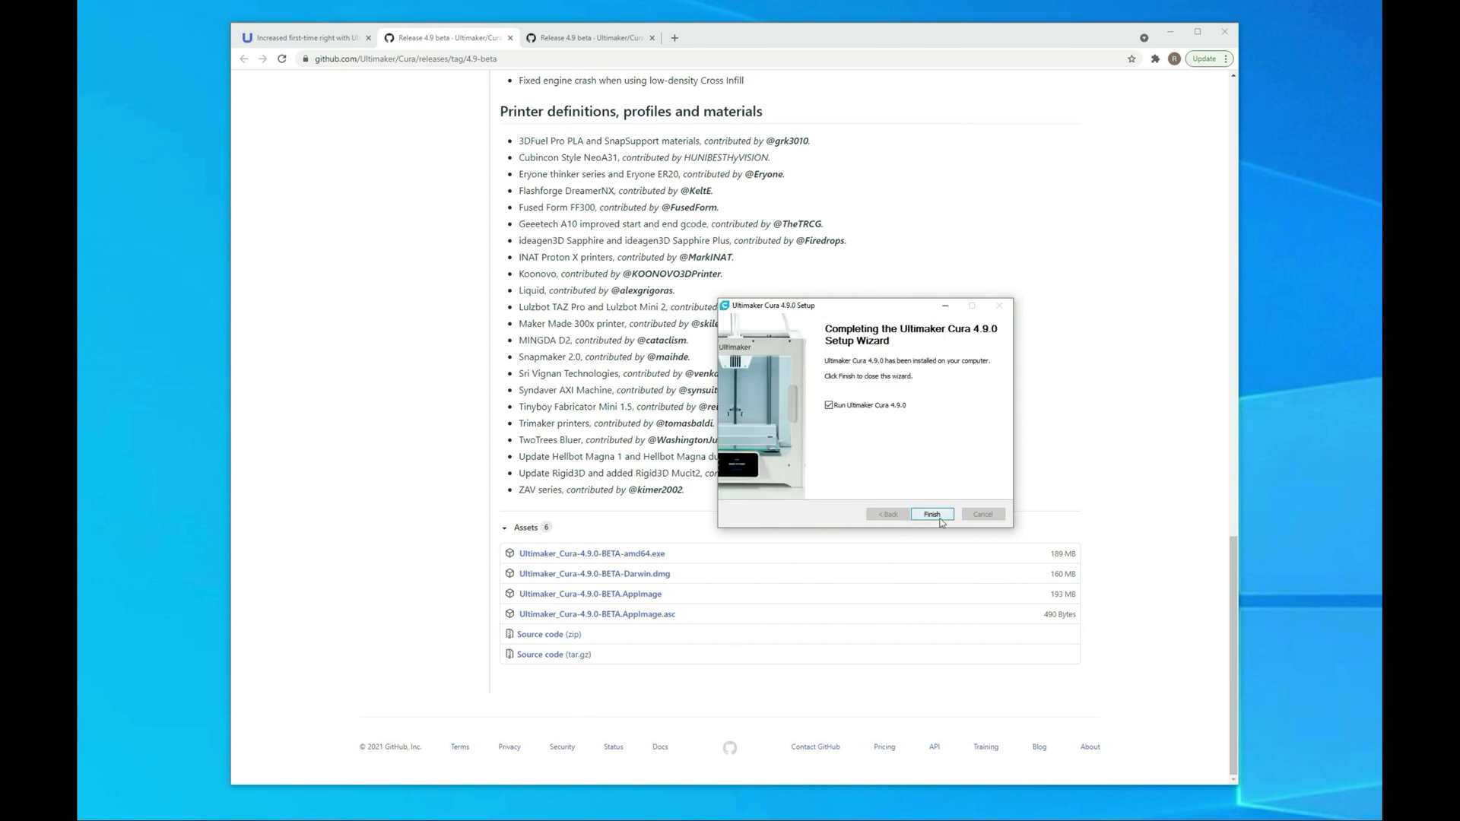
click(930, 514)
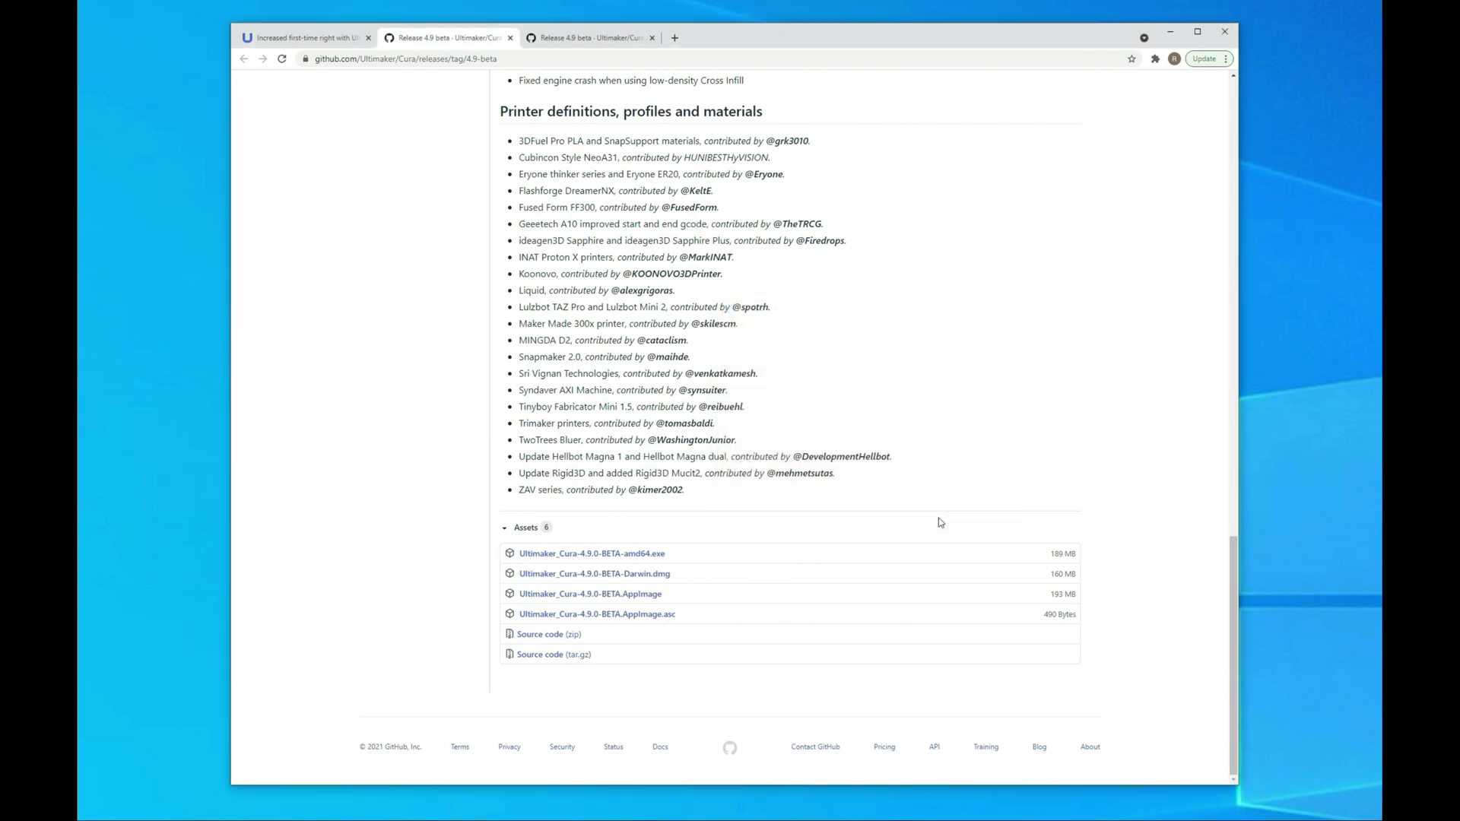
mouse_move(939, 522)
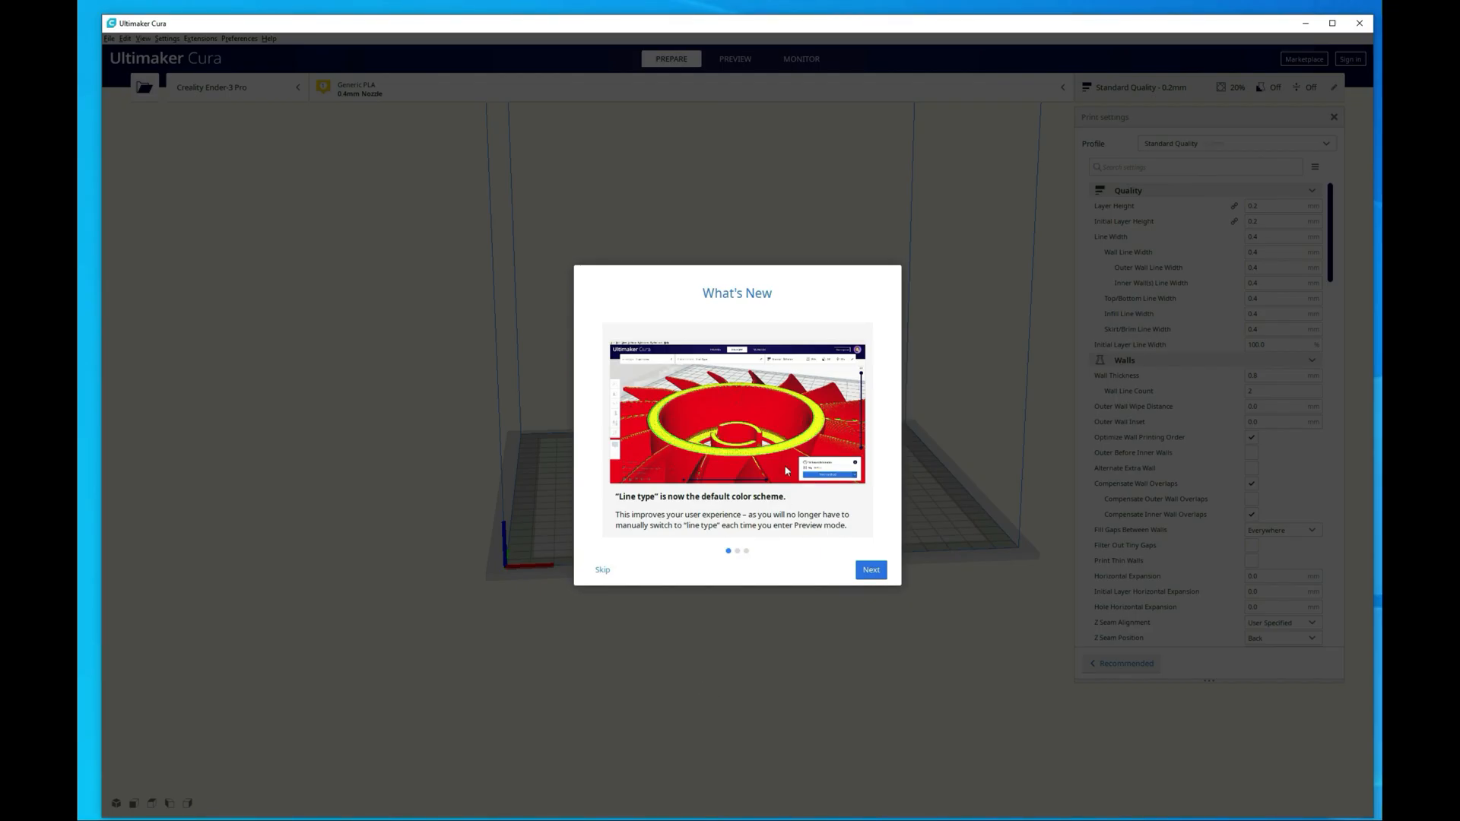
Step through the What's New highlights until the dialog closes on the empty Ender-3 Pro plate.
click(870, 568)
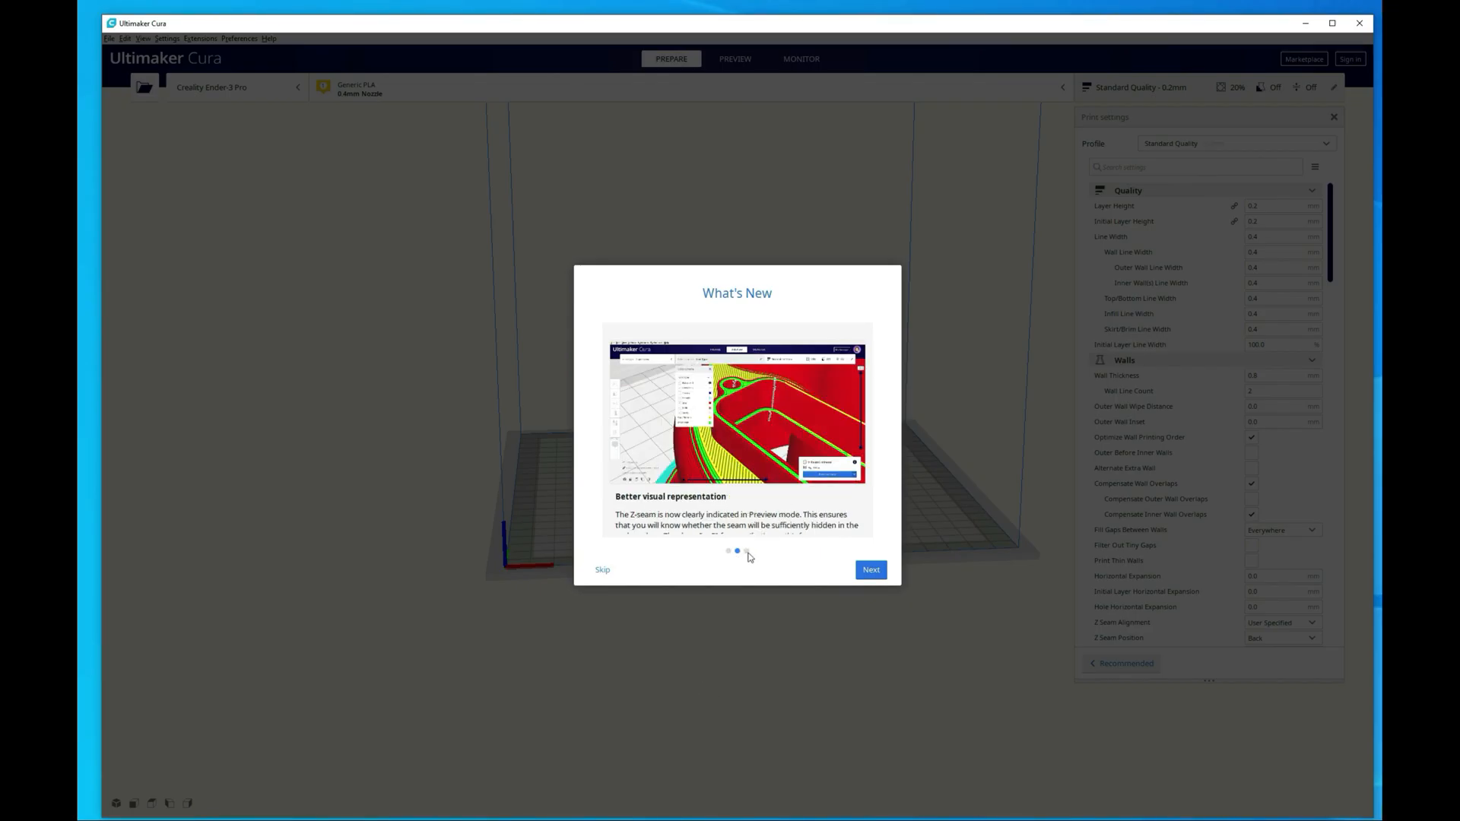
click(870, 569)
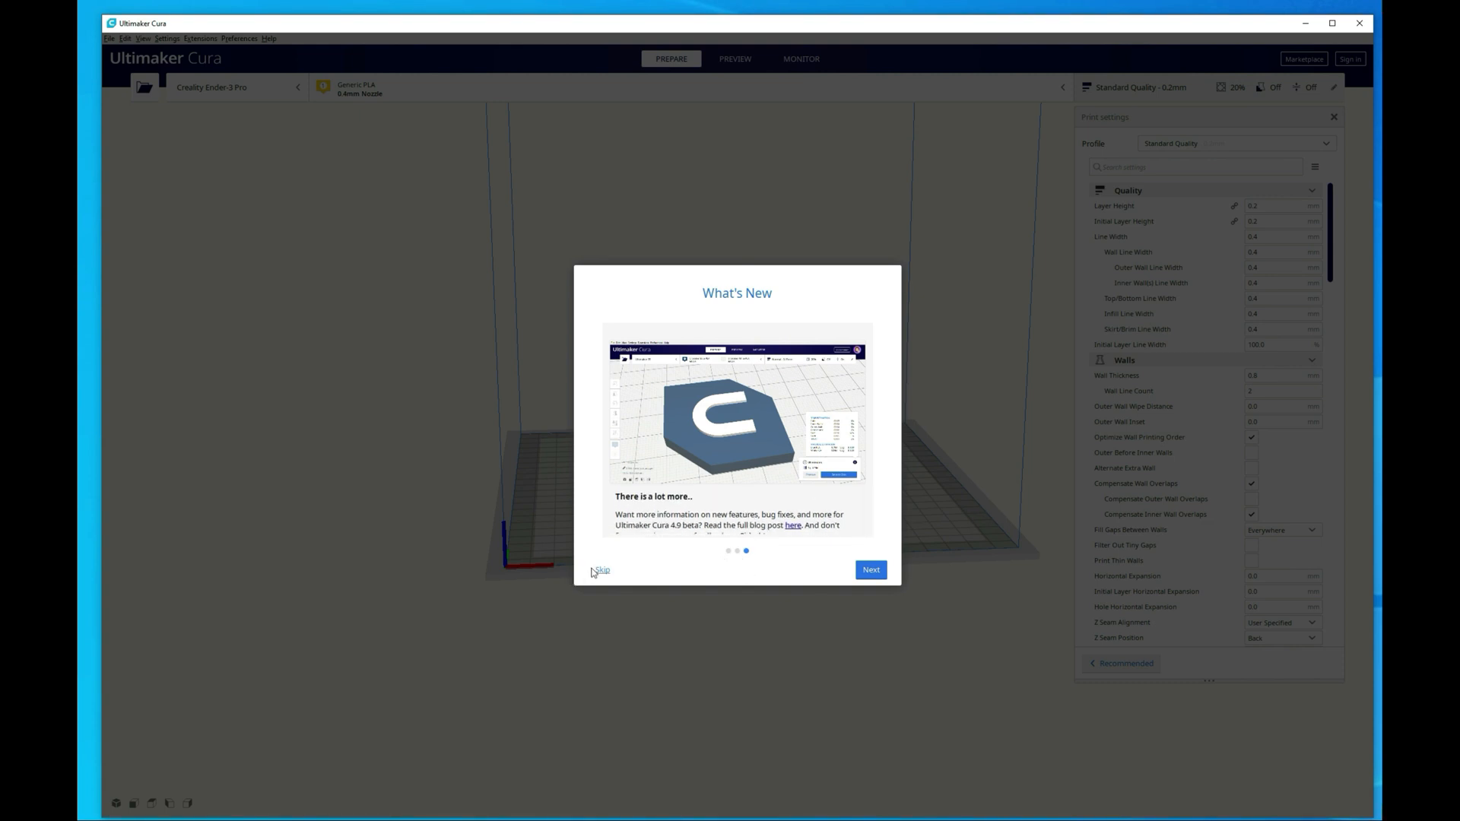
mouse_move(829, 584)
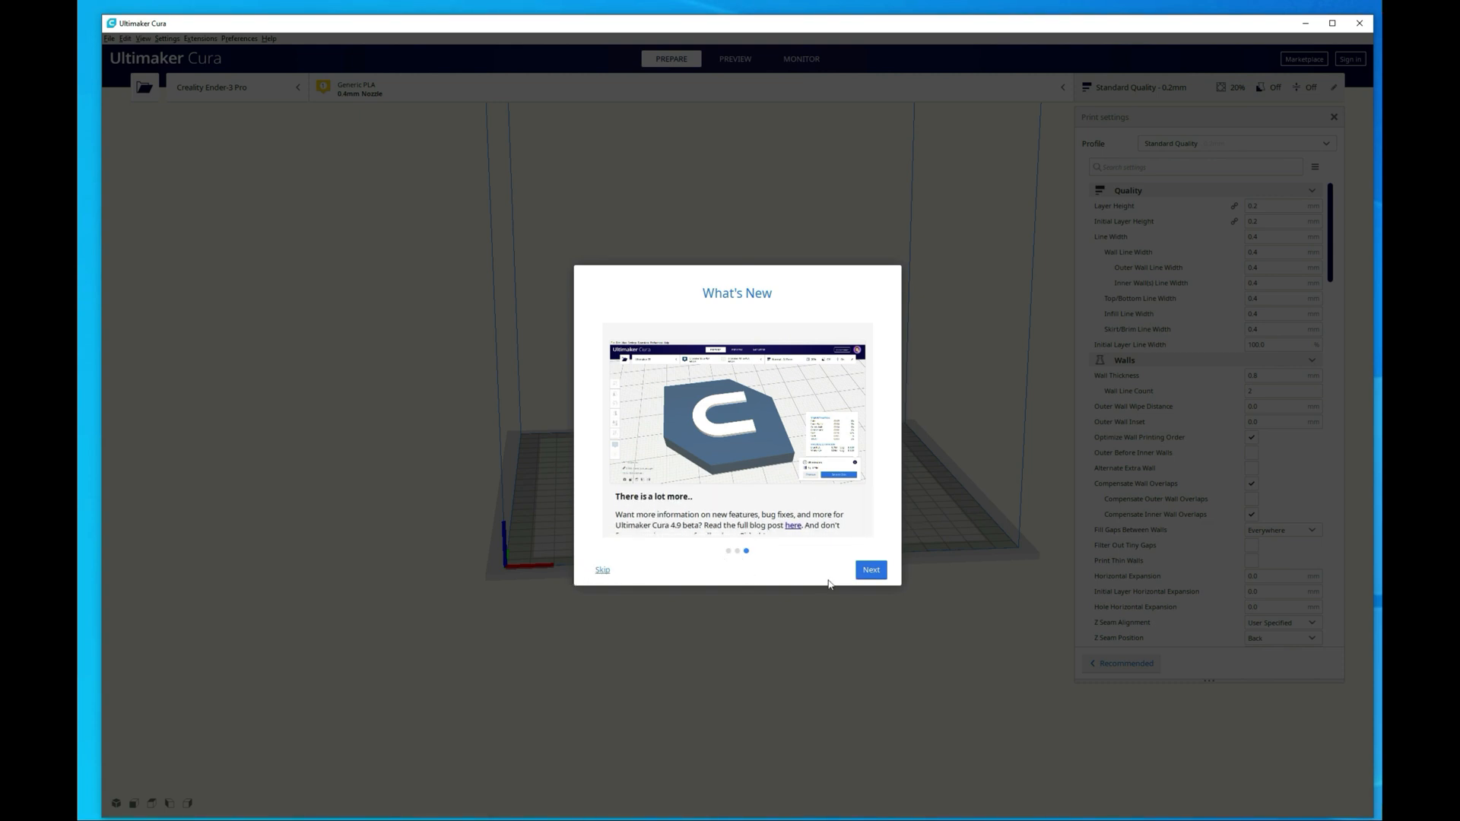
click(870, 569)
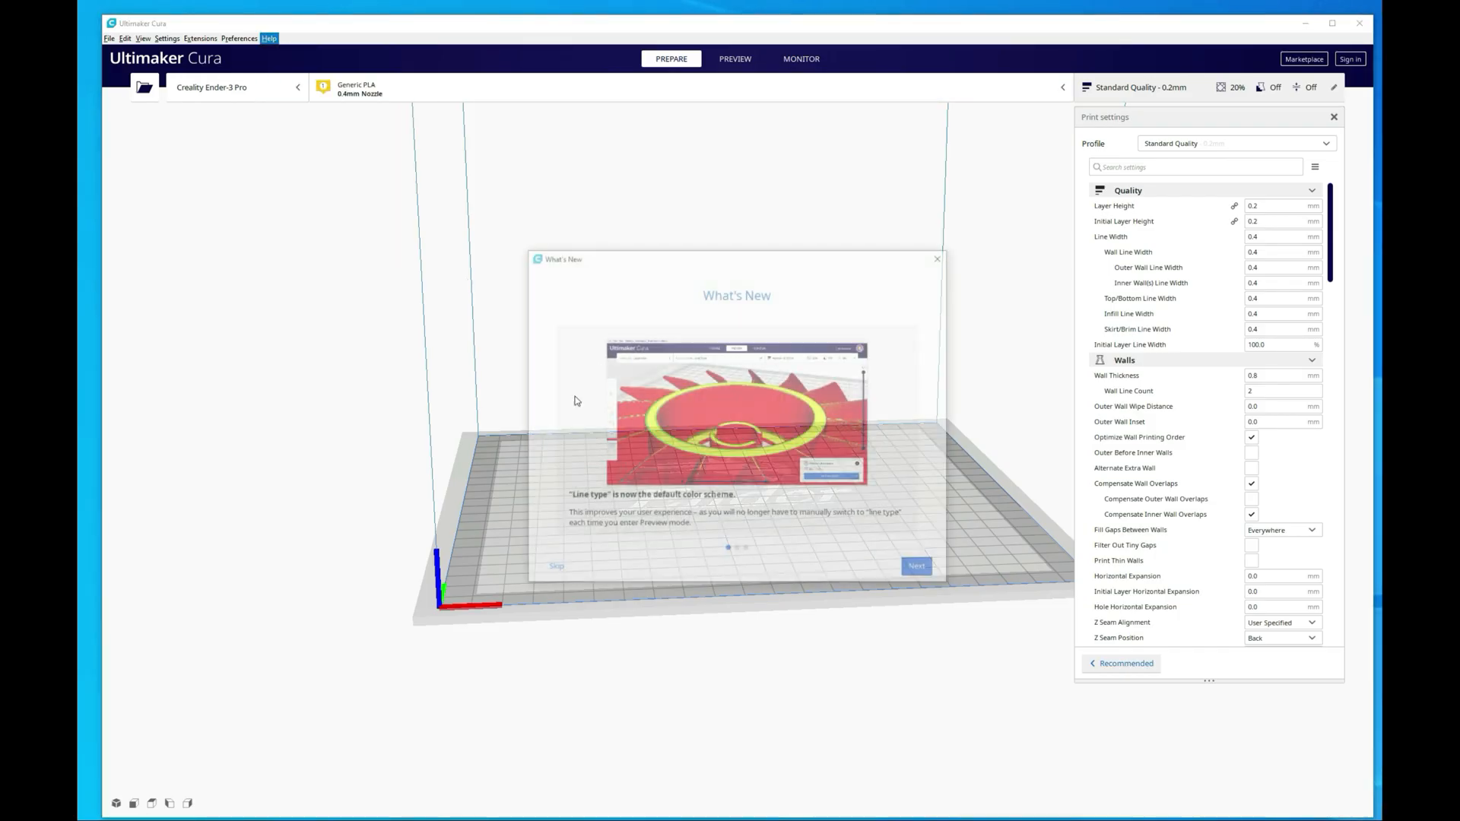
click(914, 565)
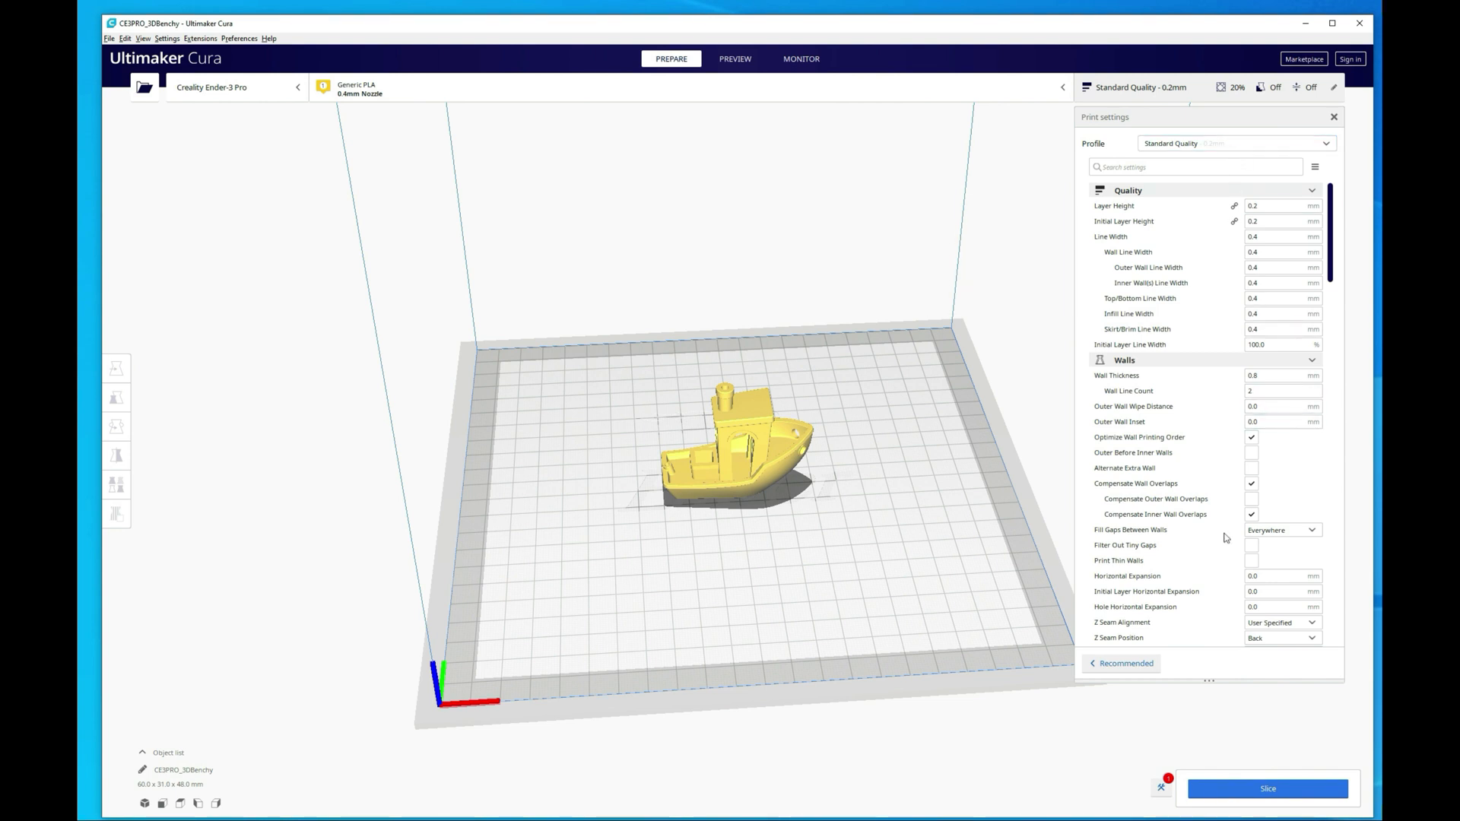
Slice the loaded CE3PRO_3DBenchy, getting an estimate of 1 hour 55 minutes and 11 g.
click(1267, 789)
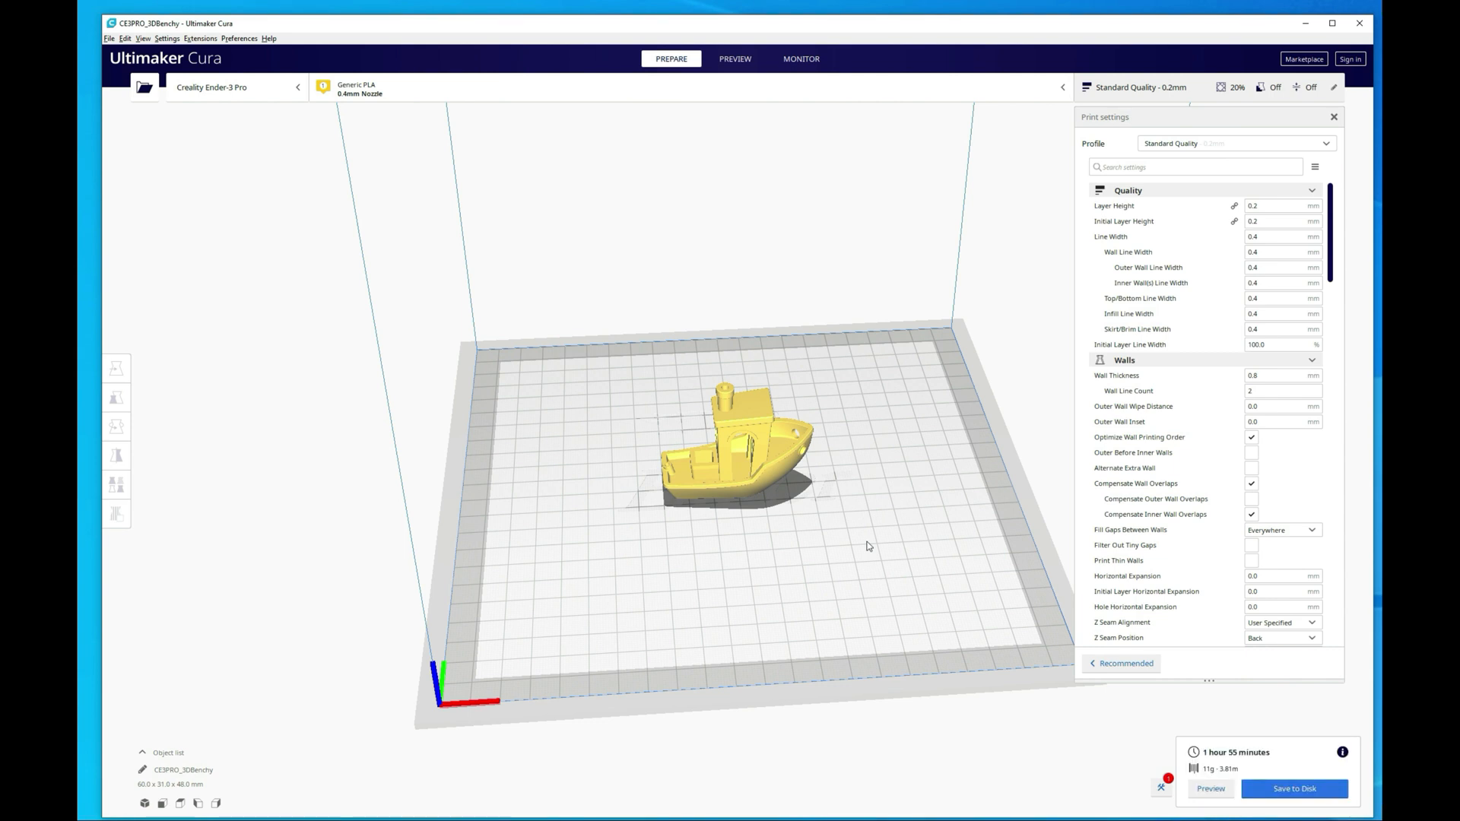
mouse_move(867, 544)
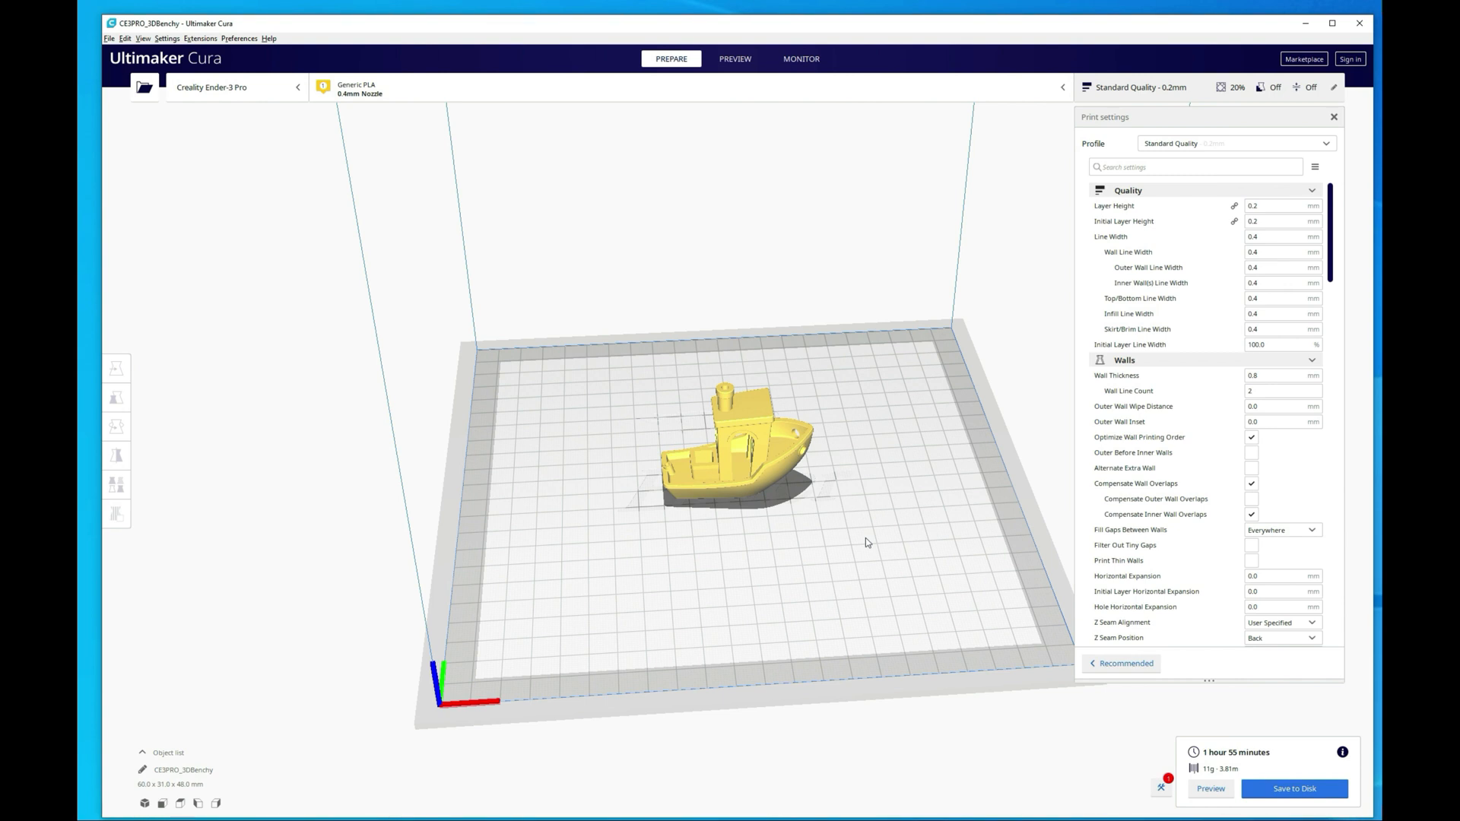
mouse_move(861, 540)
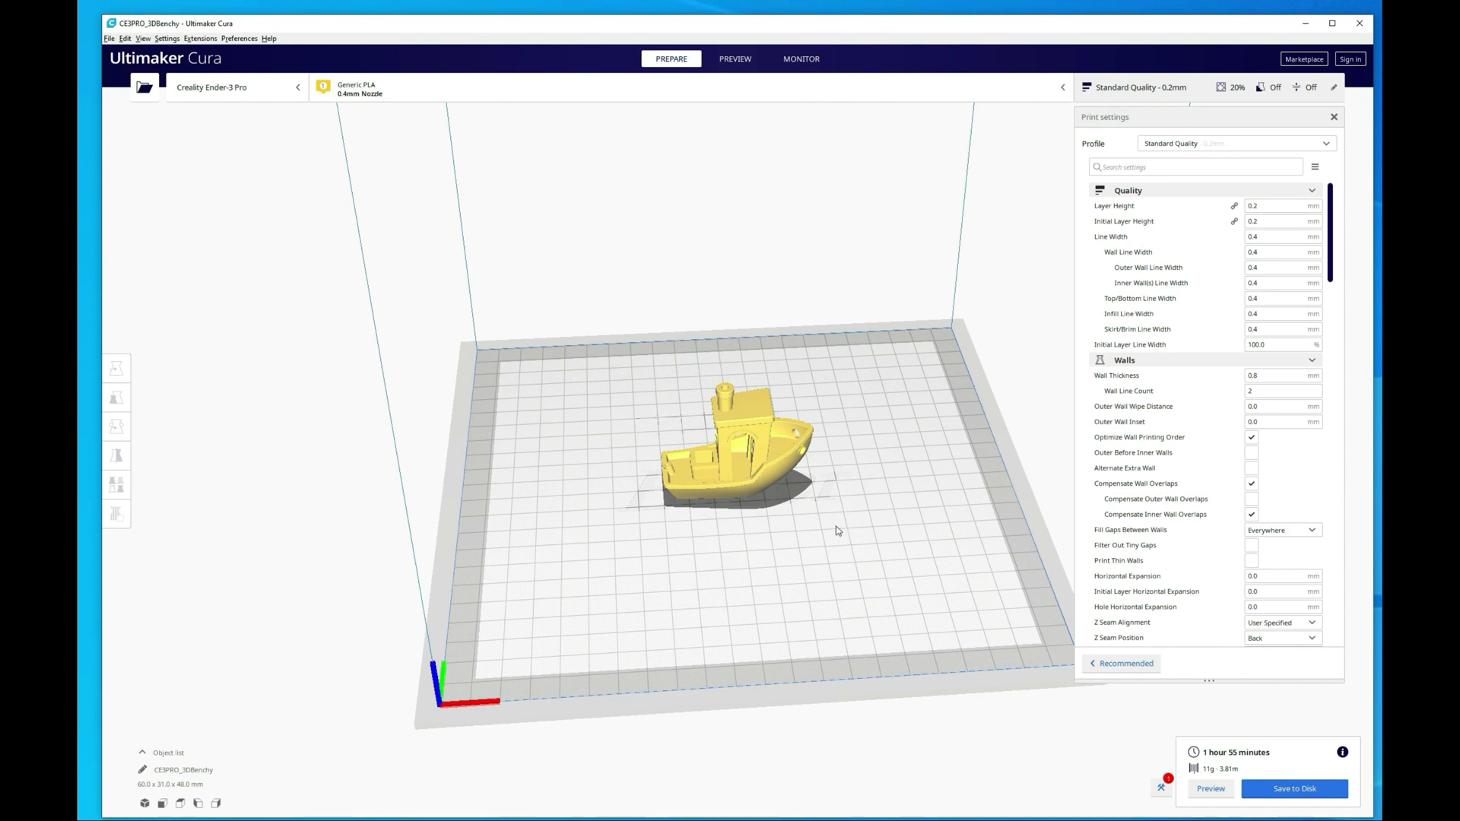
mouse_move(1273, 806)
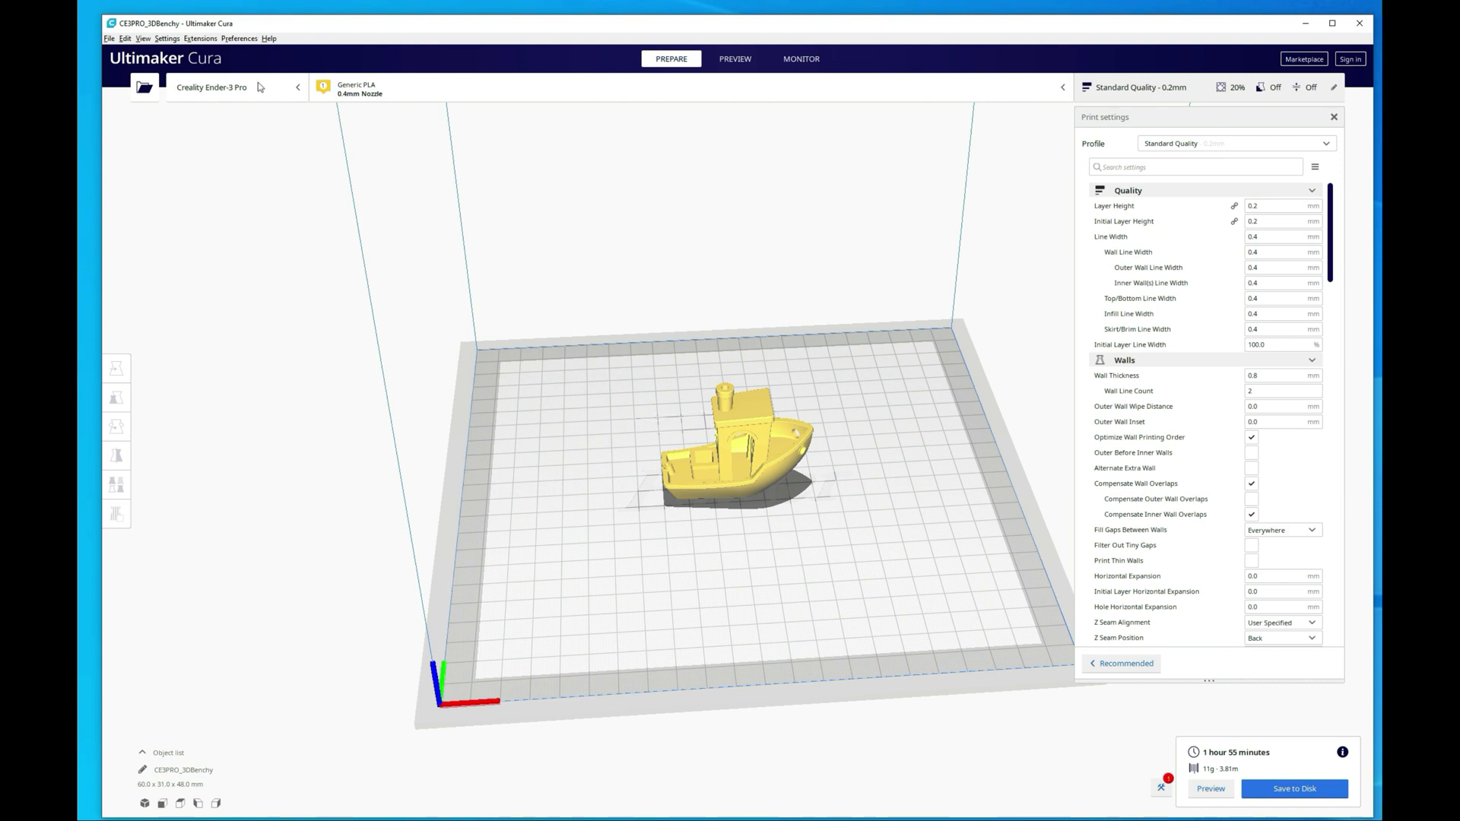
click(735, 59)
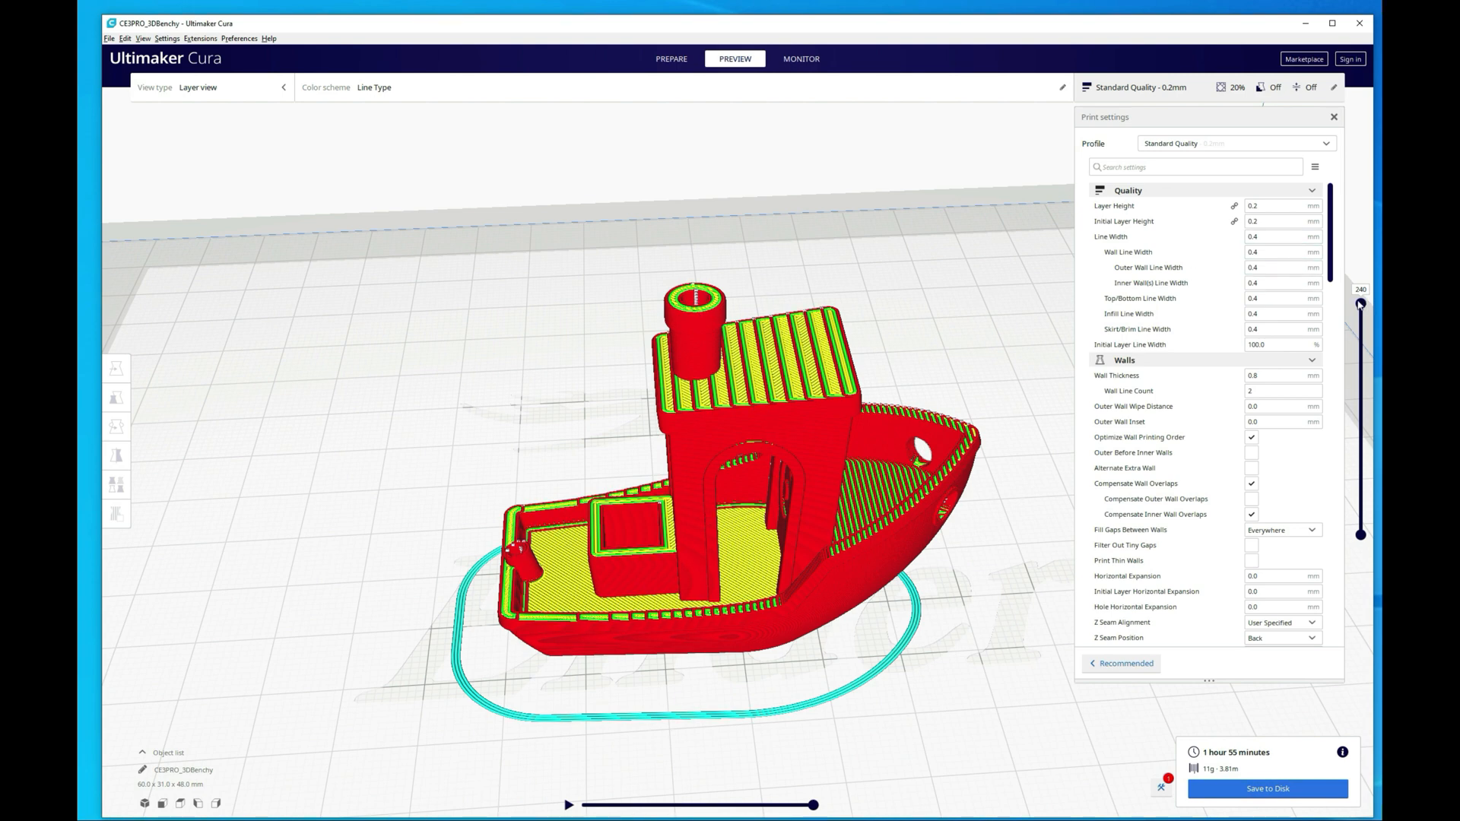
Step the layer slider through lower hull layers, then back up to show all layers of the Benchy.
drag(1359, 303, 1359, 462)
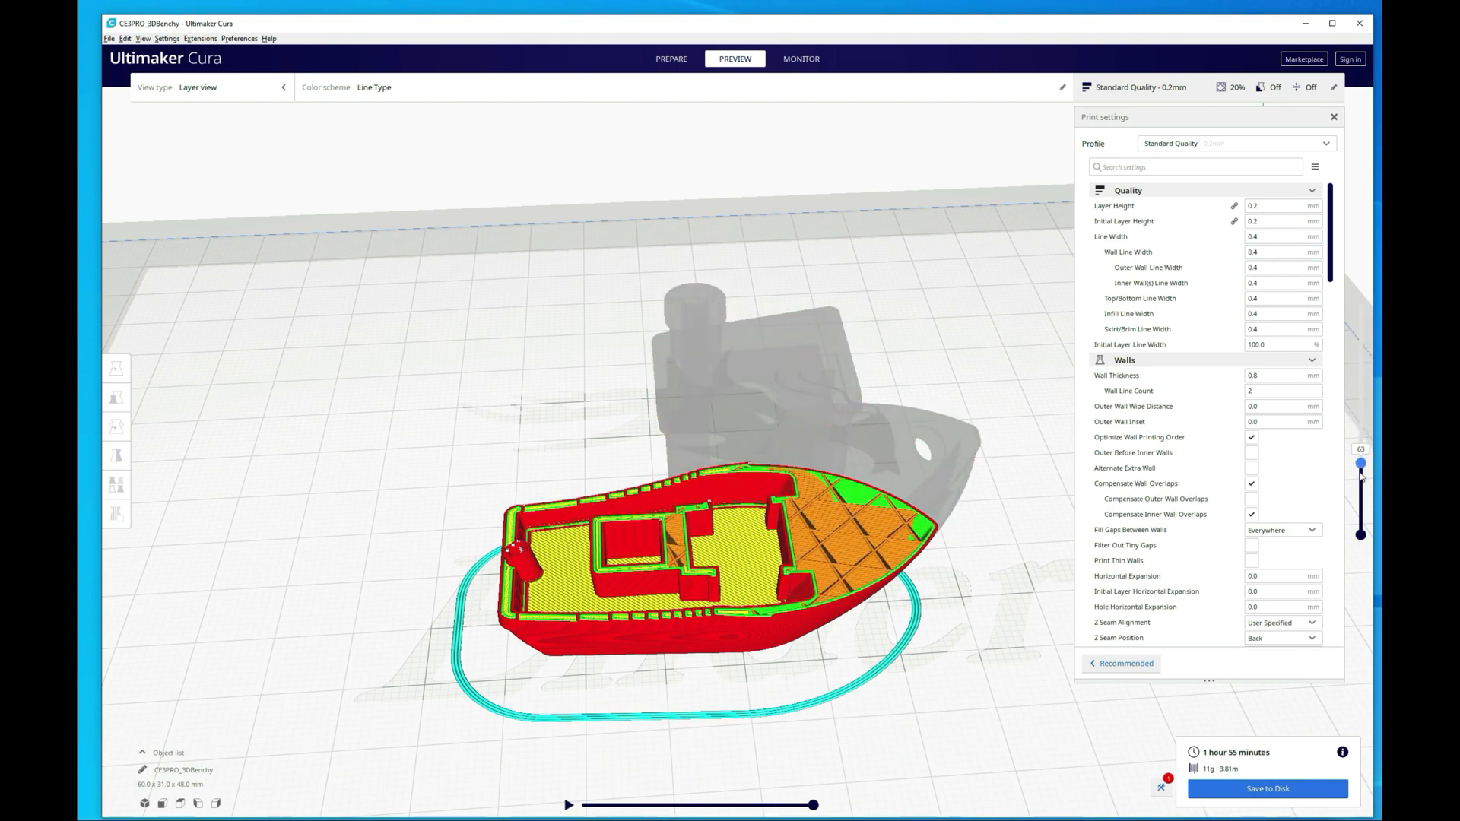
drag(1359, 462, 1359, 491)
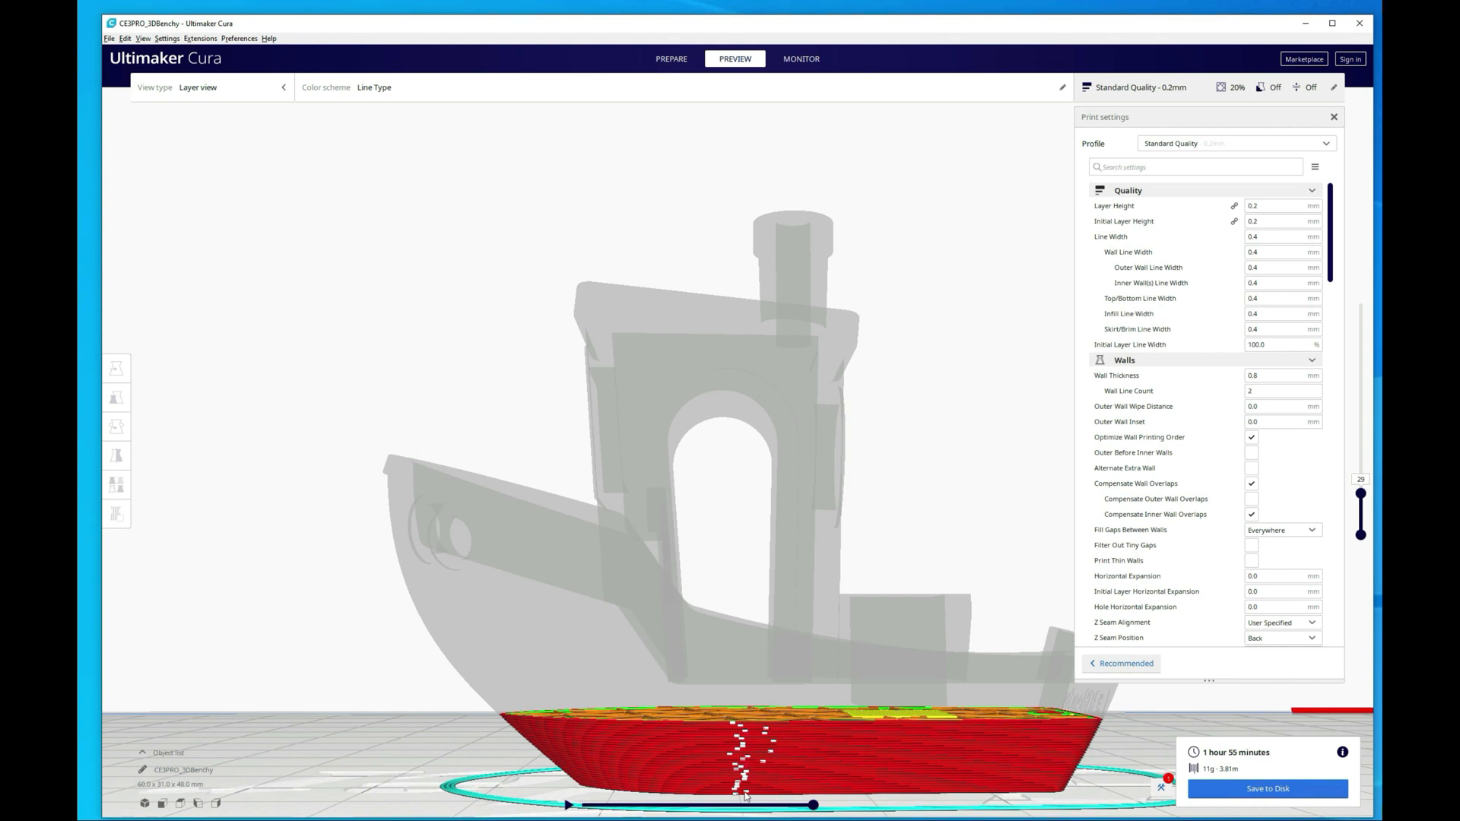
click(1283, 422)
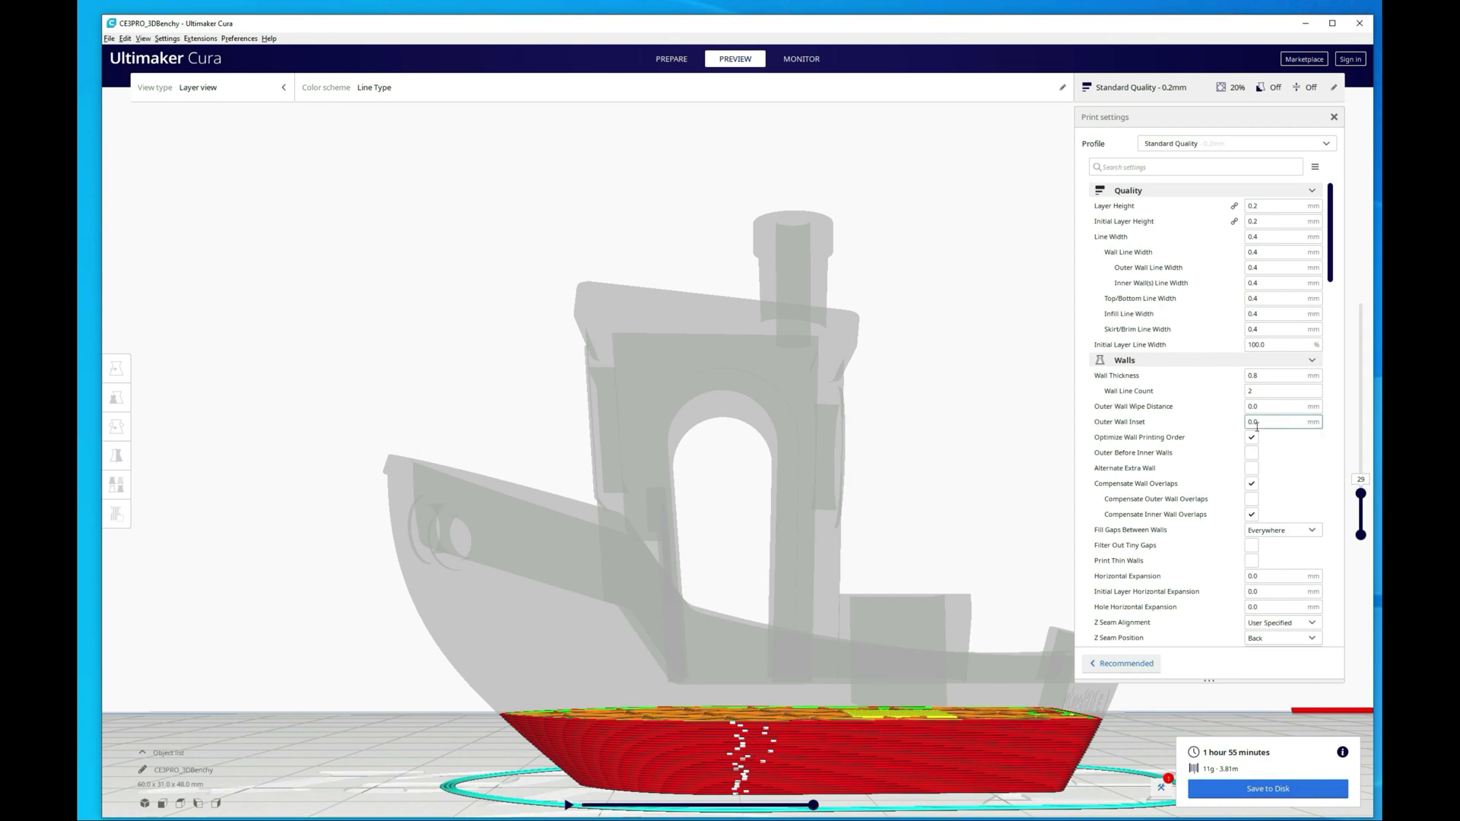
drag(1360, 530, 1360, 392)
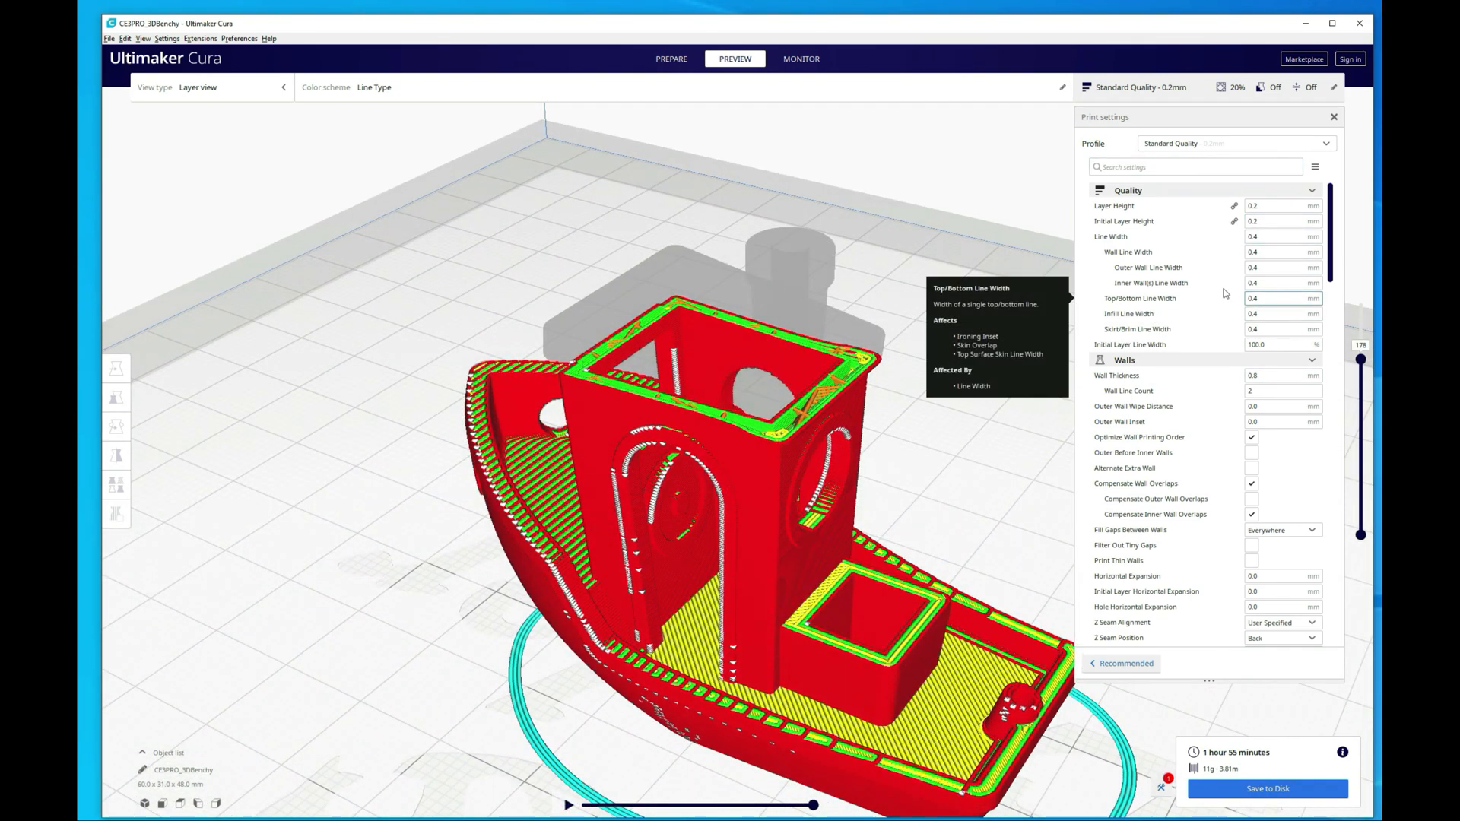
Set Z Seam Alignment to Sharpest Corner under Walls and re-slice, previewing the lower hull layers.
scroll(down, 3)
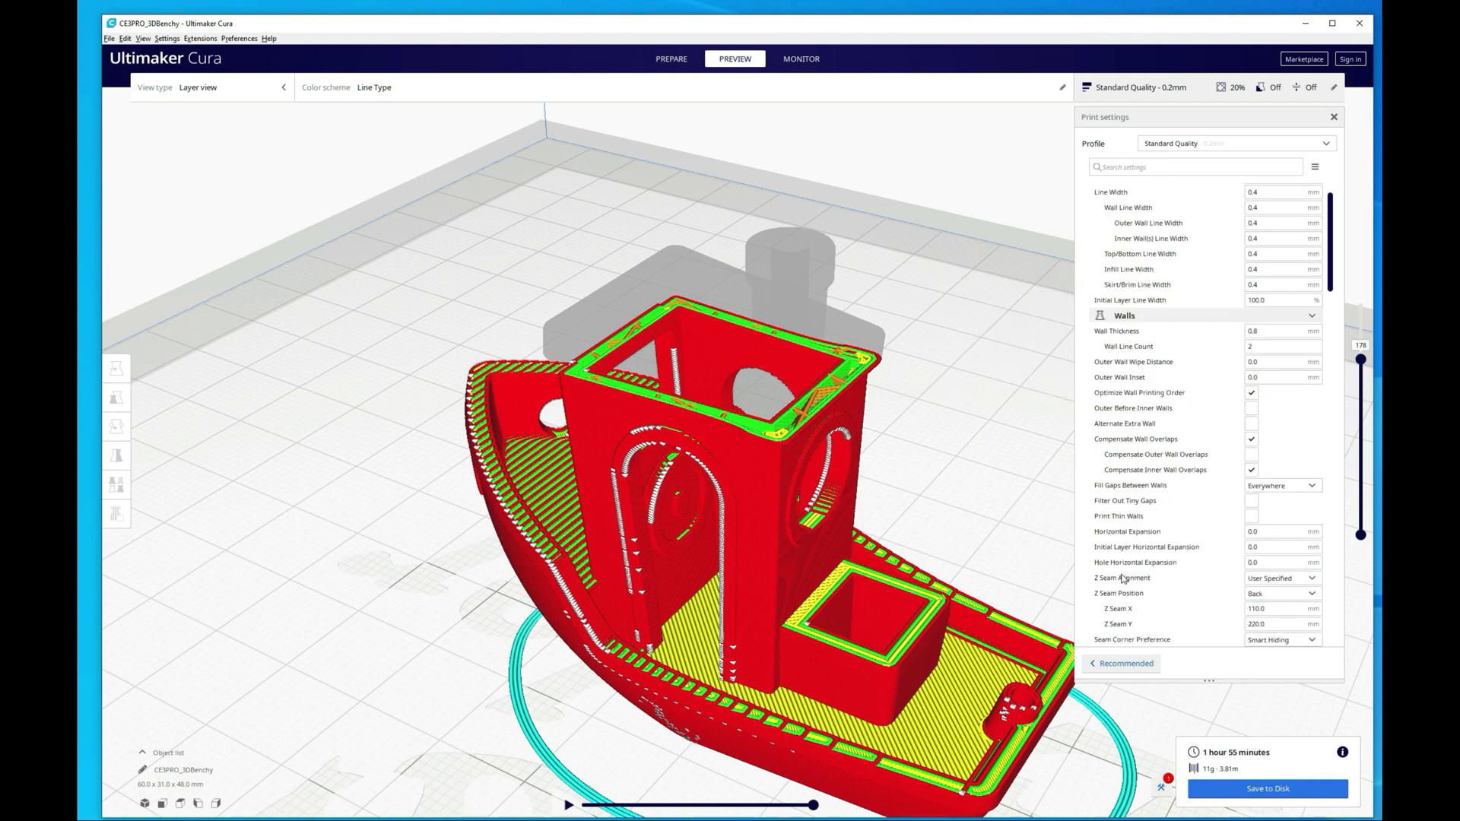
scroll(down, 3)
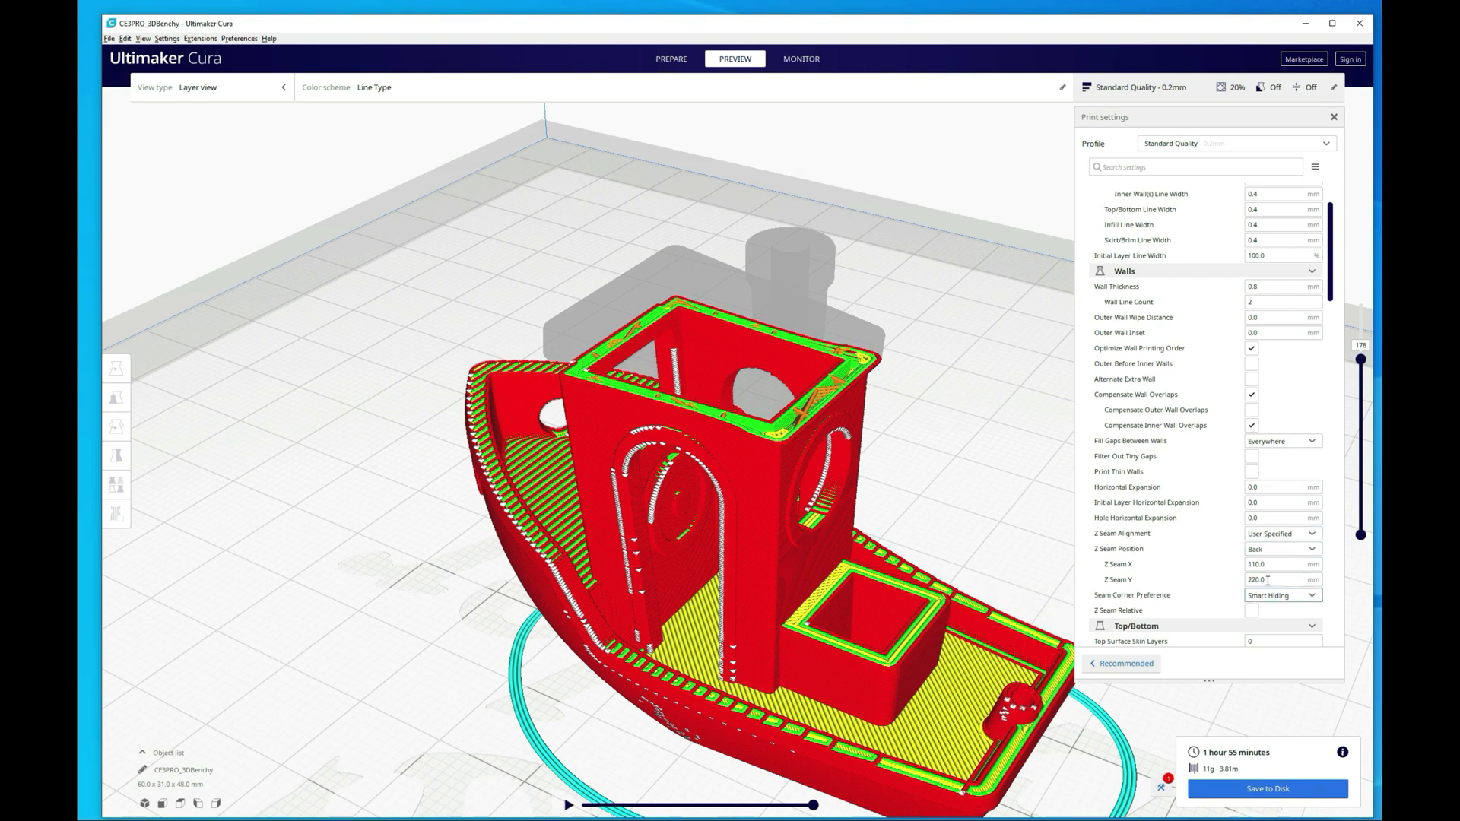
click(1310, 533)
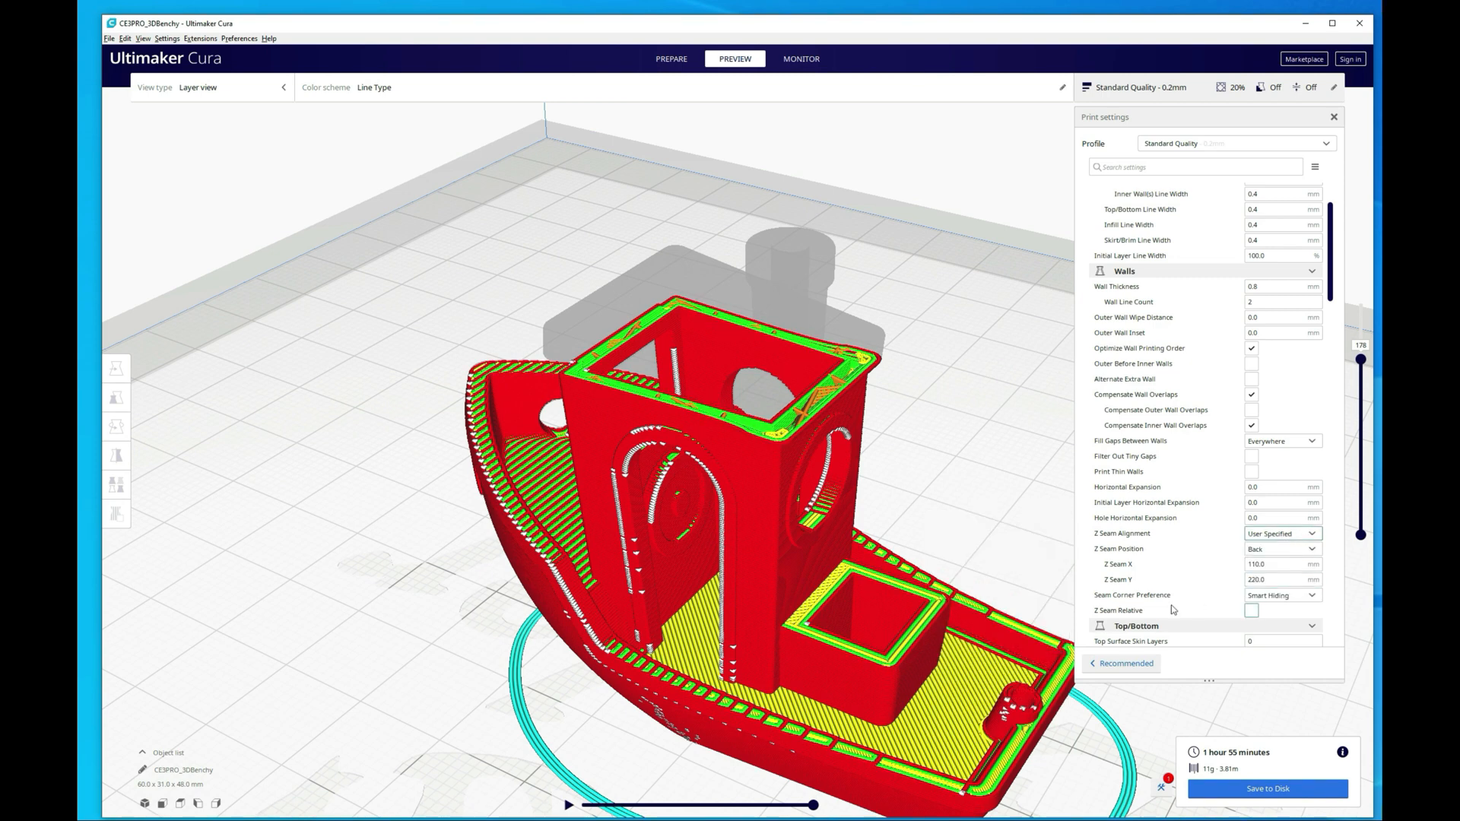
mouse_move(1131, 595)
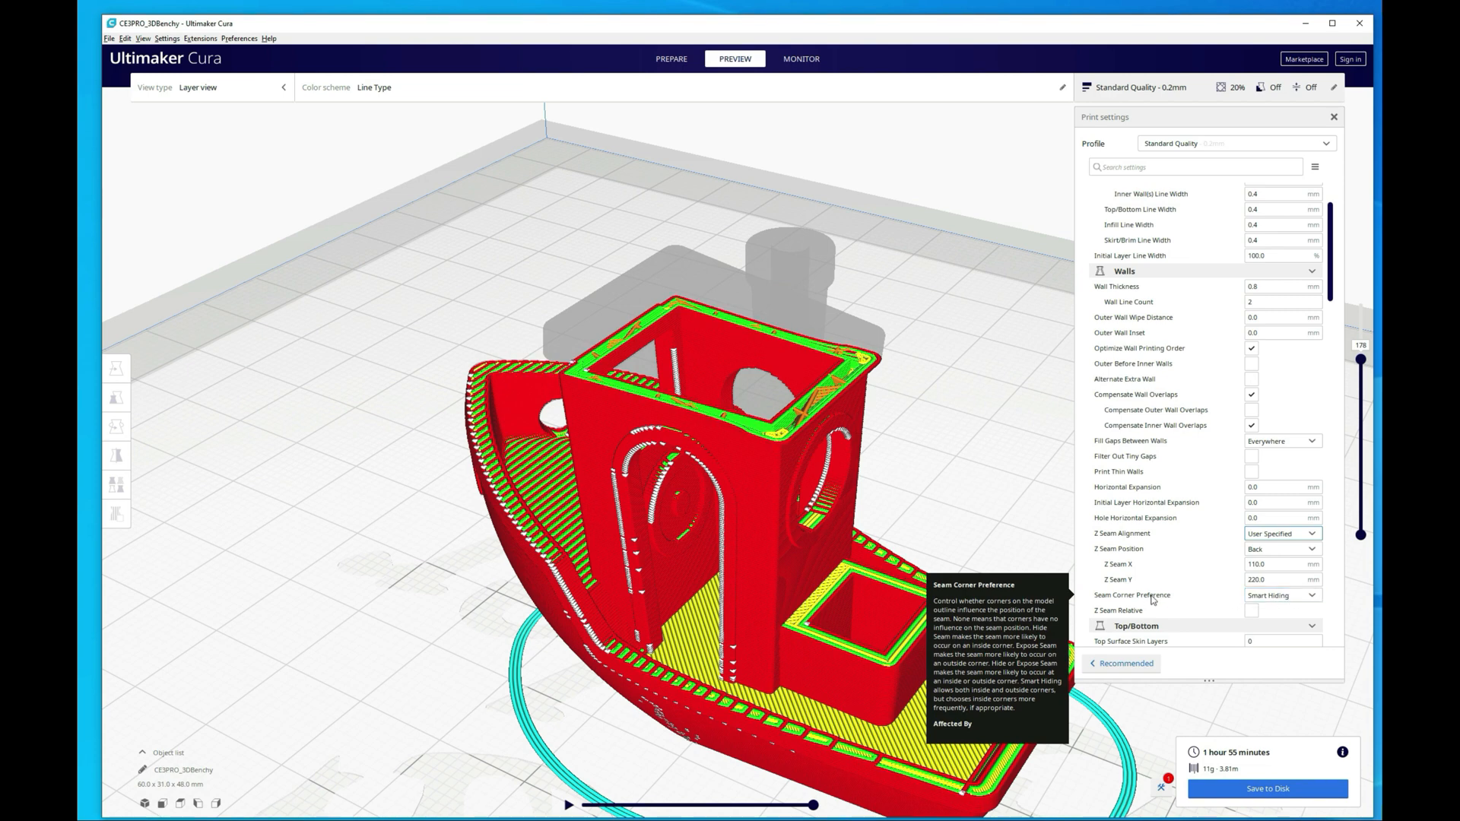
click(1281, 532)
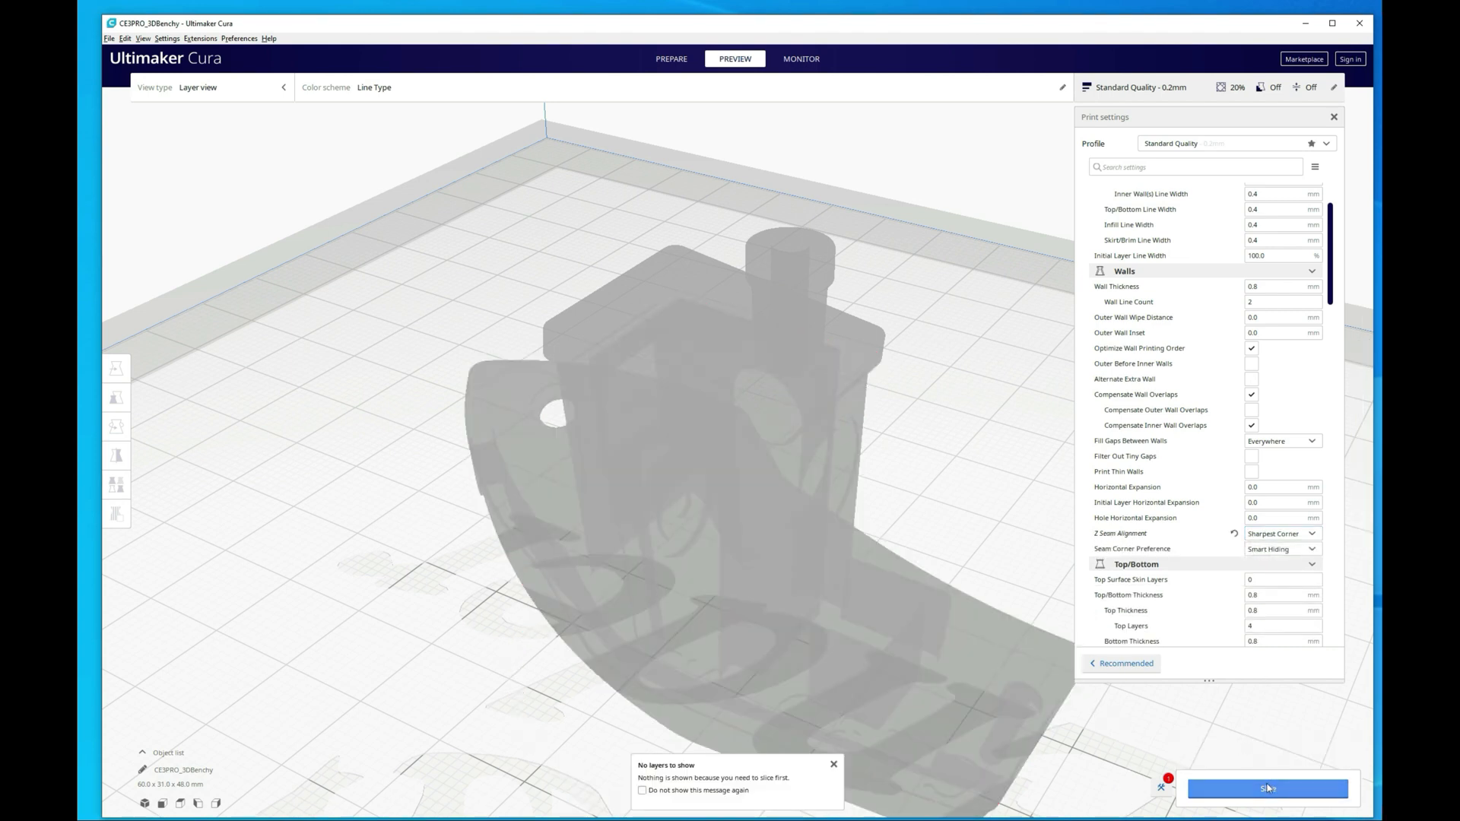
click(1267, 789)
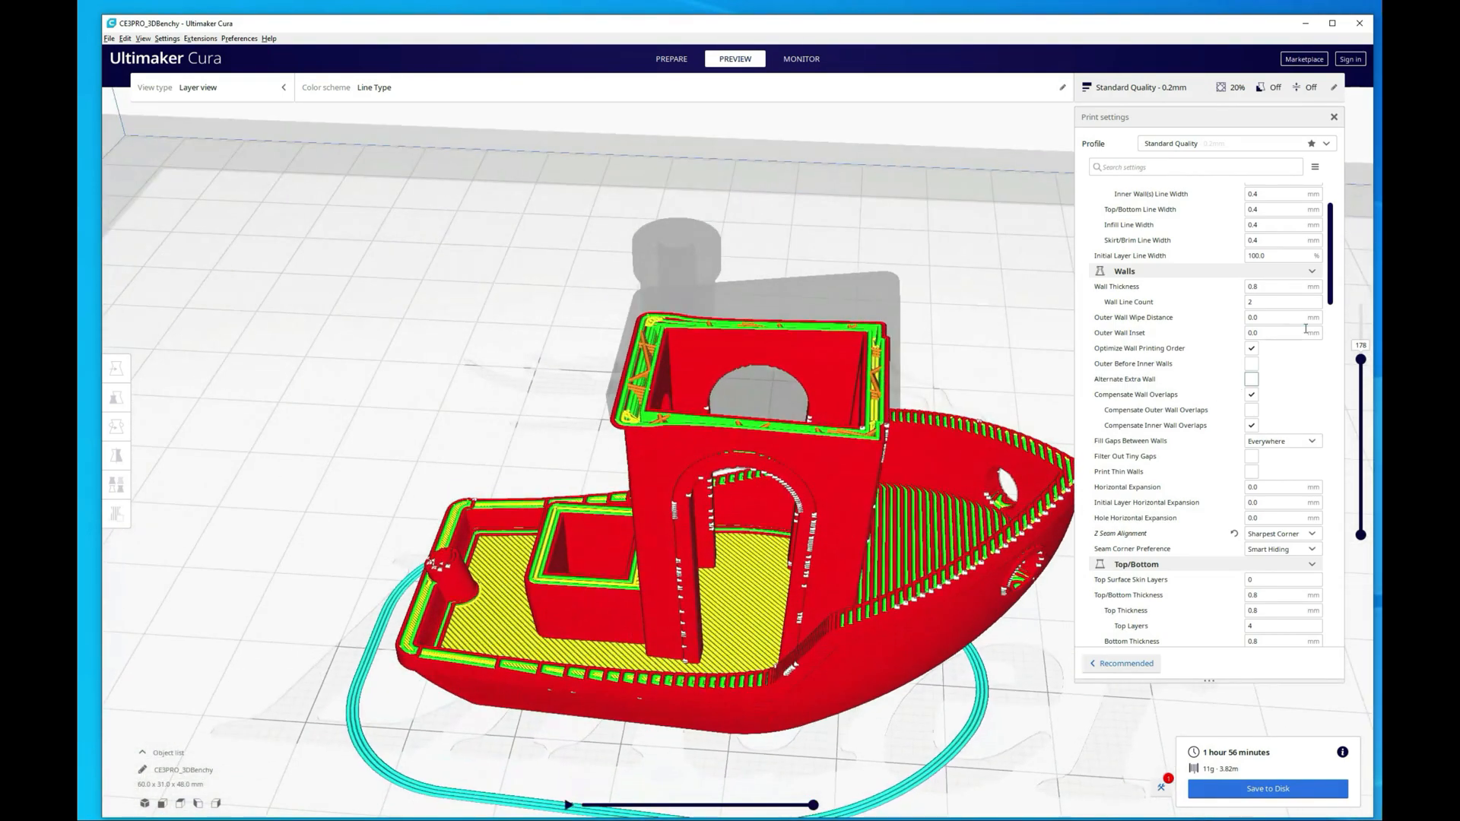
drag(1359, 345, 1359, 491)
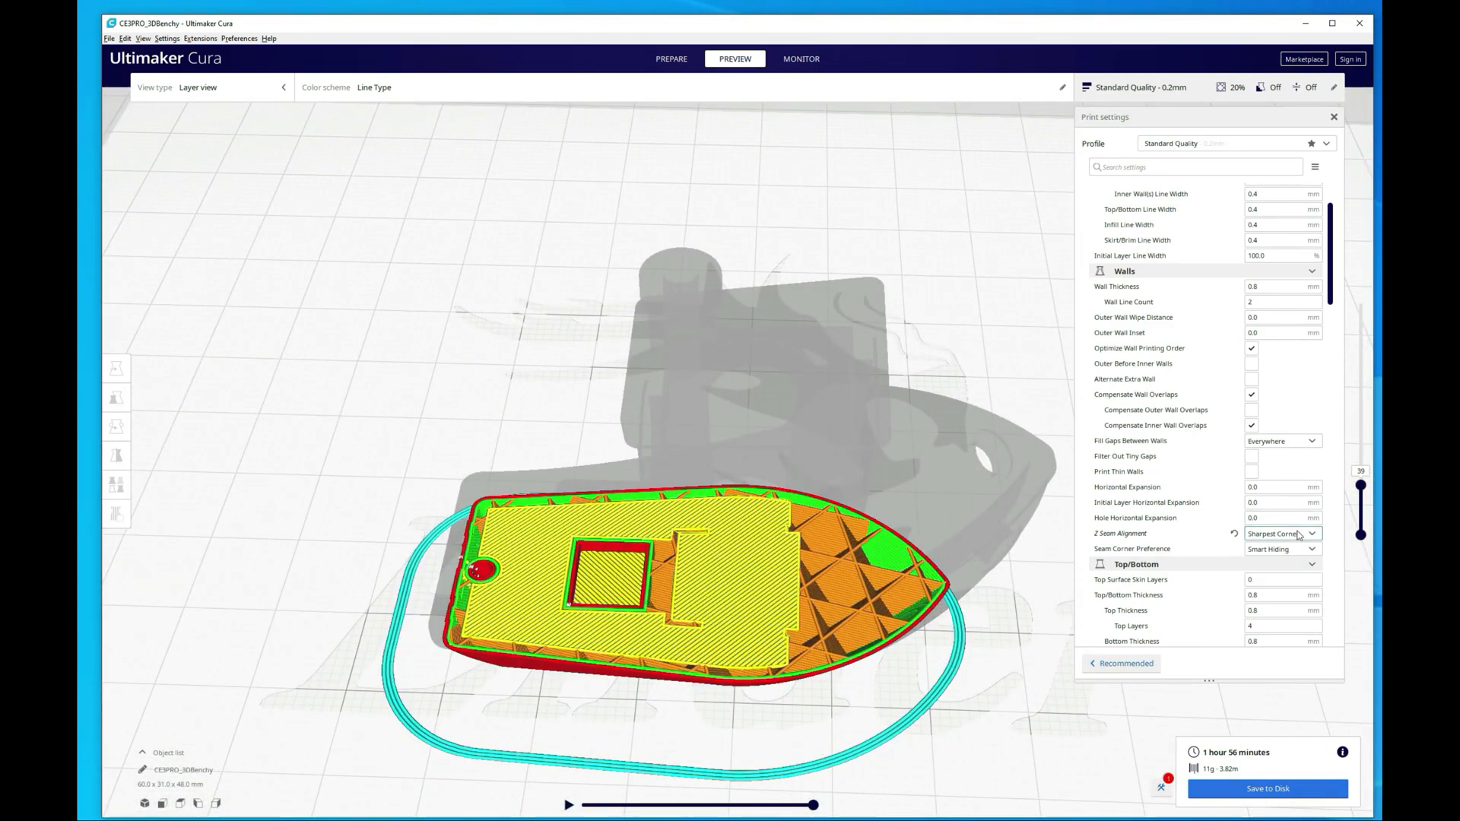
click(1282, 549)
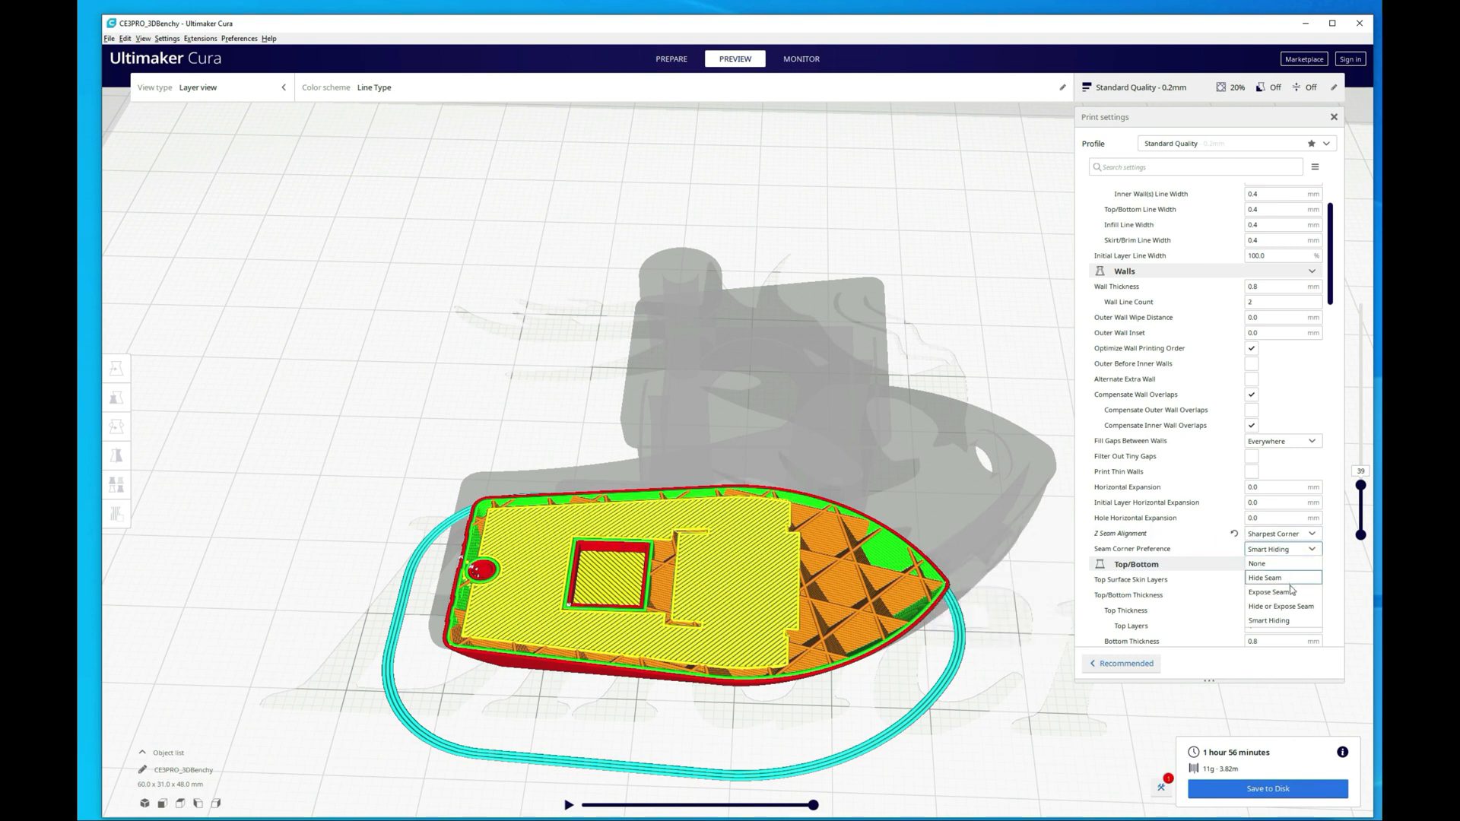
Set Seam Corner Preference to Hide Seam and re-slice, checking layers up toward the cabin.
click(1263, 578)
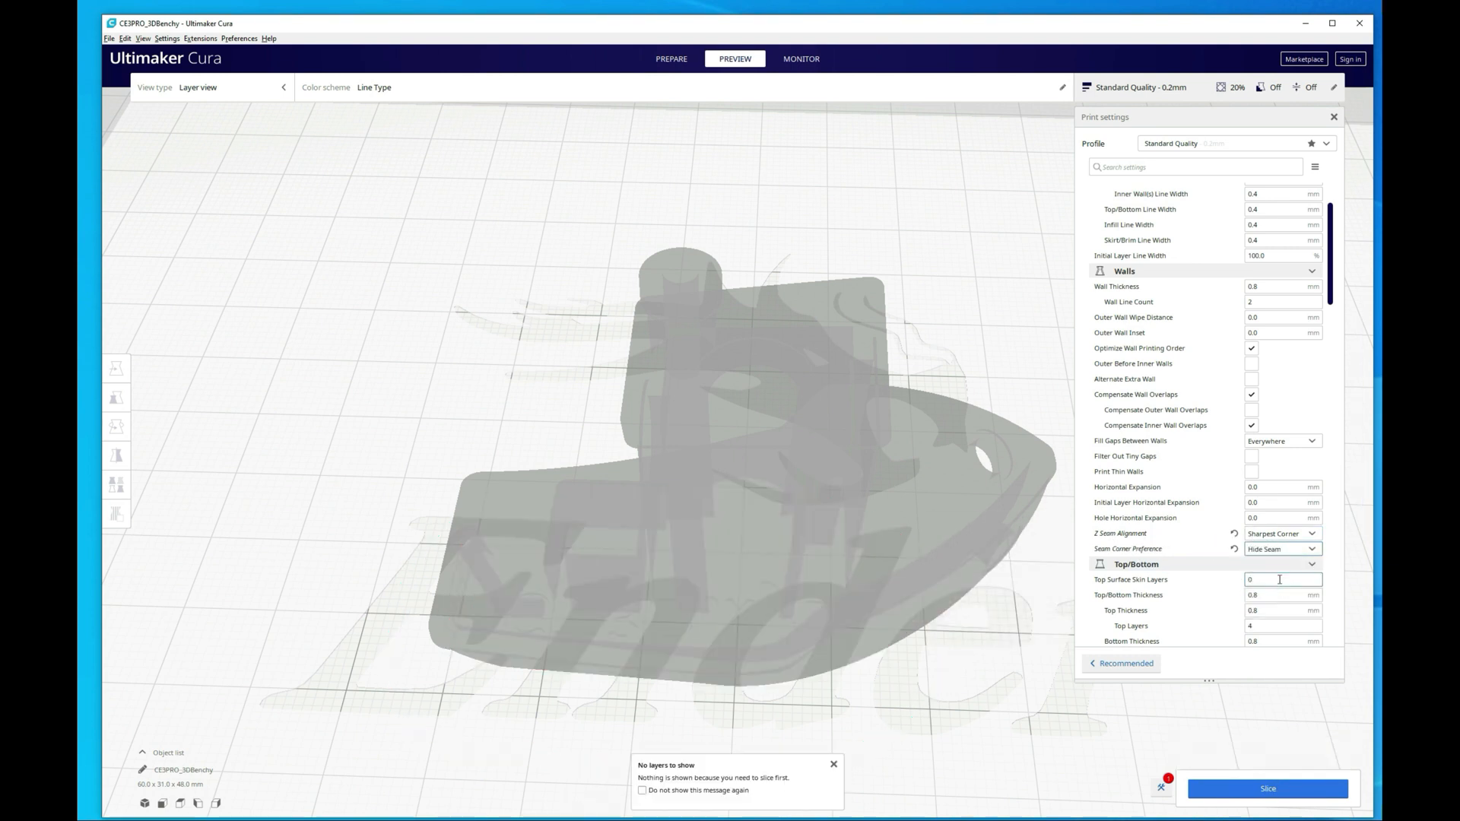
click(1267, 789)
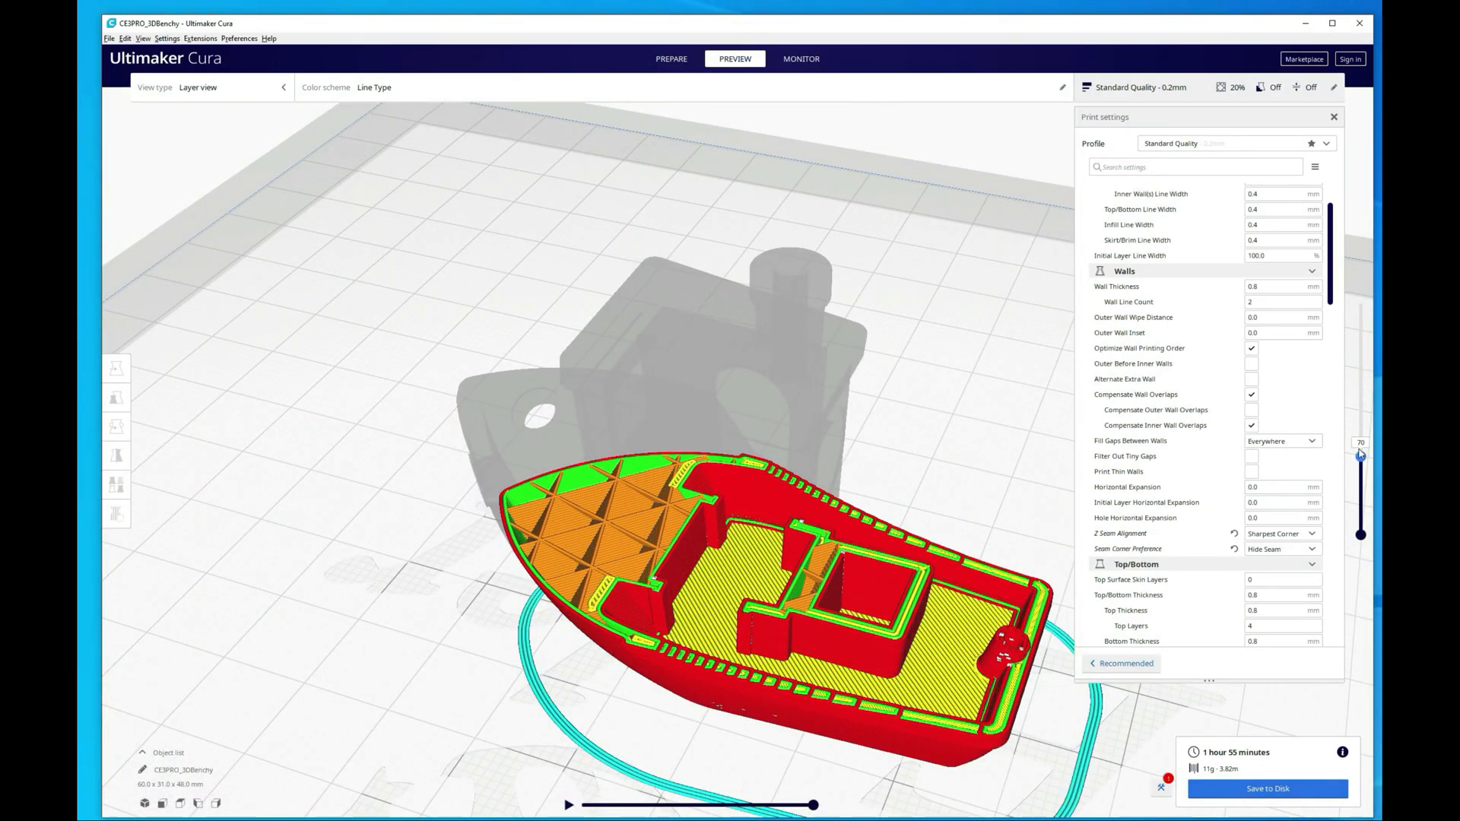
drag(1360, 455, 1360, 414)
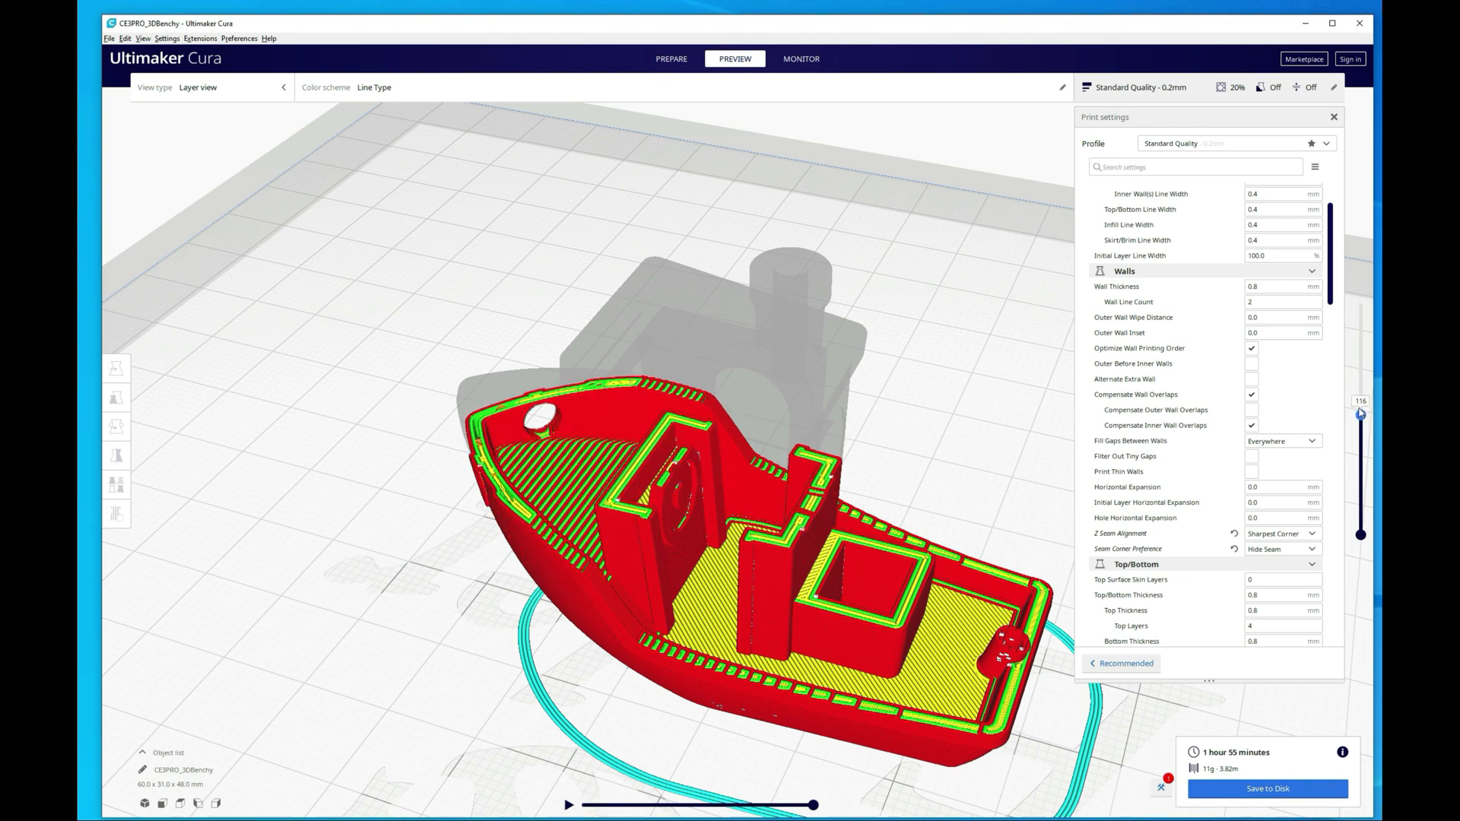
drag(1360, 414, 1359, 368)
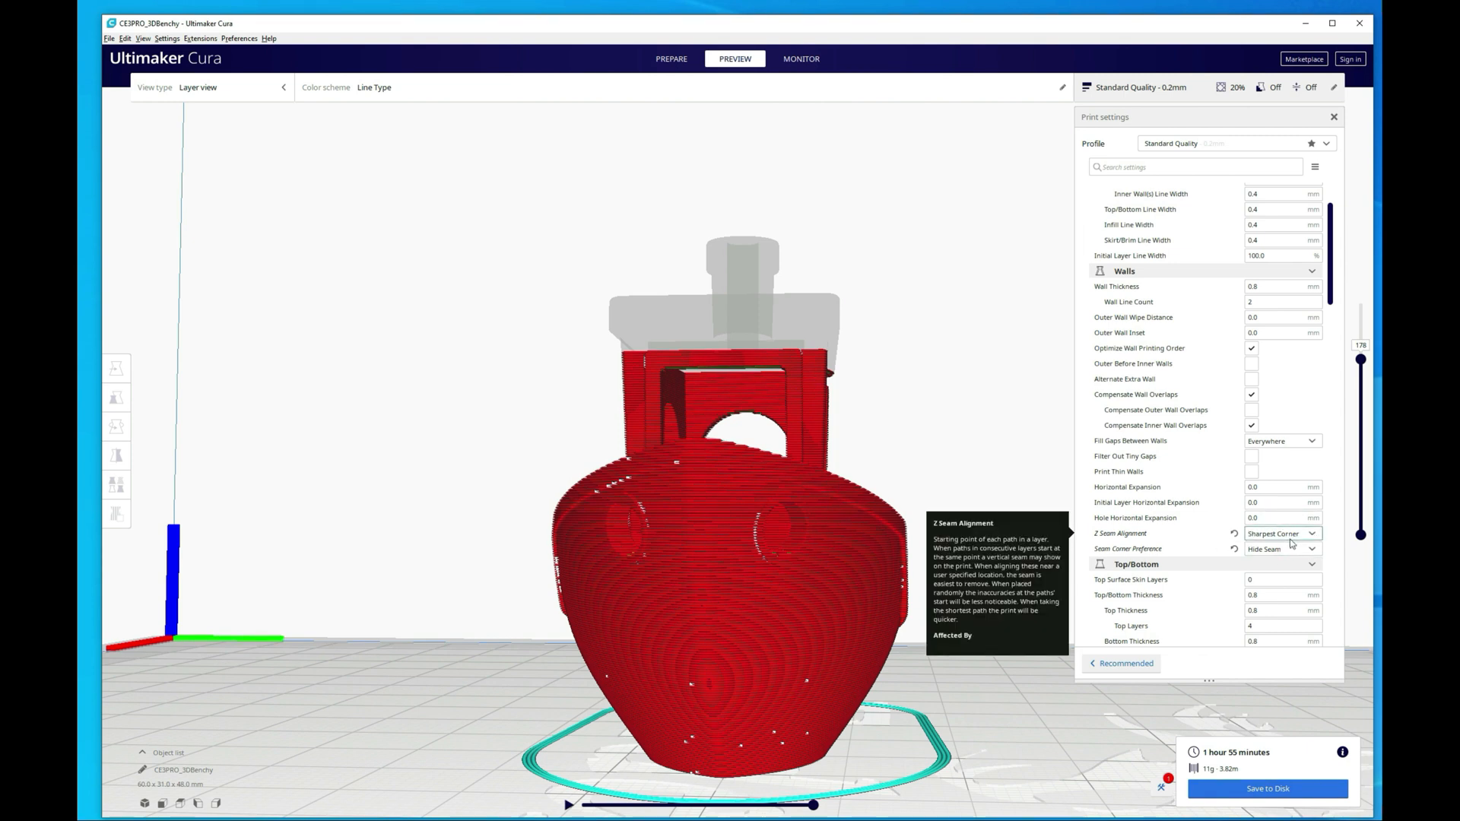
Switch Z Seam Alignment to Random and re-slice the Benchy.
click(1282, 549)
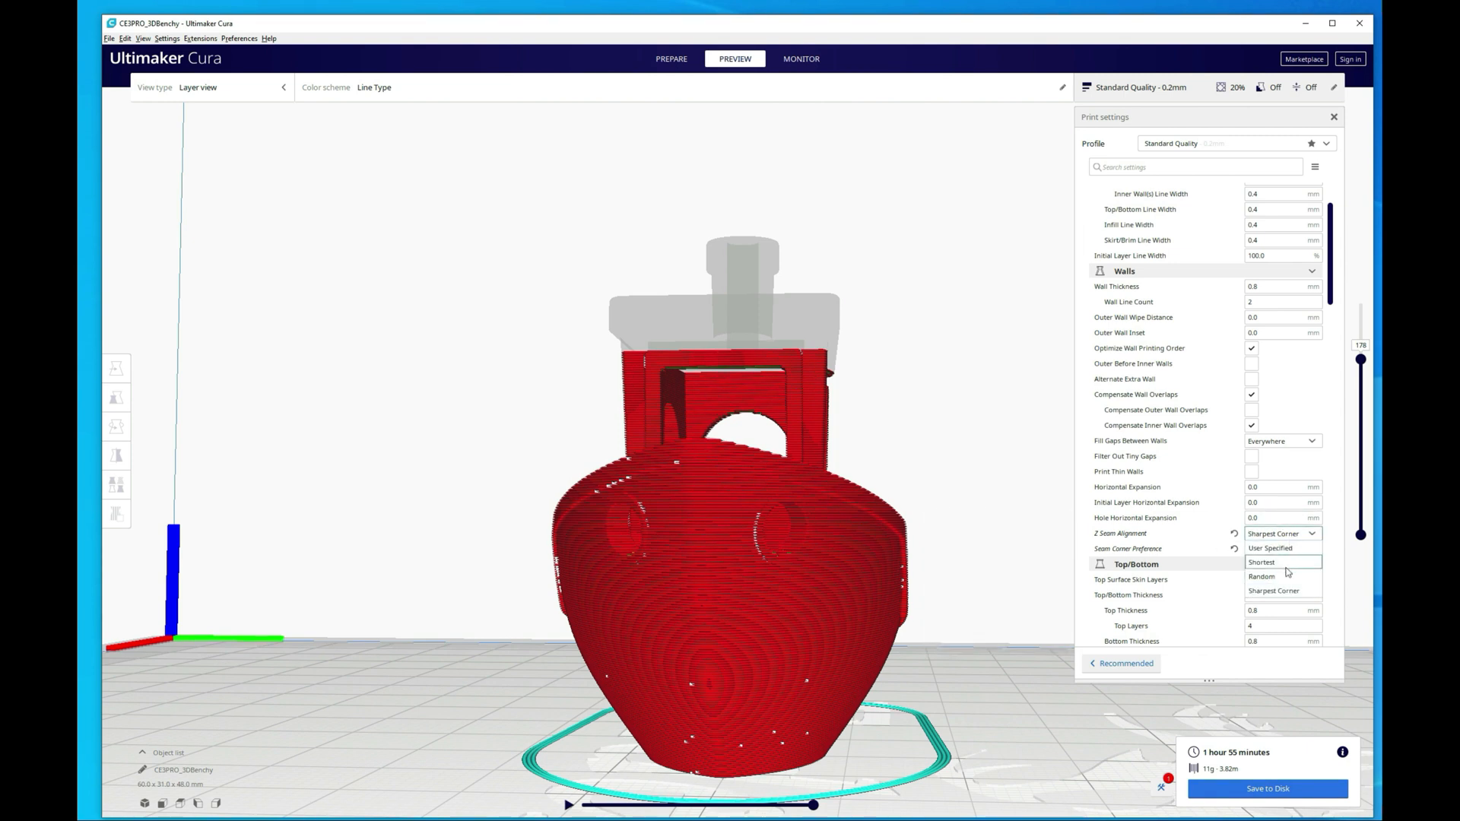
click(1263, 576)
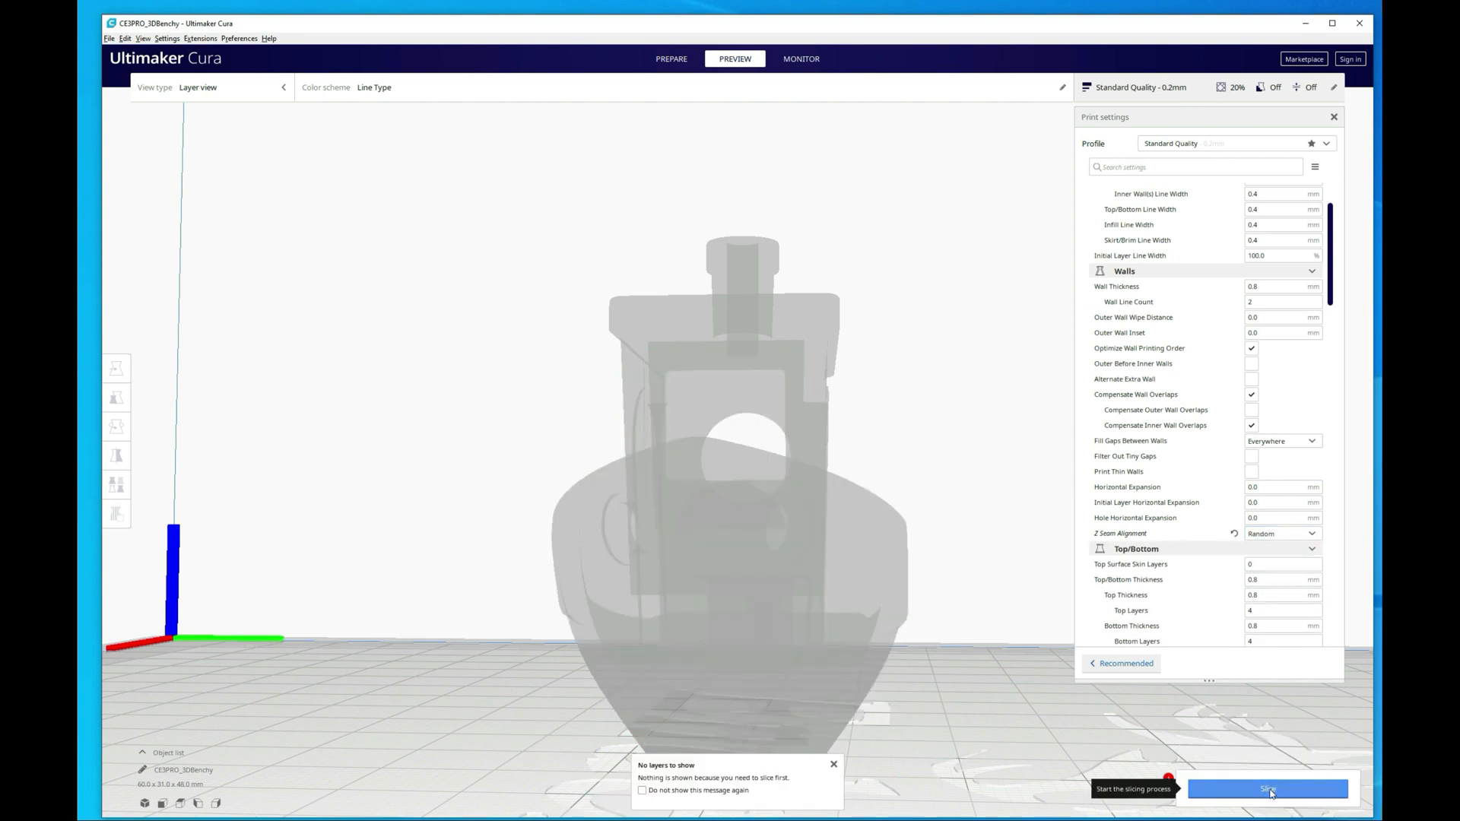
click(1267, 789)
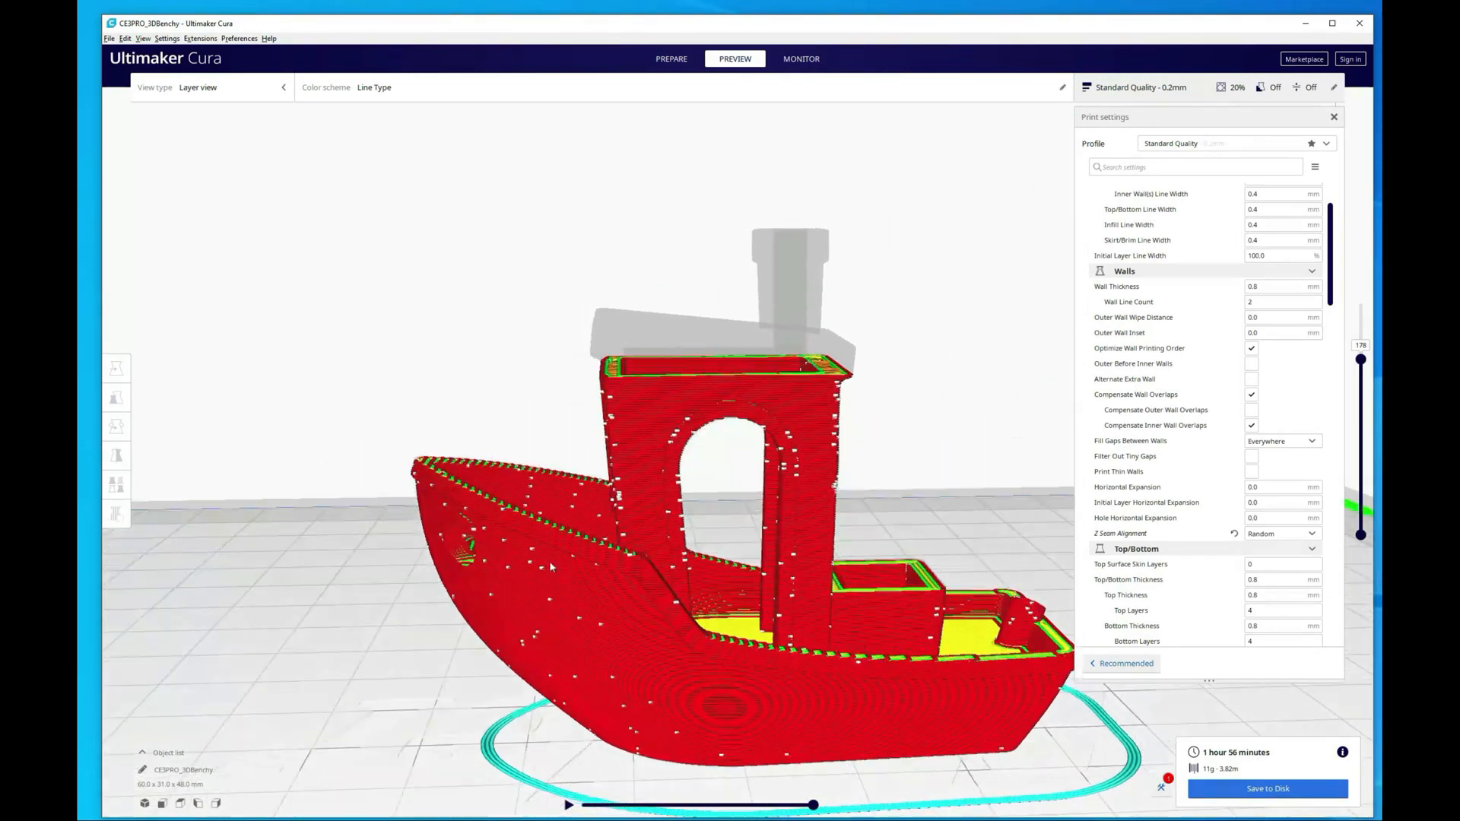
Set Sharpest Corner alignment with Smart Hiding corner preference and re-slice, viewing the first layers.
click(1284, 532)
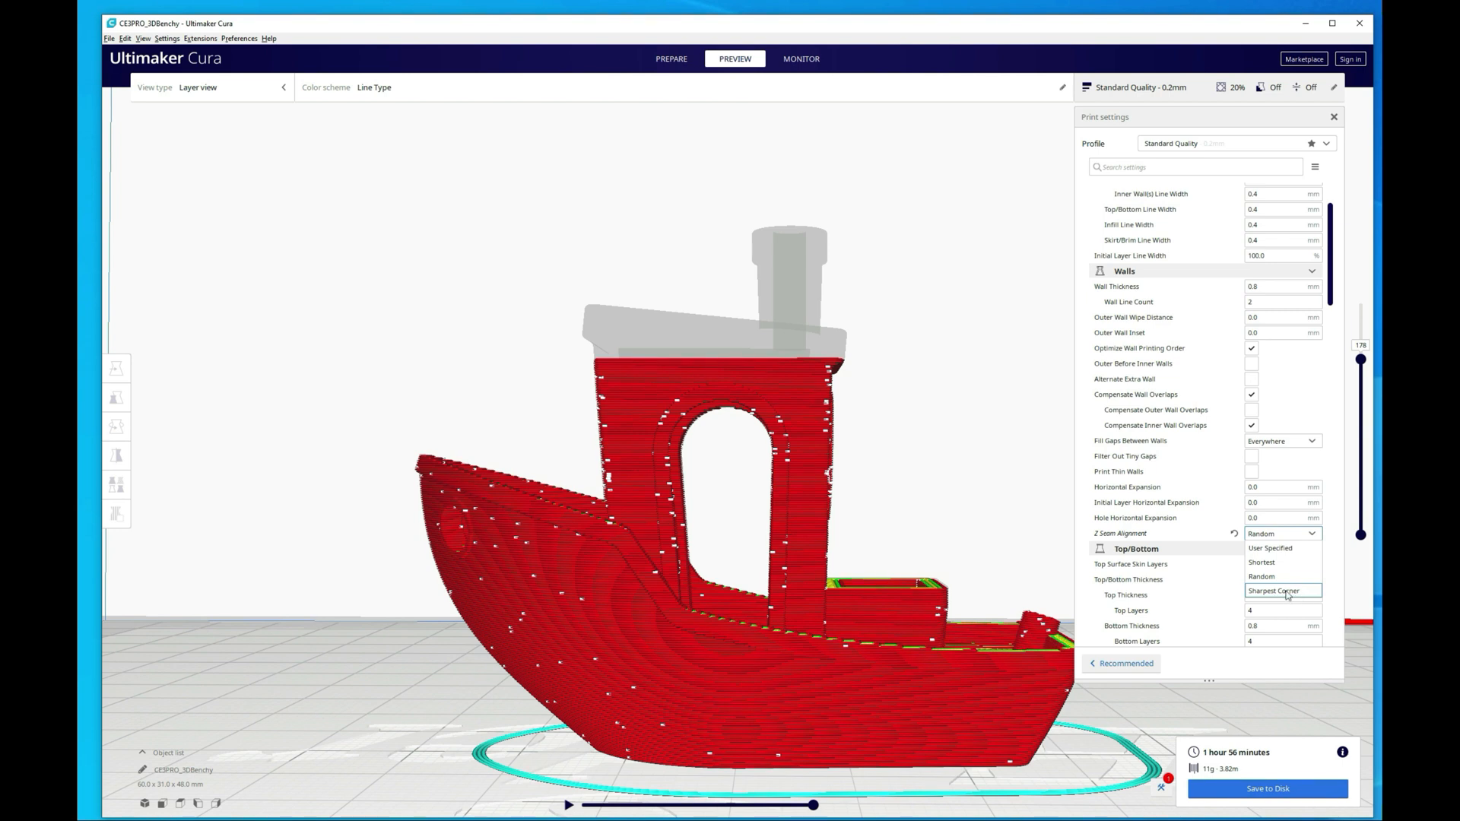
click(1282, 590)
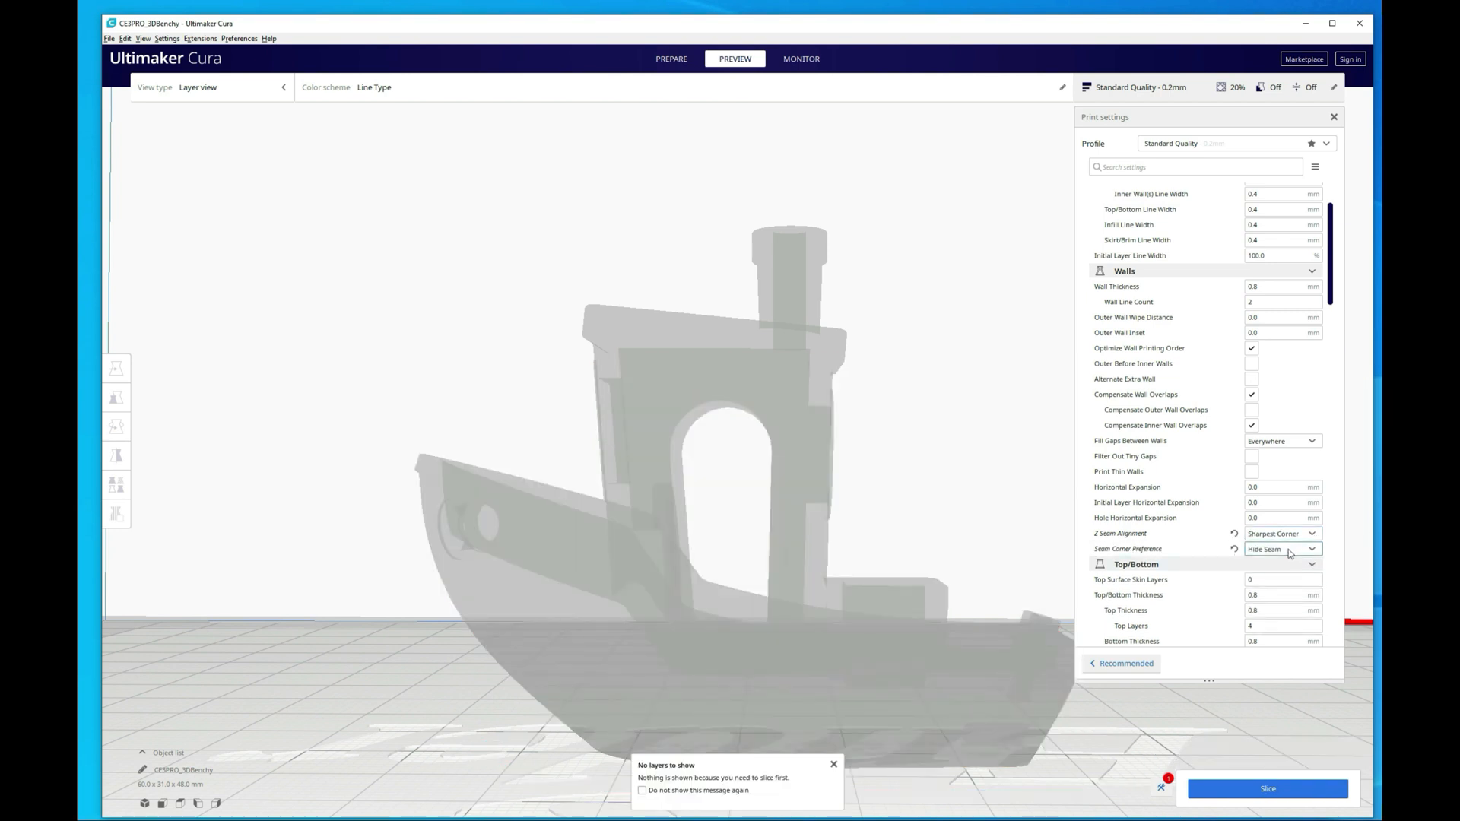
click(1281, 549)
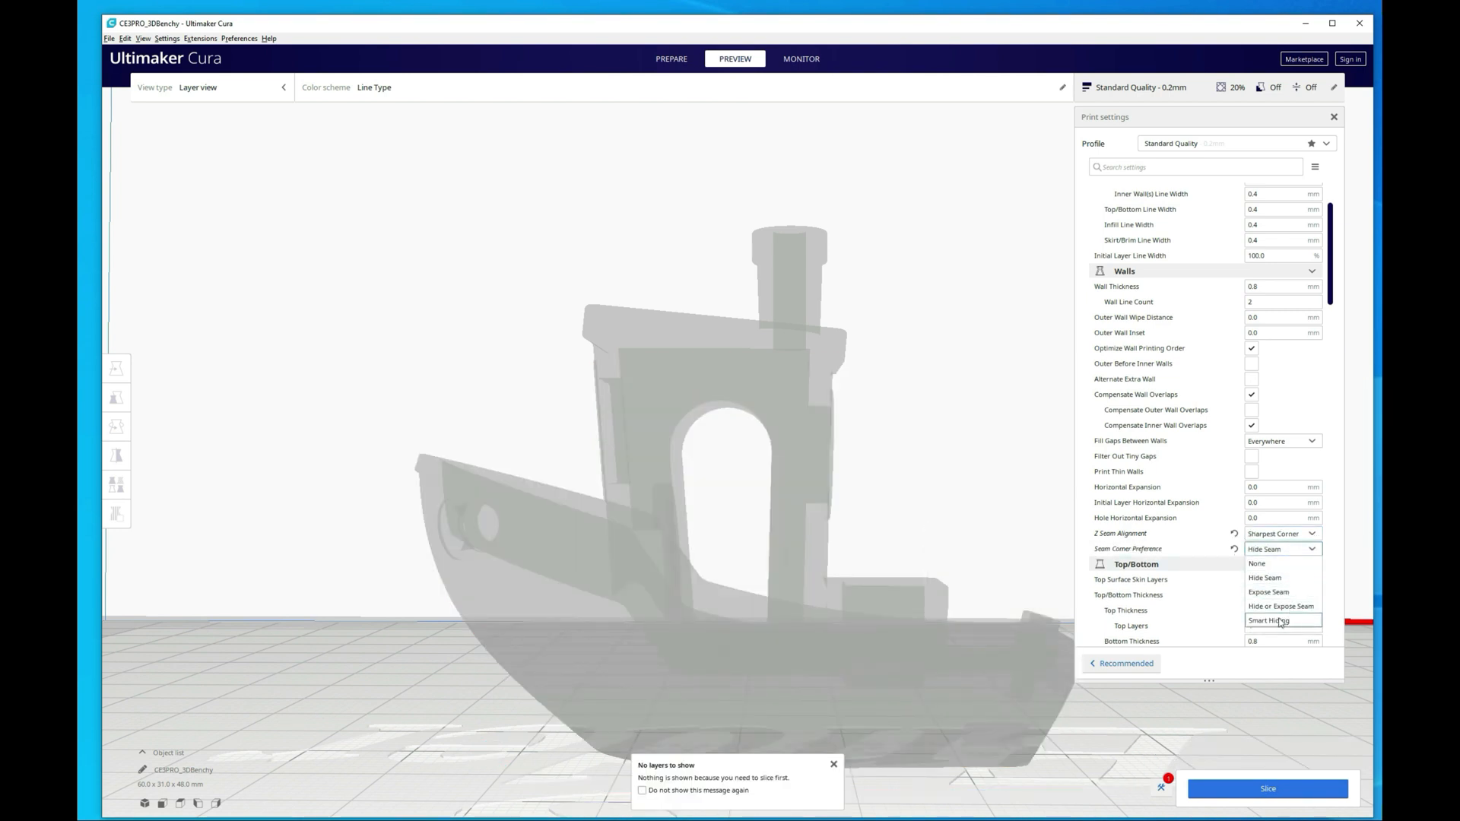
click(1281, 621)
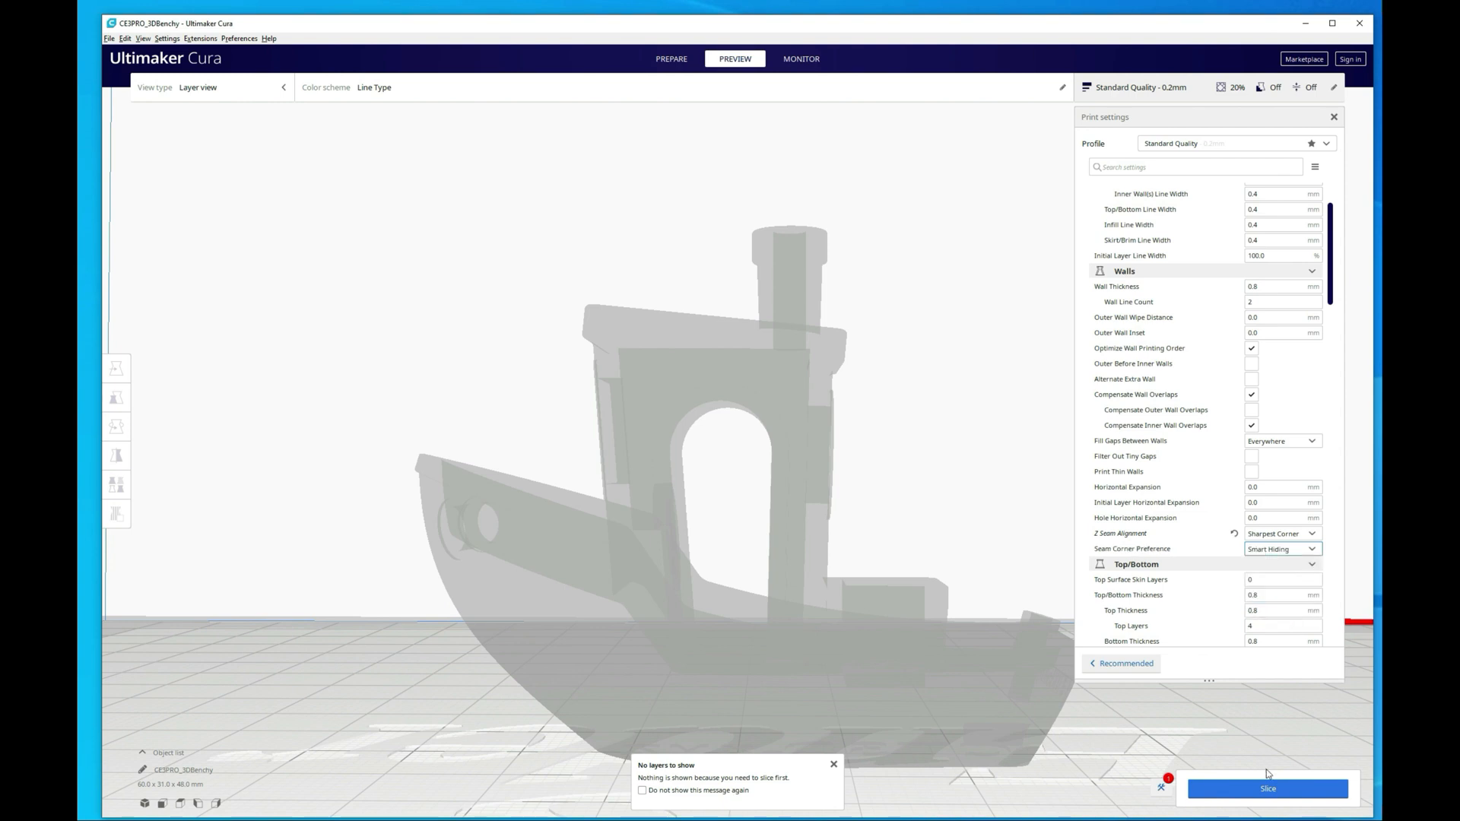
click(1267, 790)
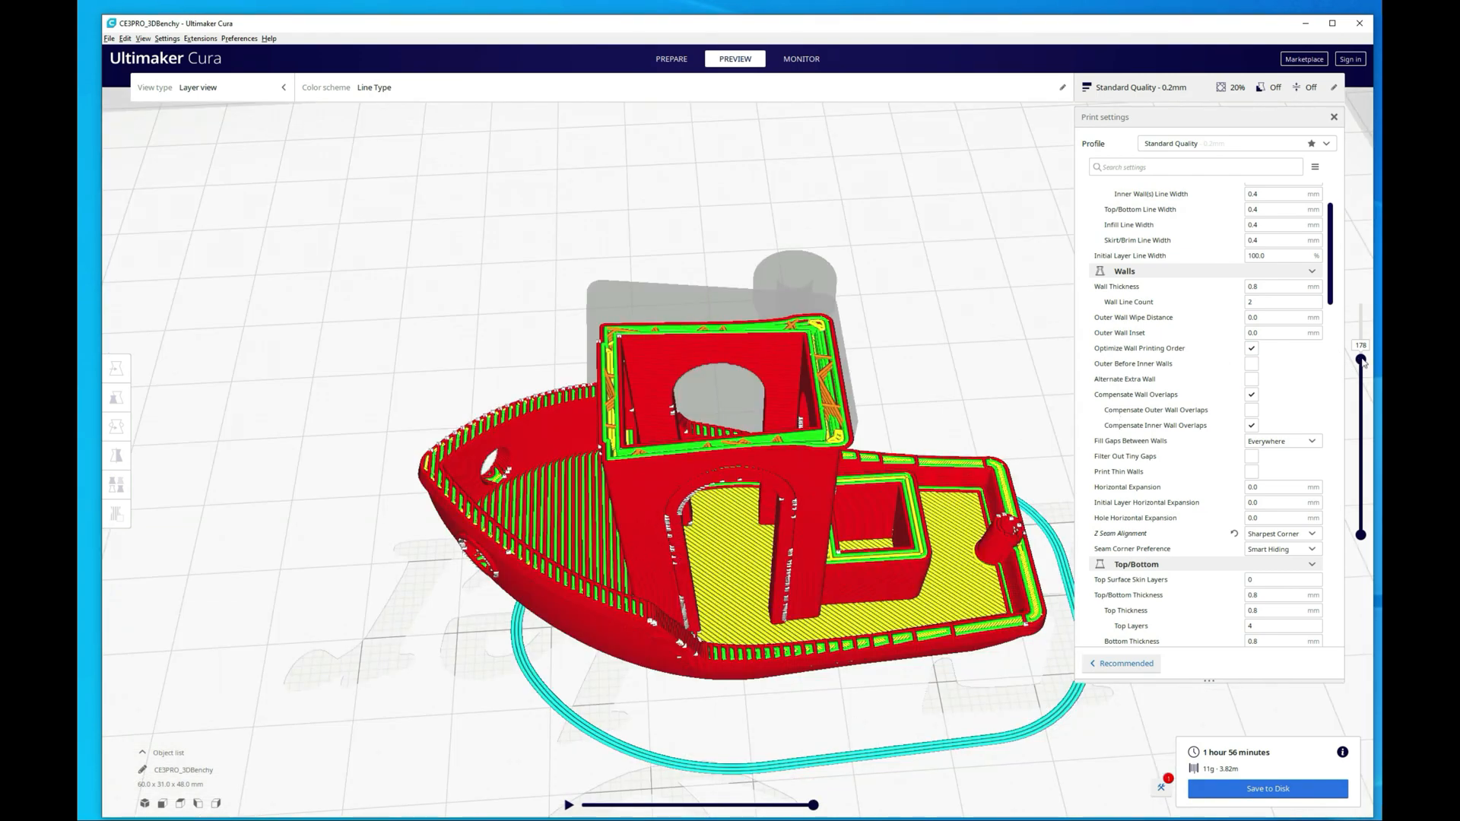
drag(1360, 350, 1360, 492)
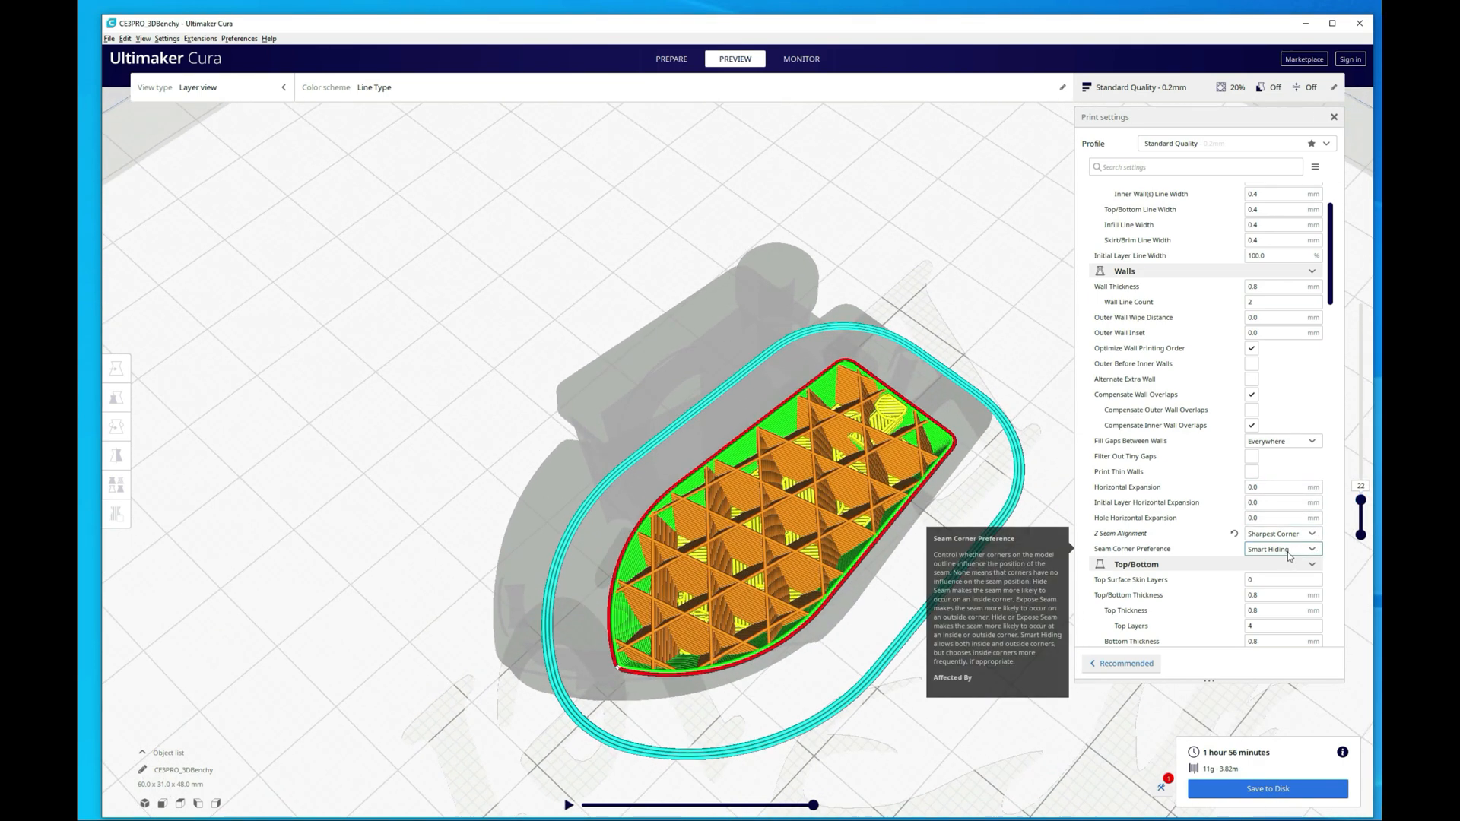
Reset Z Seam Alignment to default, then choose Sharpest Corner again.
click(1281, 548)
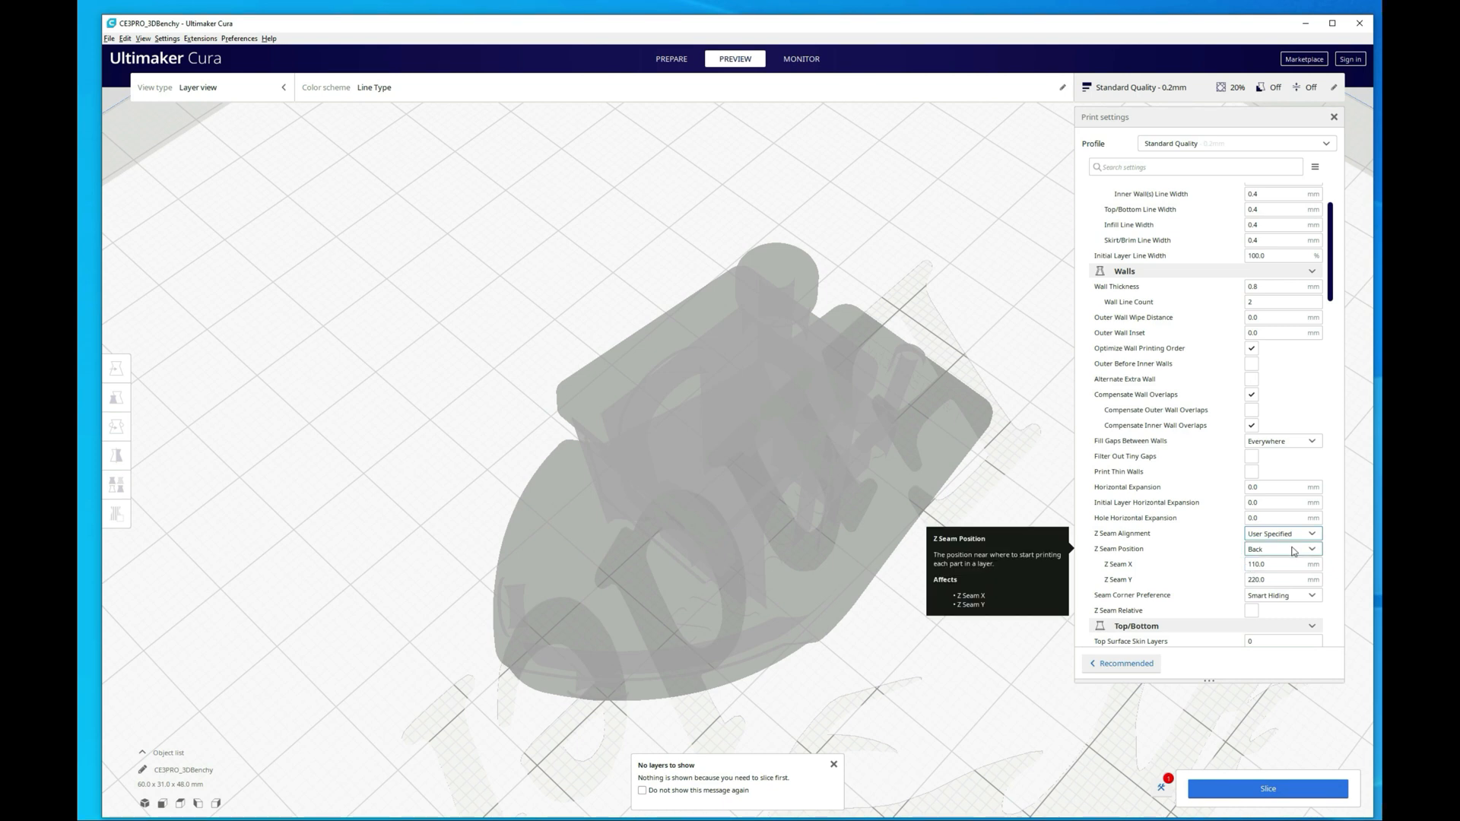
click(1282, 549)
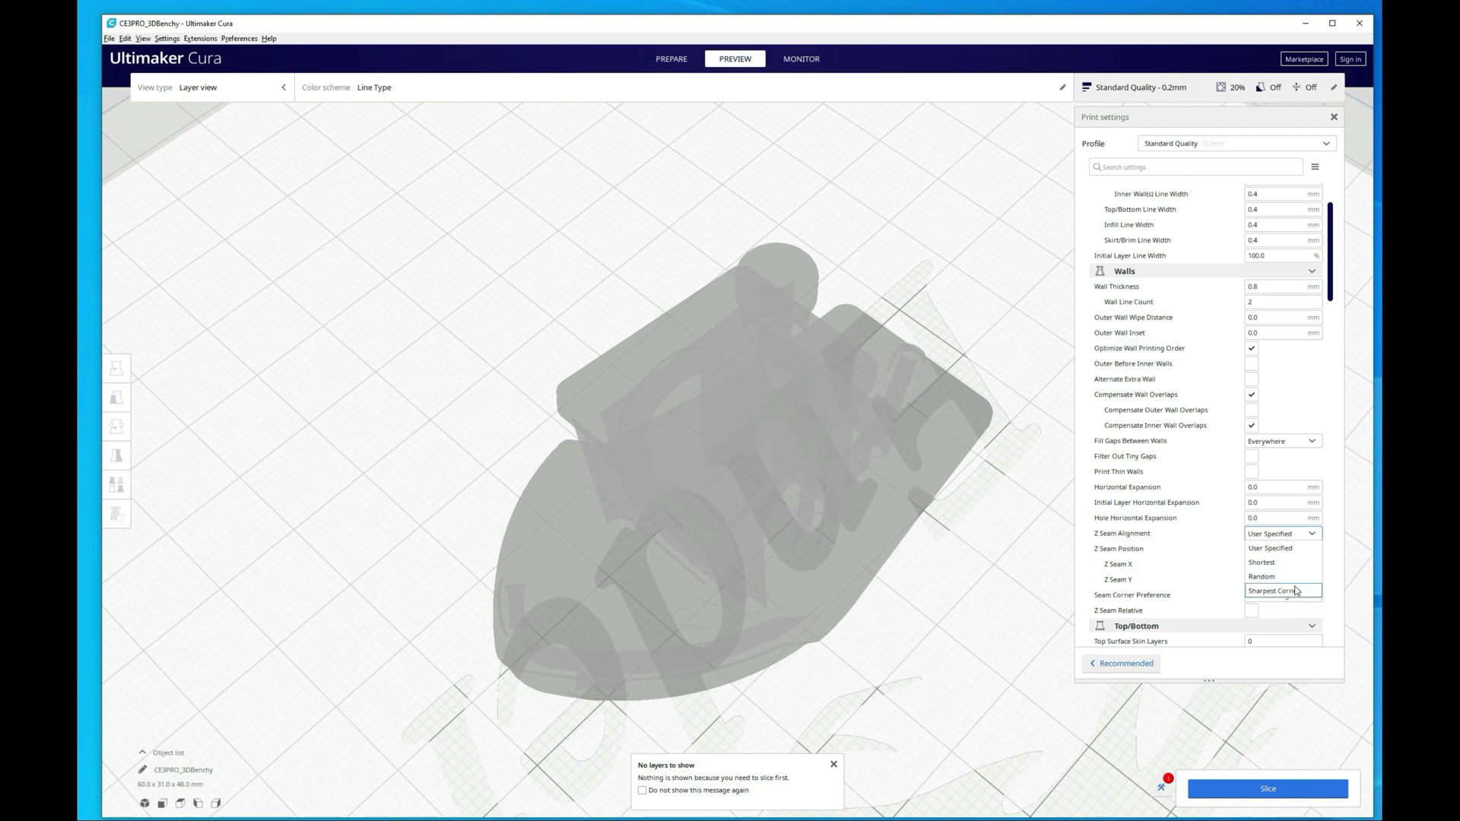
click(1276, 592)
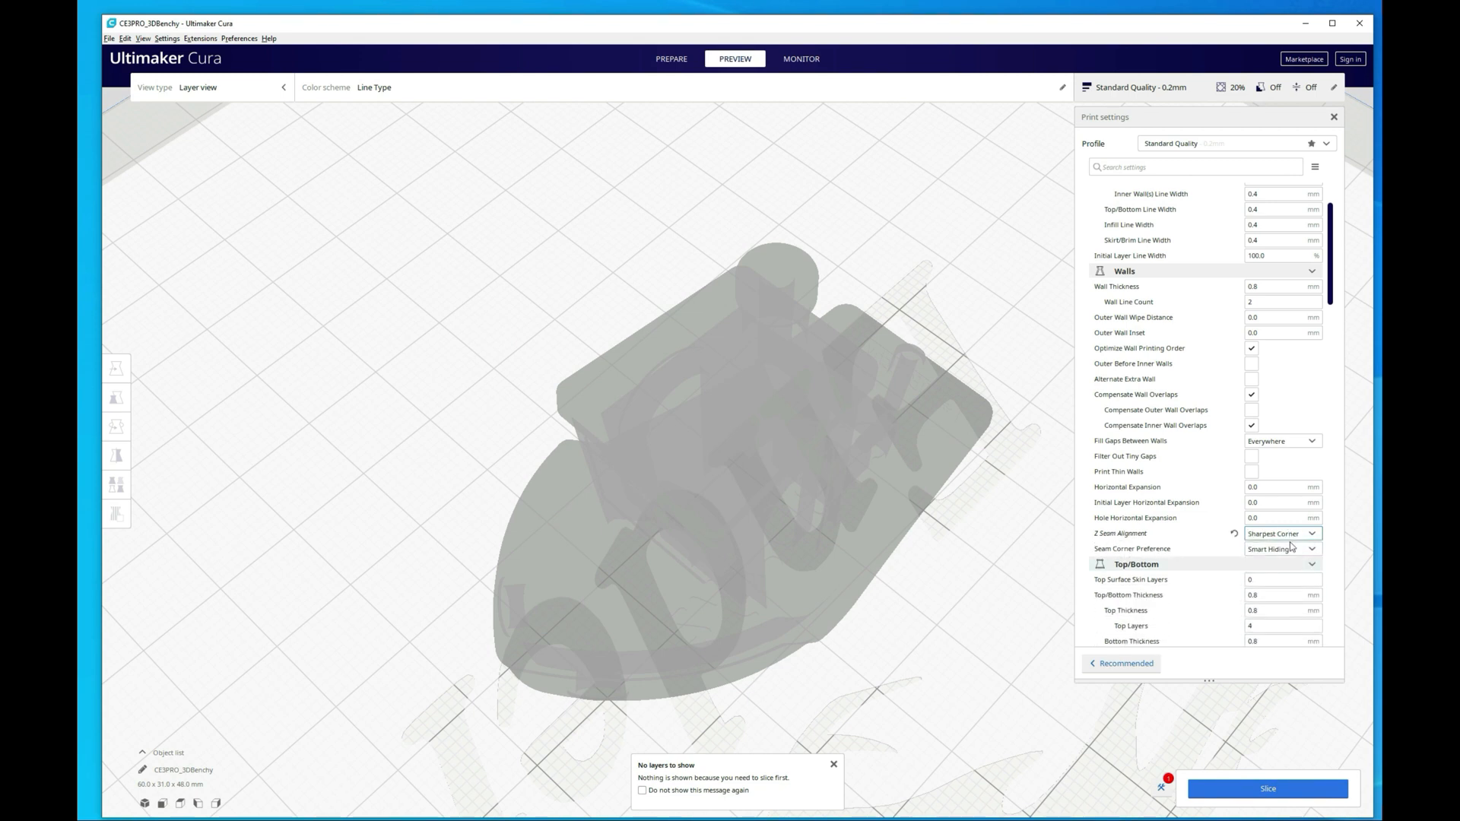
mouse_move(1290, 549)
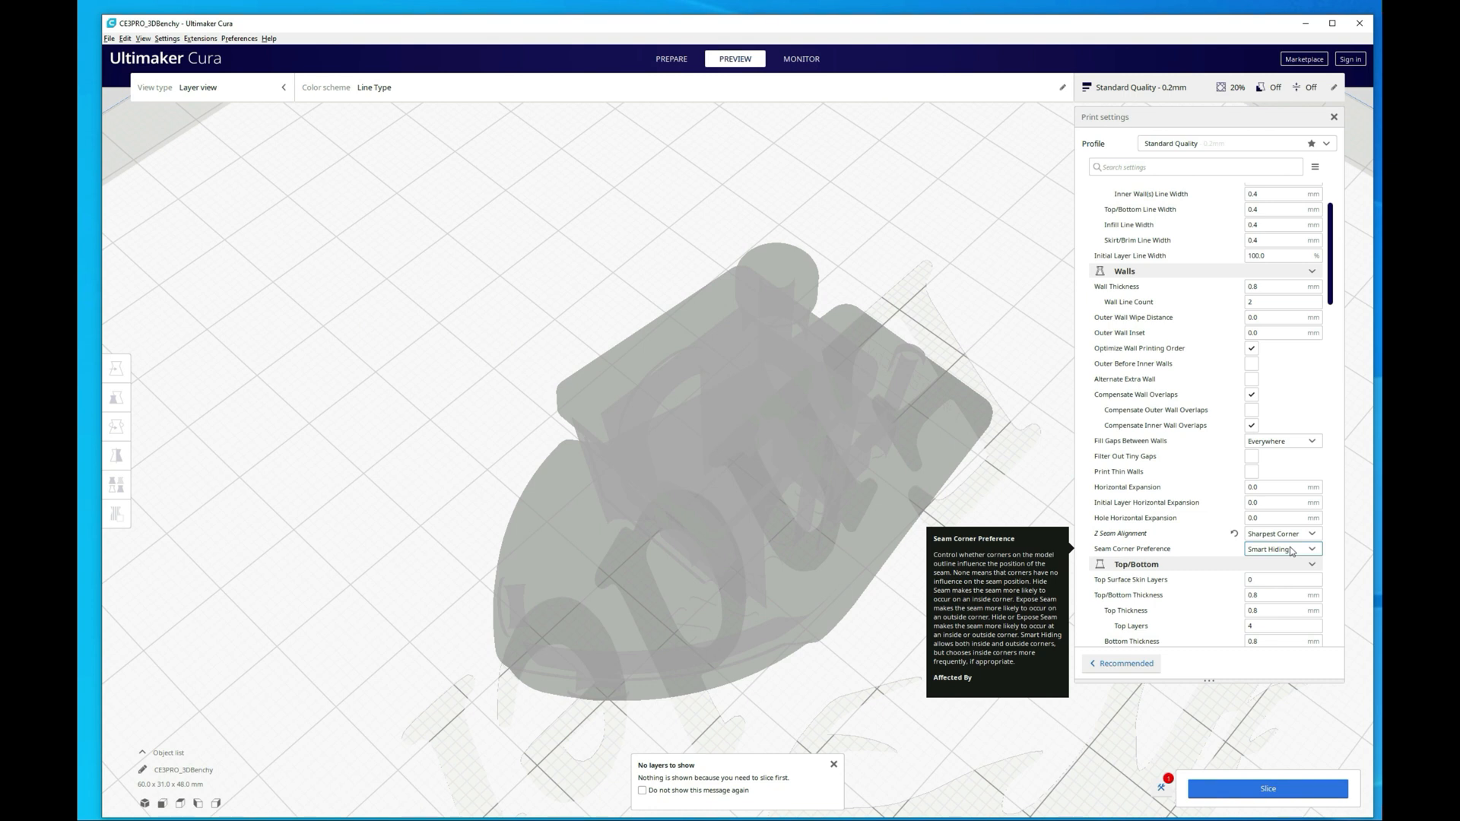
click(832, 763)
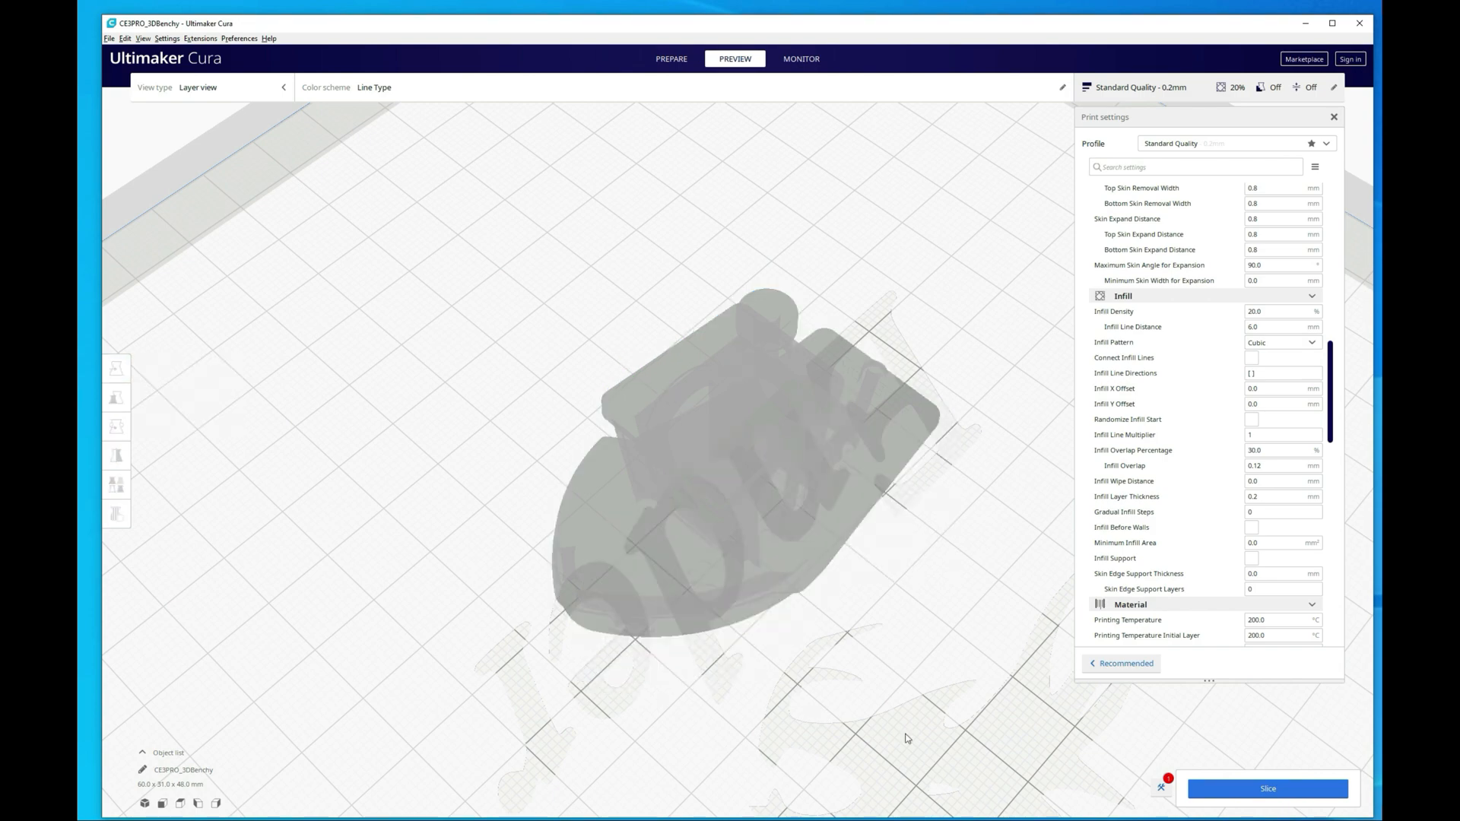
click(670, 60)
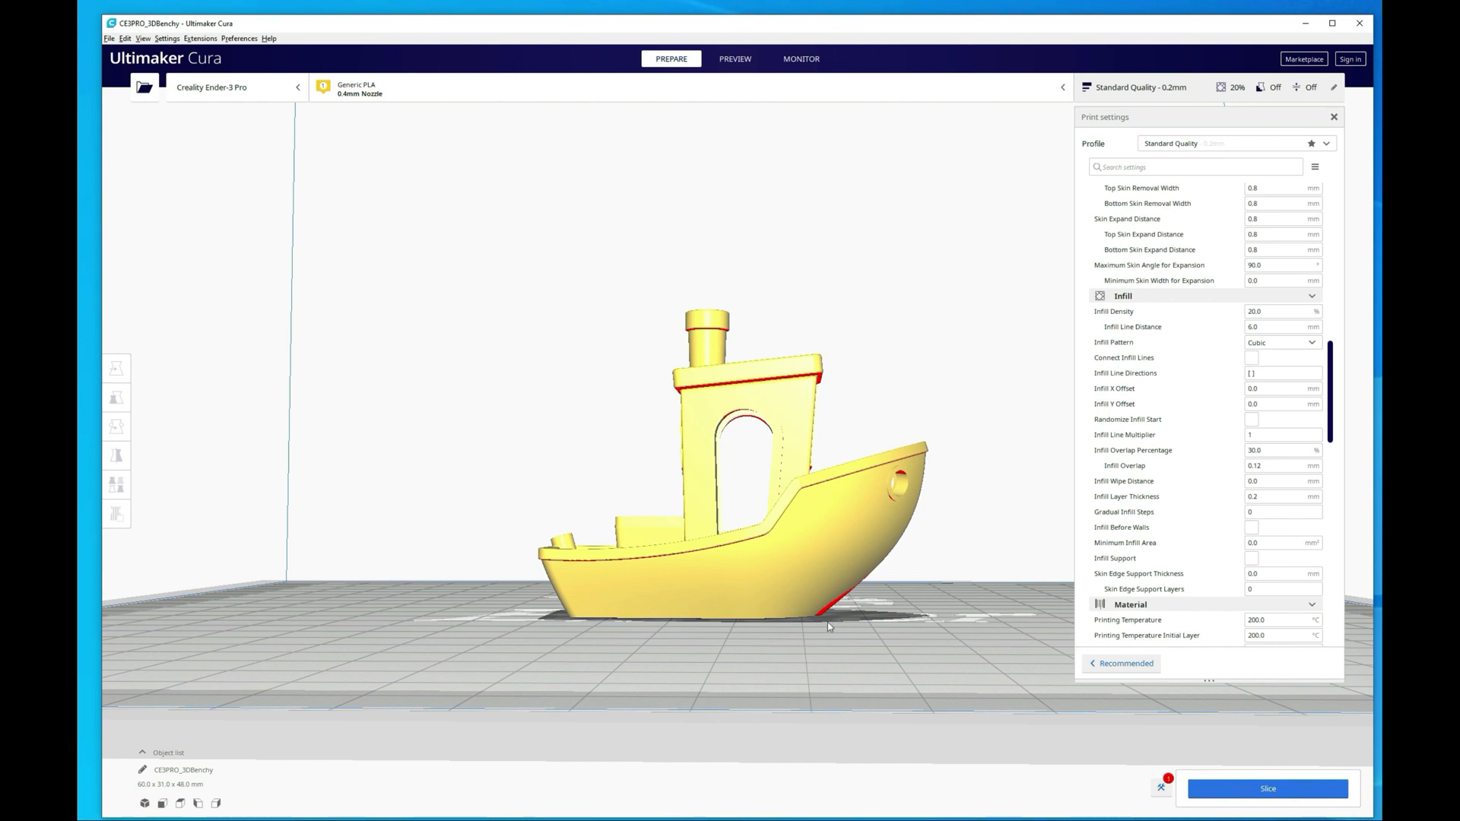
mouse_move(654, 533)
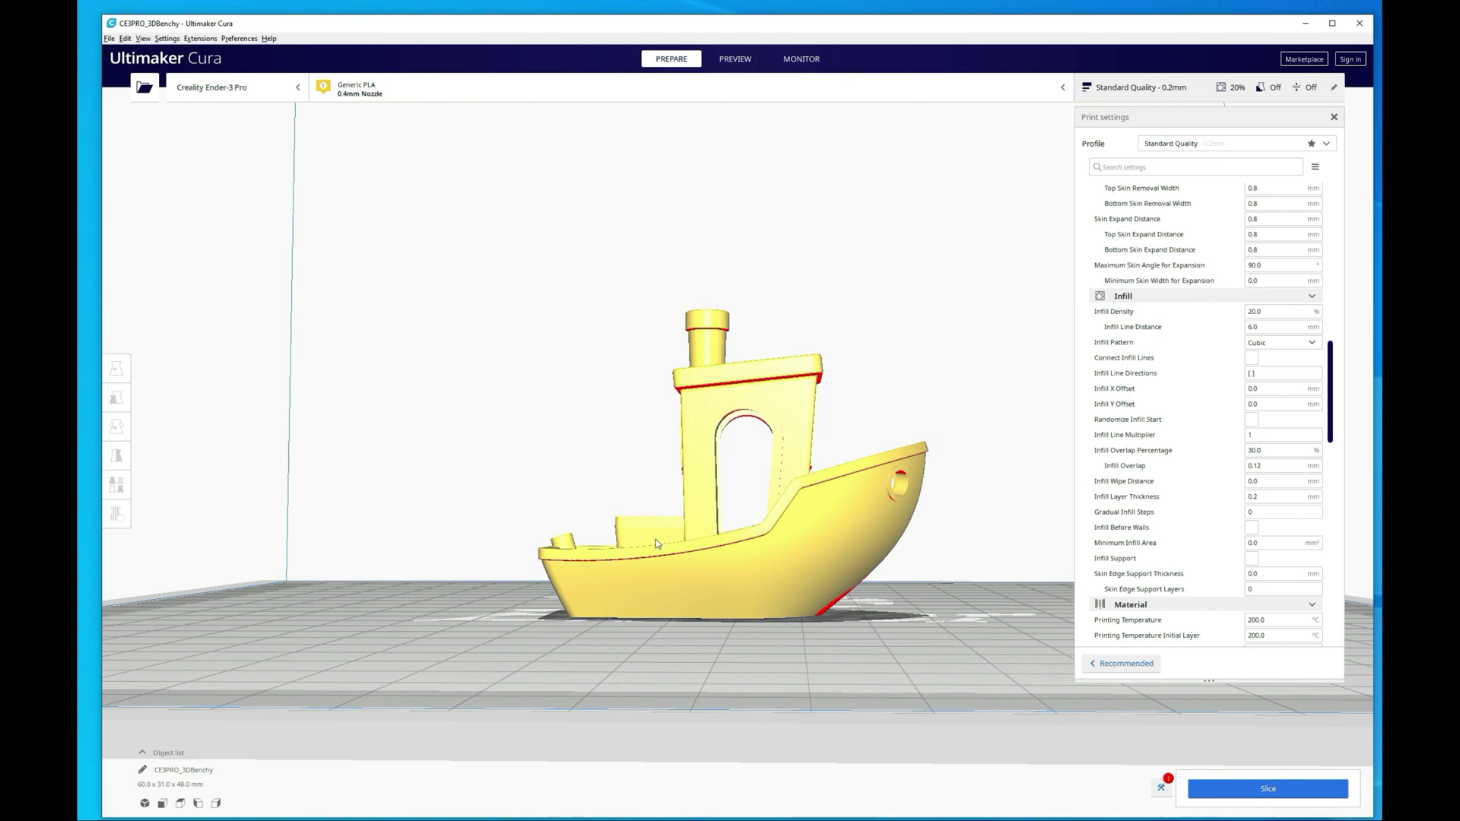
mouse_move(640, 695)
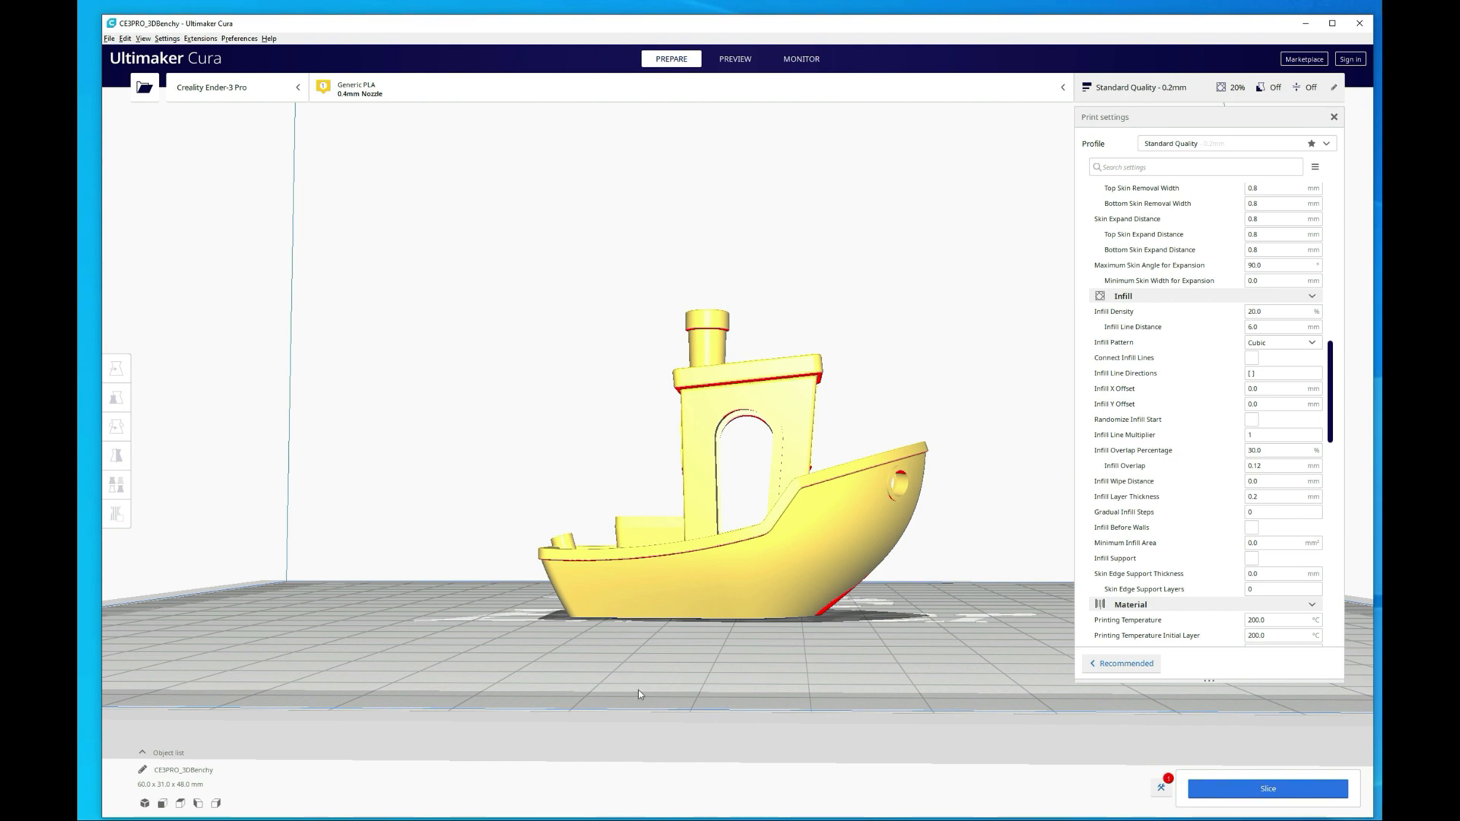
mouse_move(421, 550)
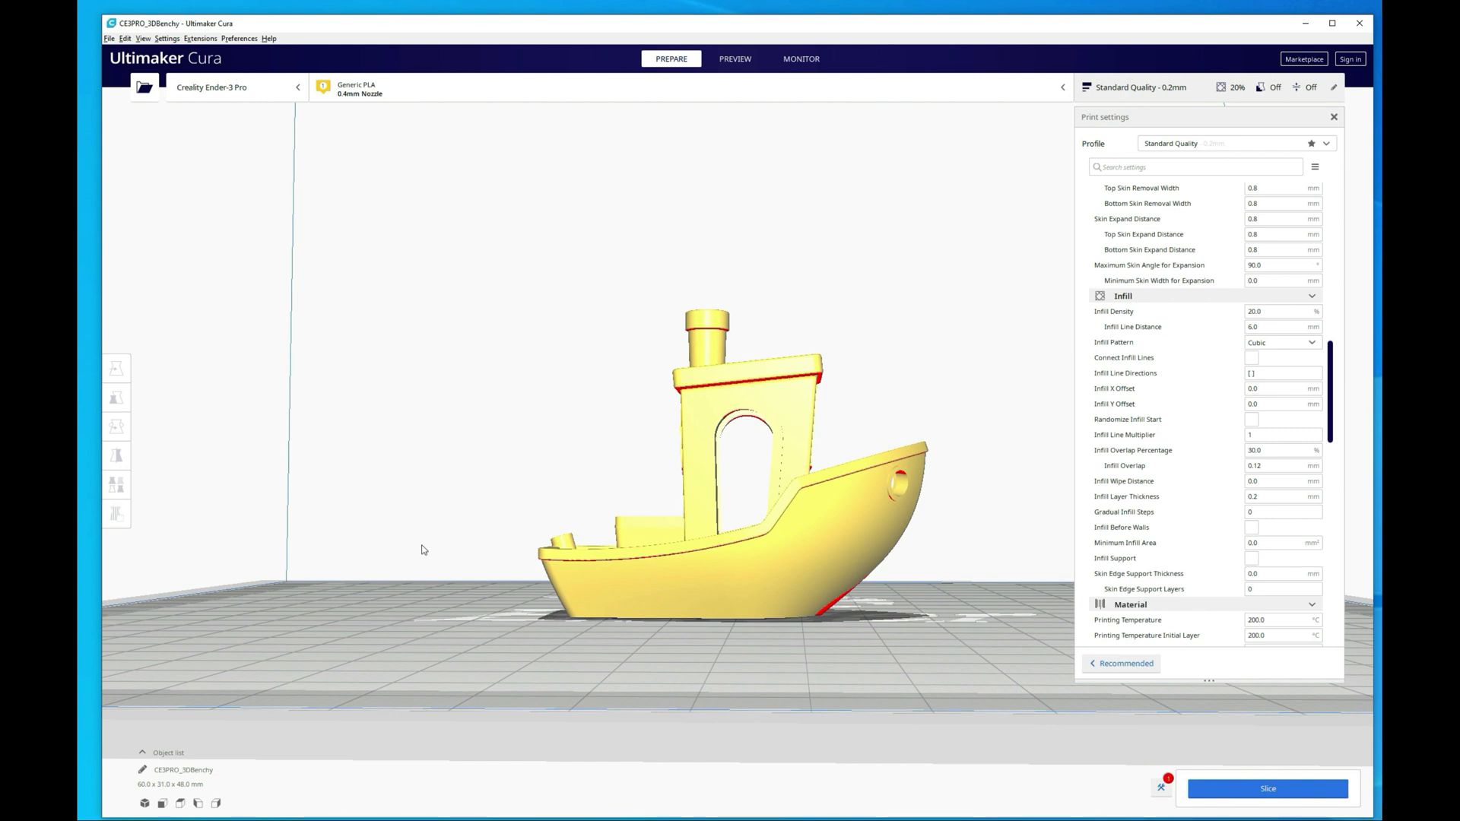
mouse_move(260, 49)
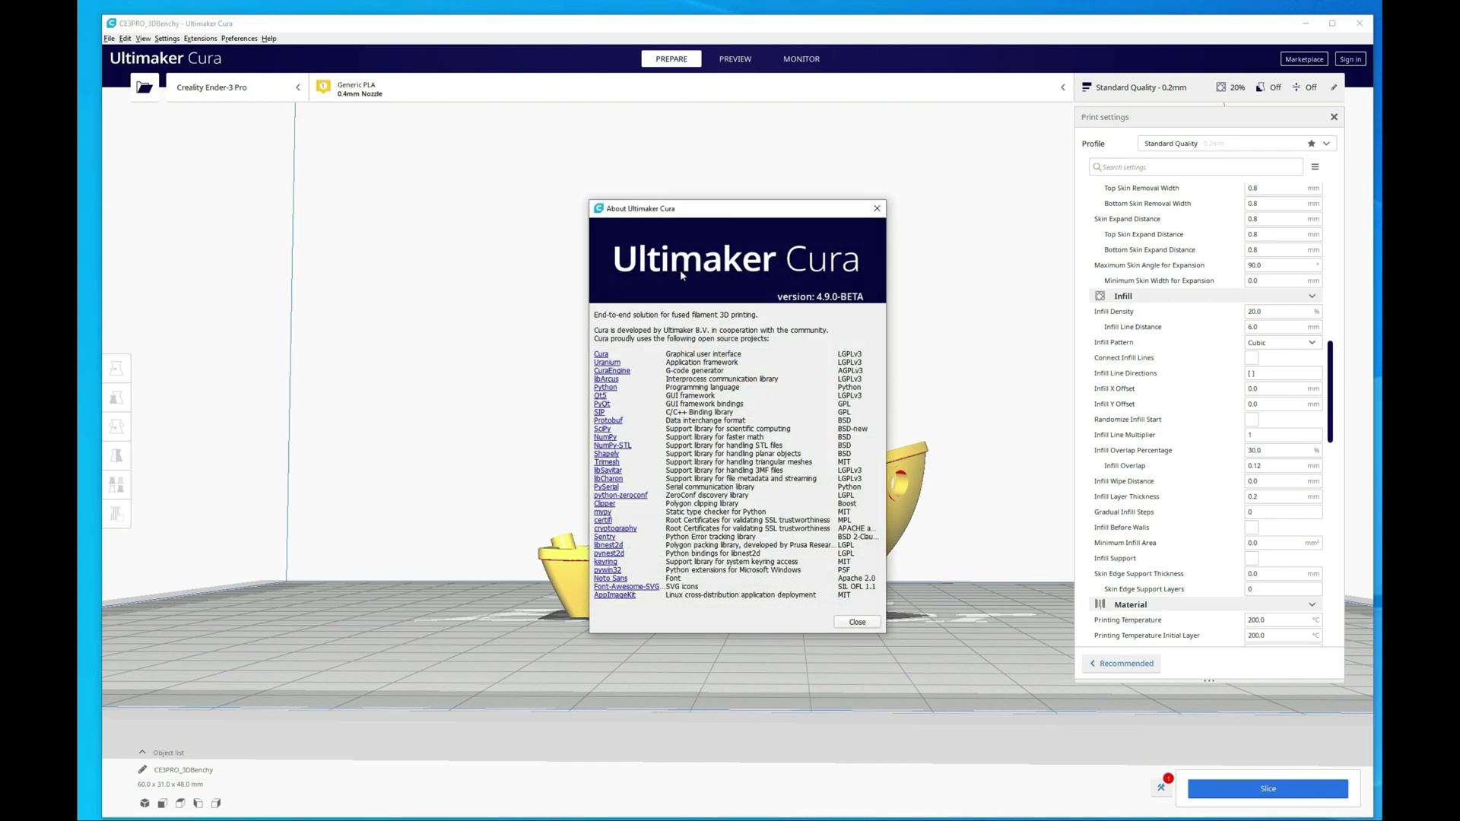
mouse_move(853, 312)
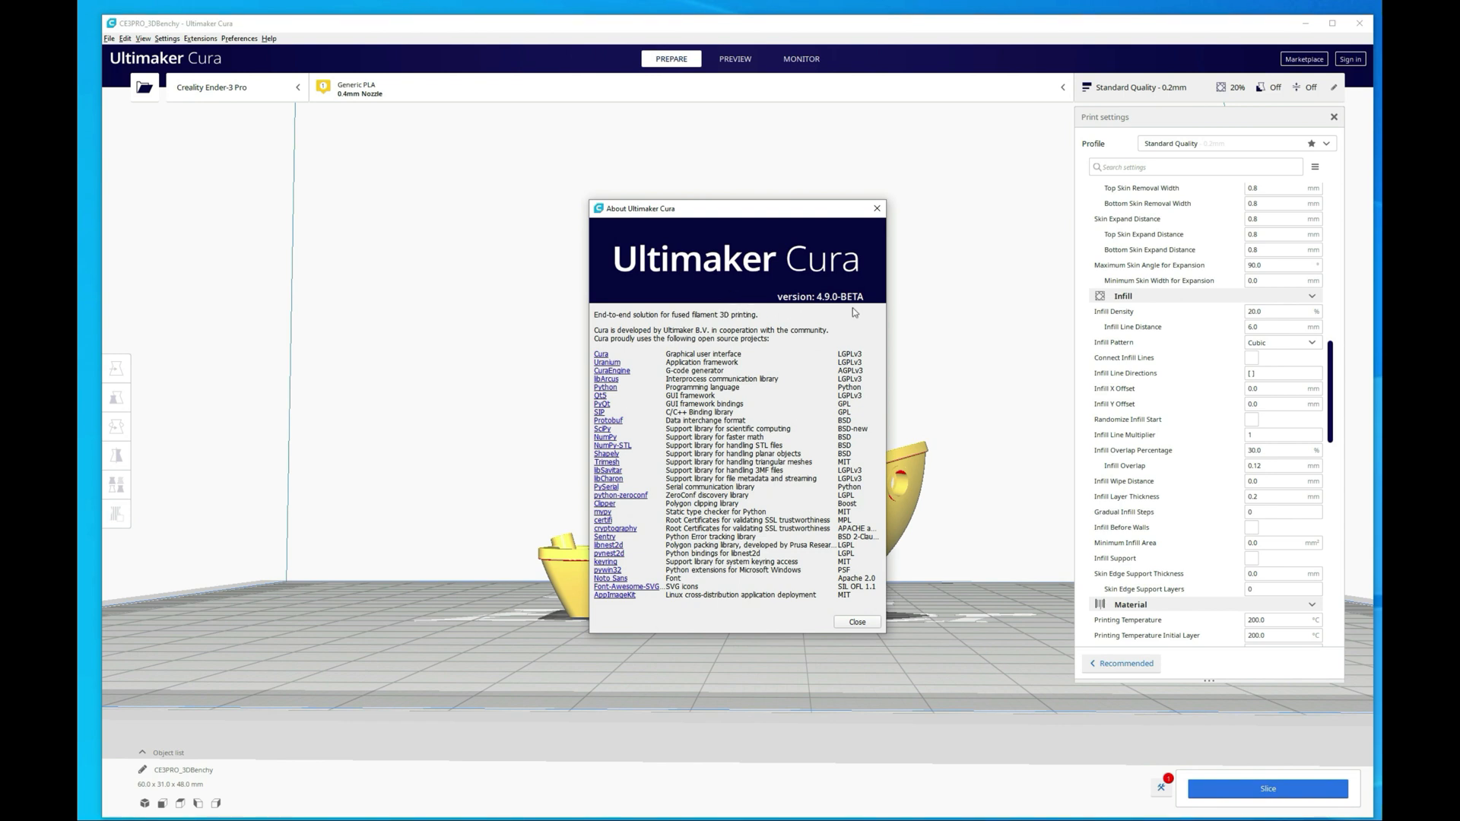
mouse_move(825, 310)
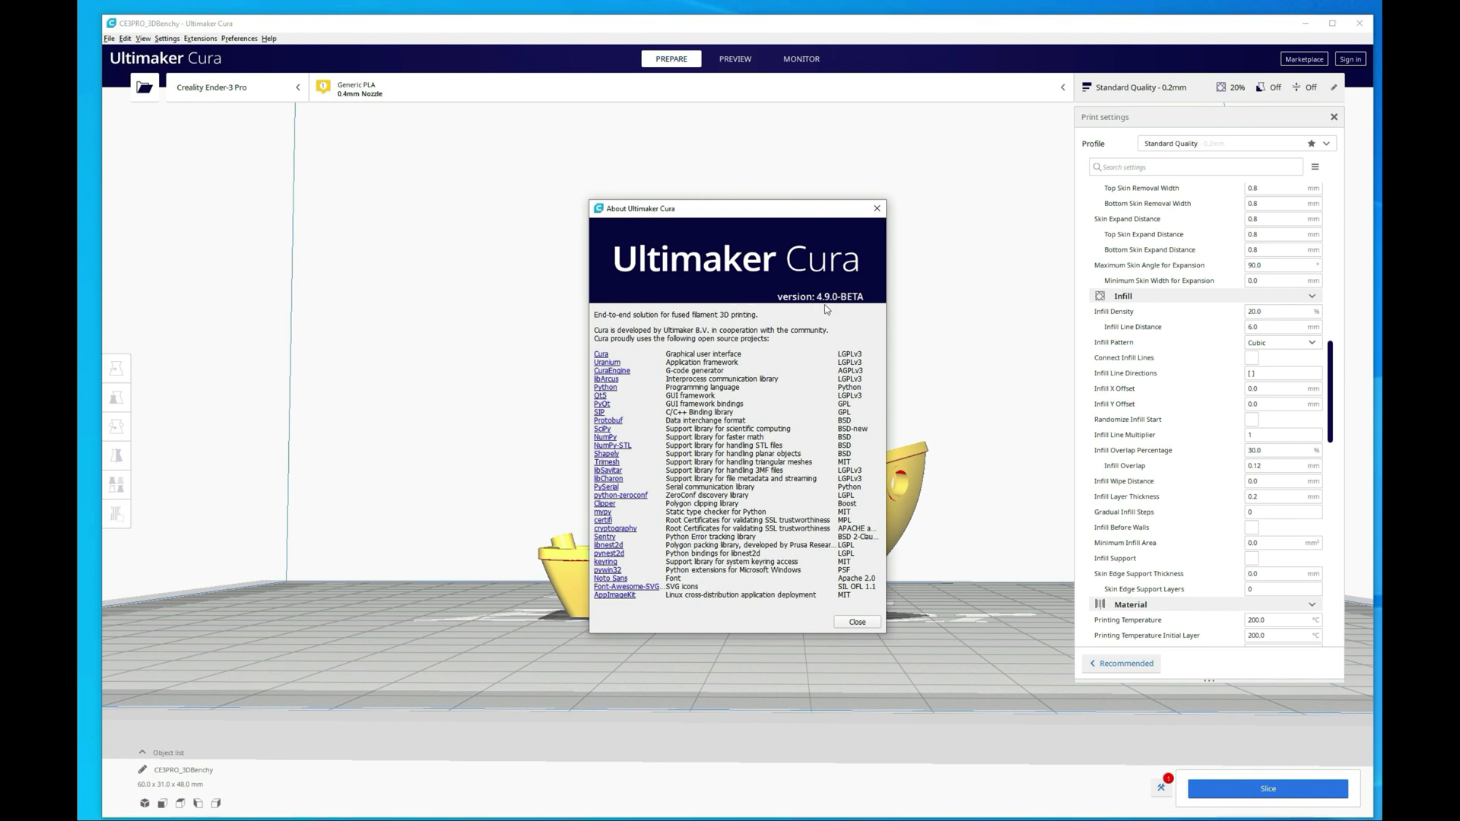
mouse_move(826, 309)
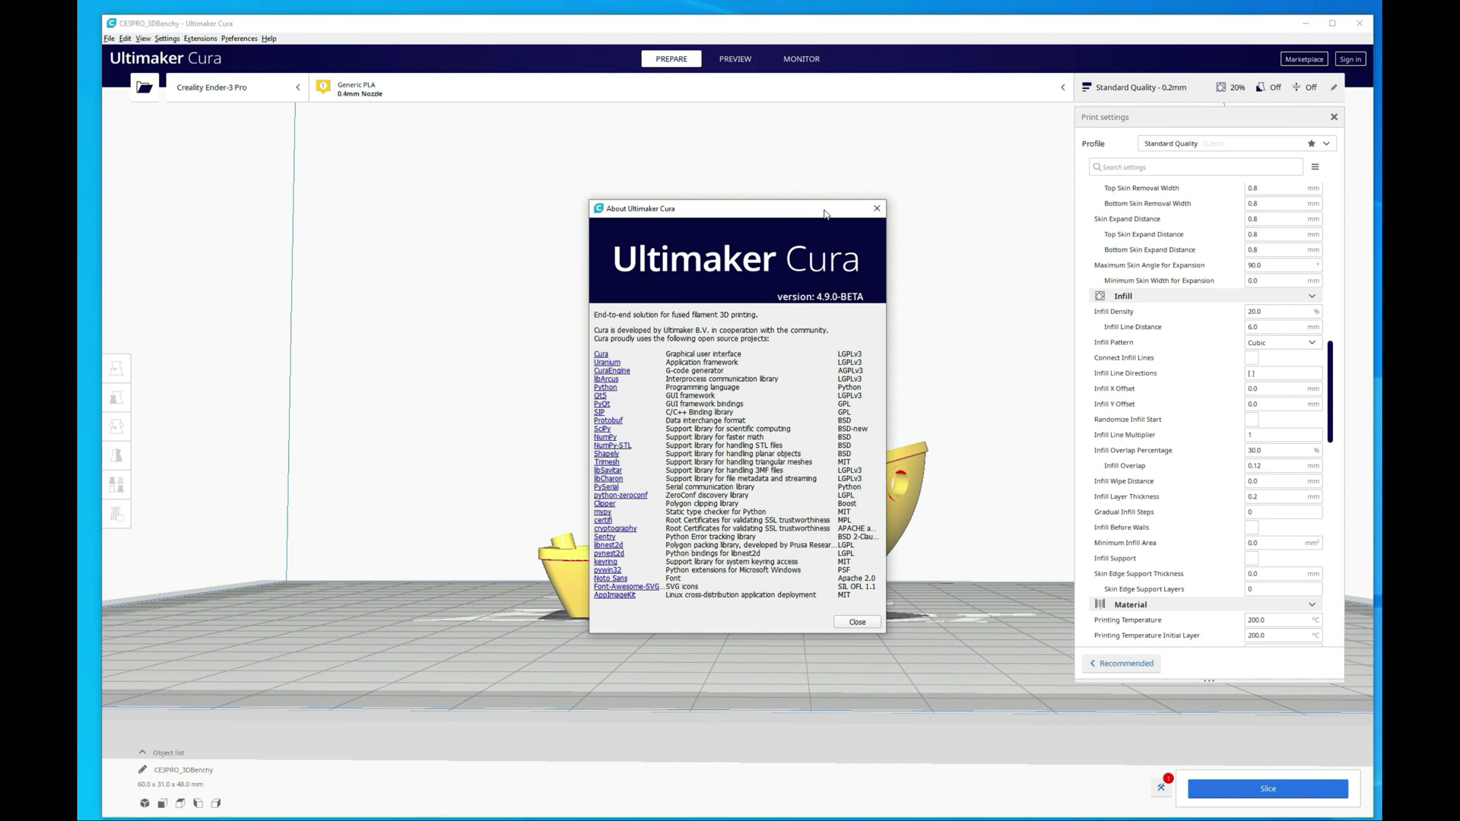
mouse_move(717, 214)
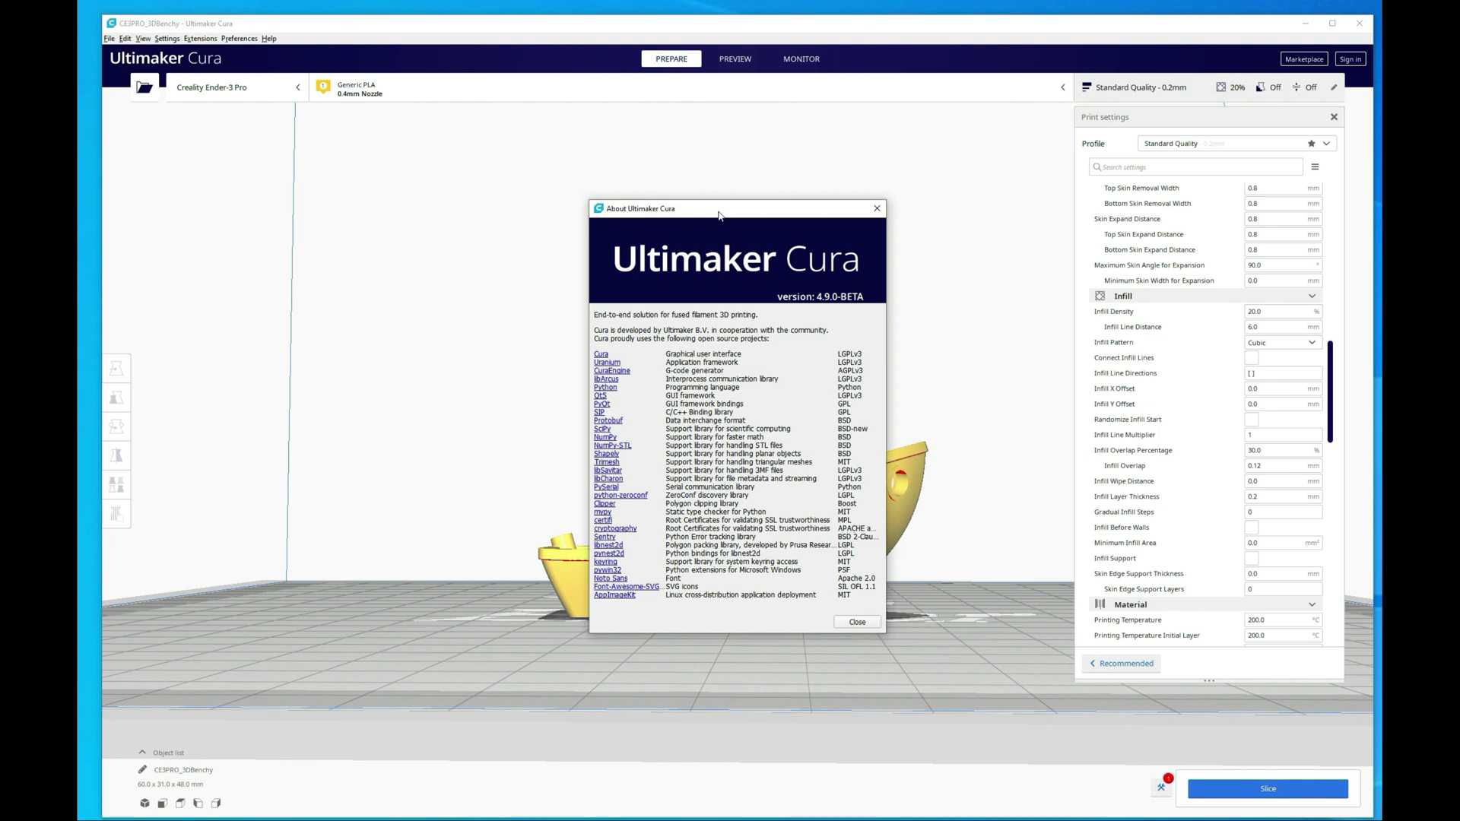
mouse_move(794, 208)
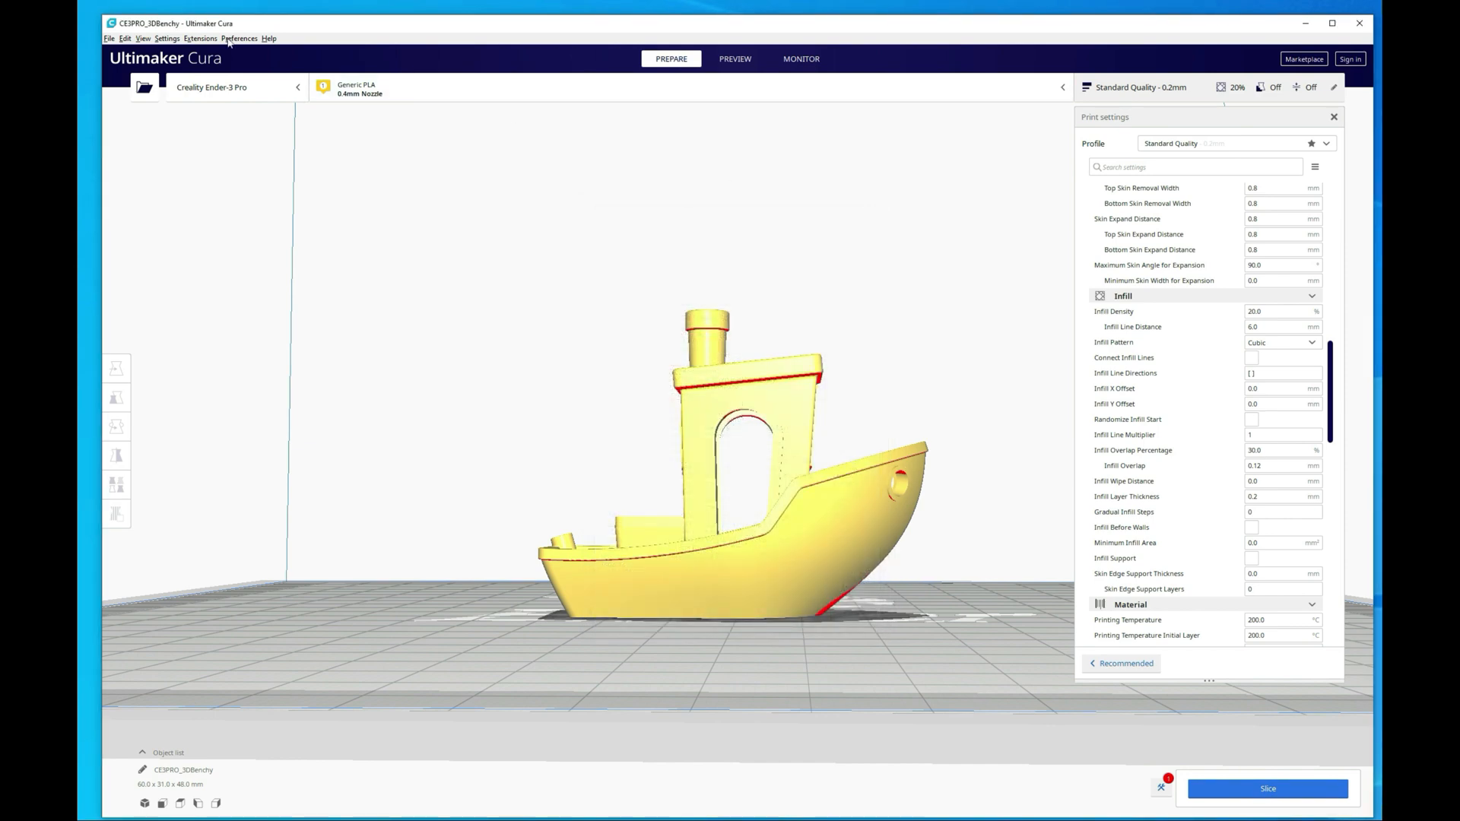
Check in the Marketplace that the Settings Guide plugin is marked Installed, then return to Extensions.
click(199, 38)
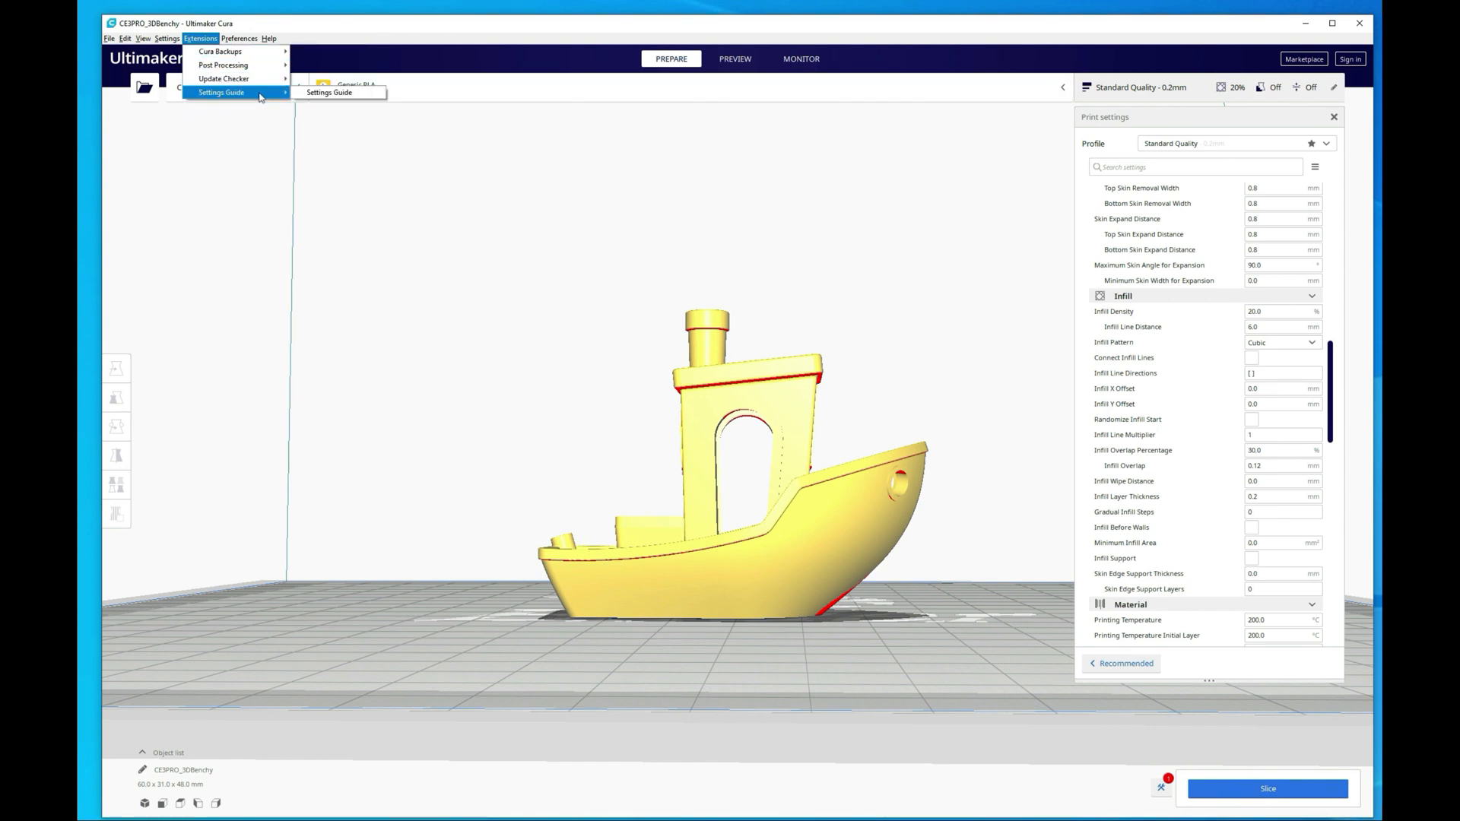
mouse_move(329, 93)
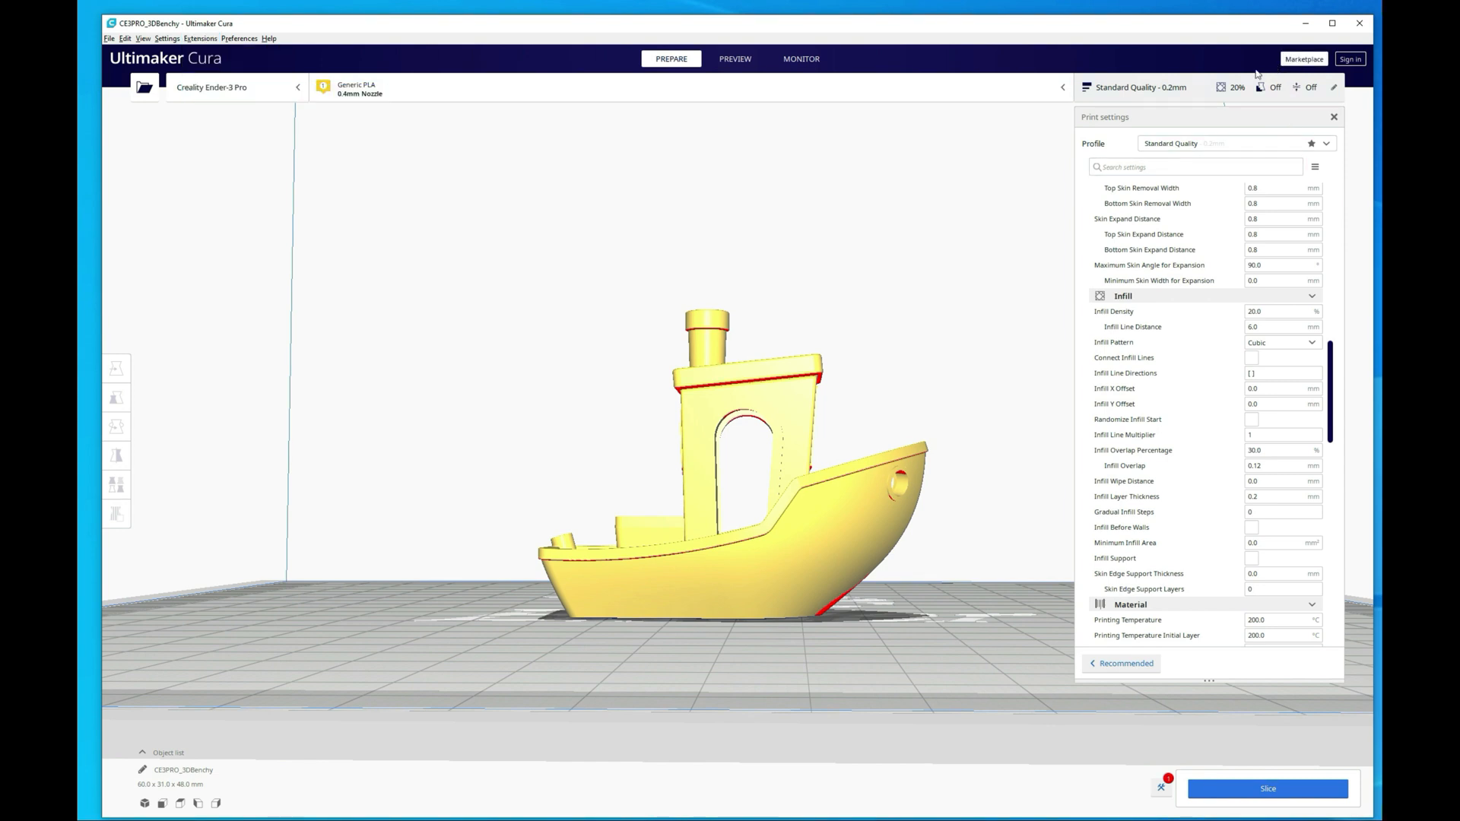
click(1303, 60)
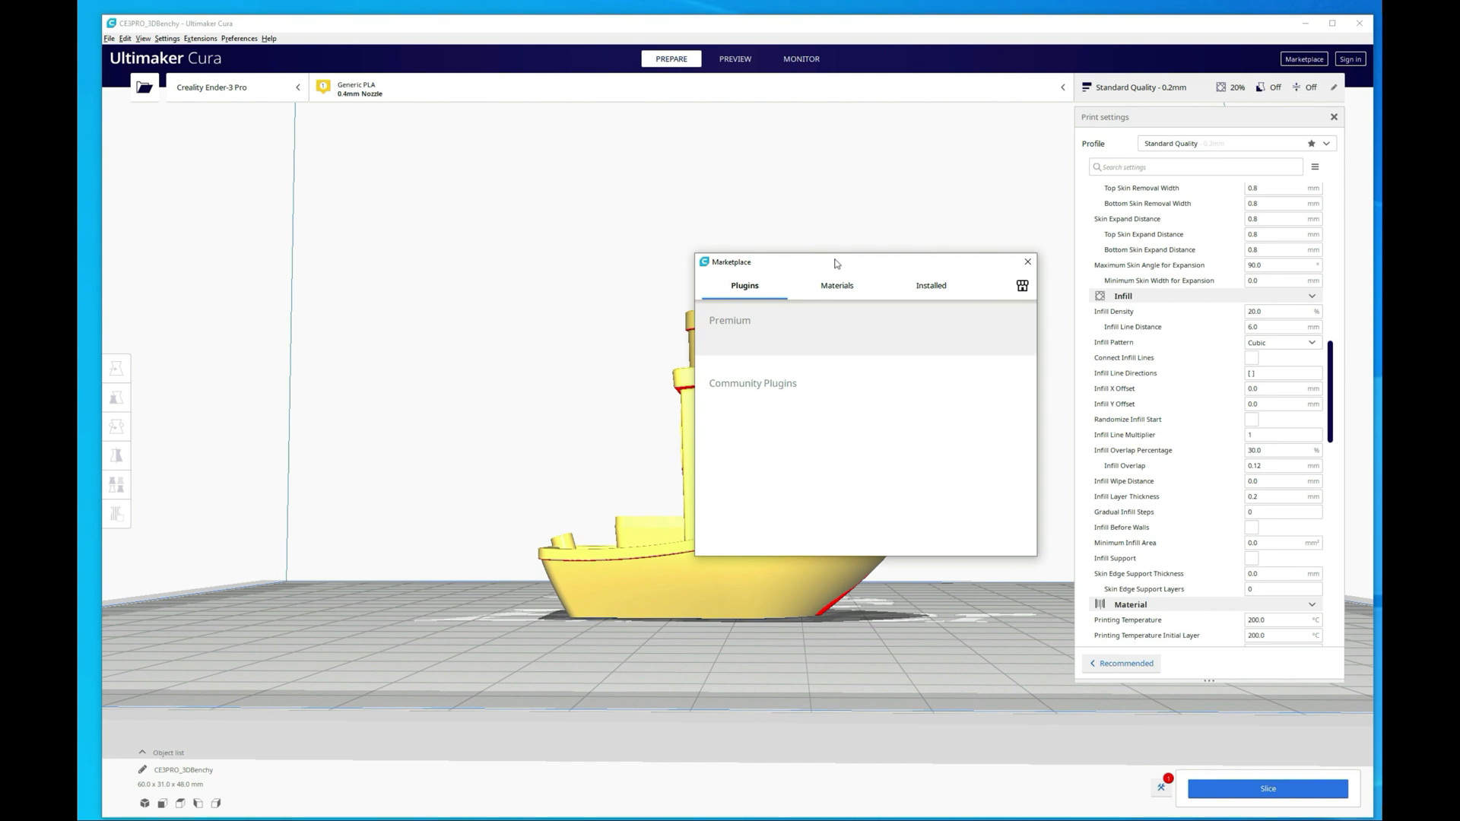
mouse_move(847, 265)
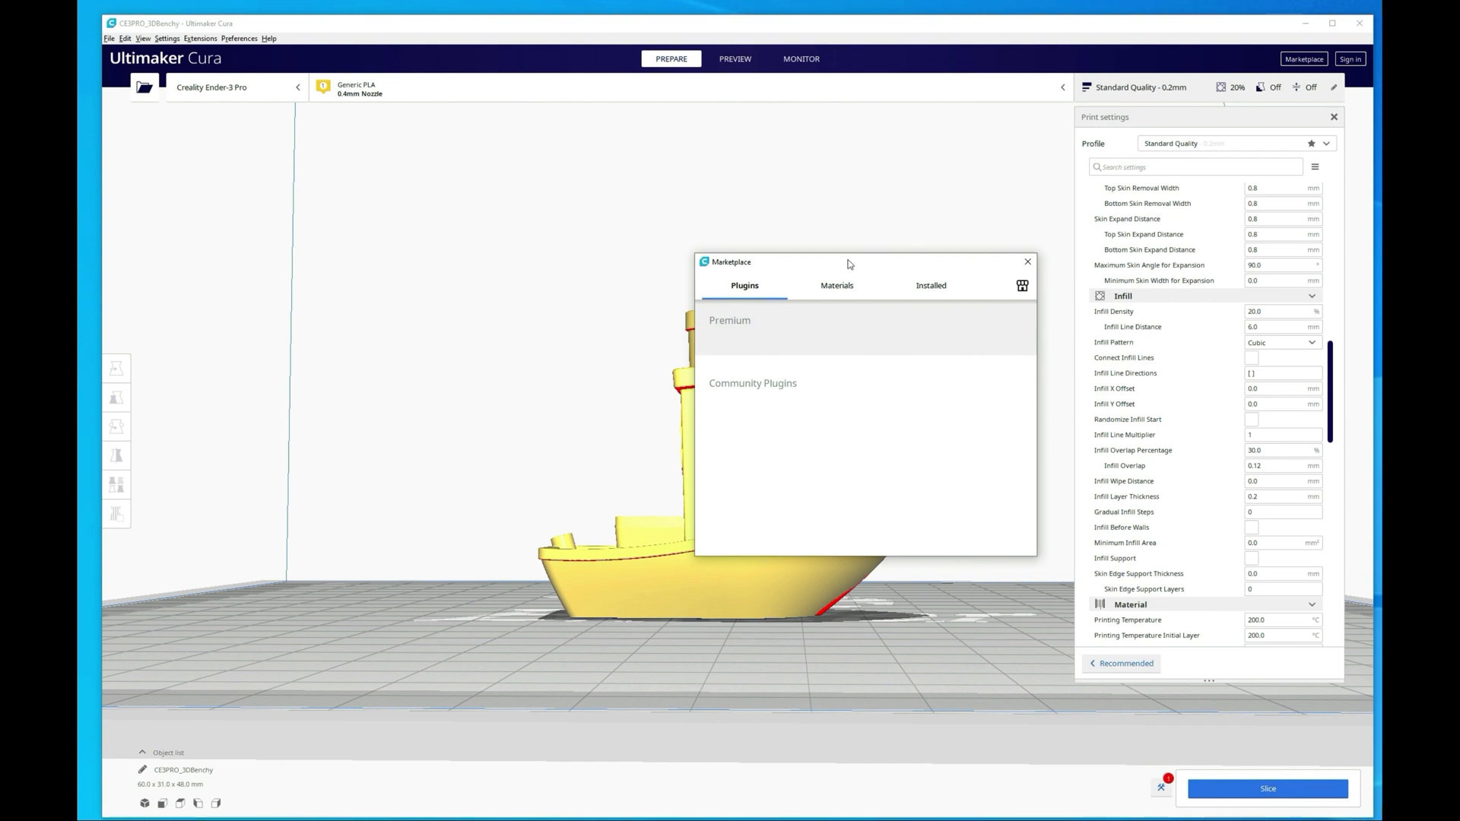
mouse_move(816, 270)
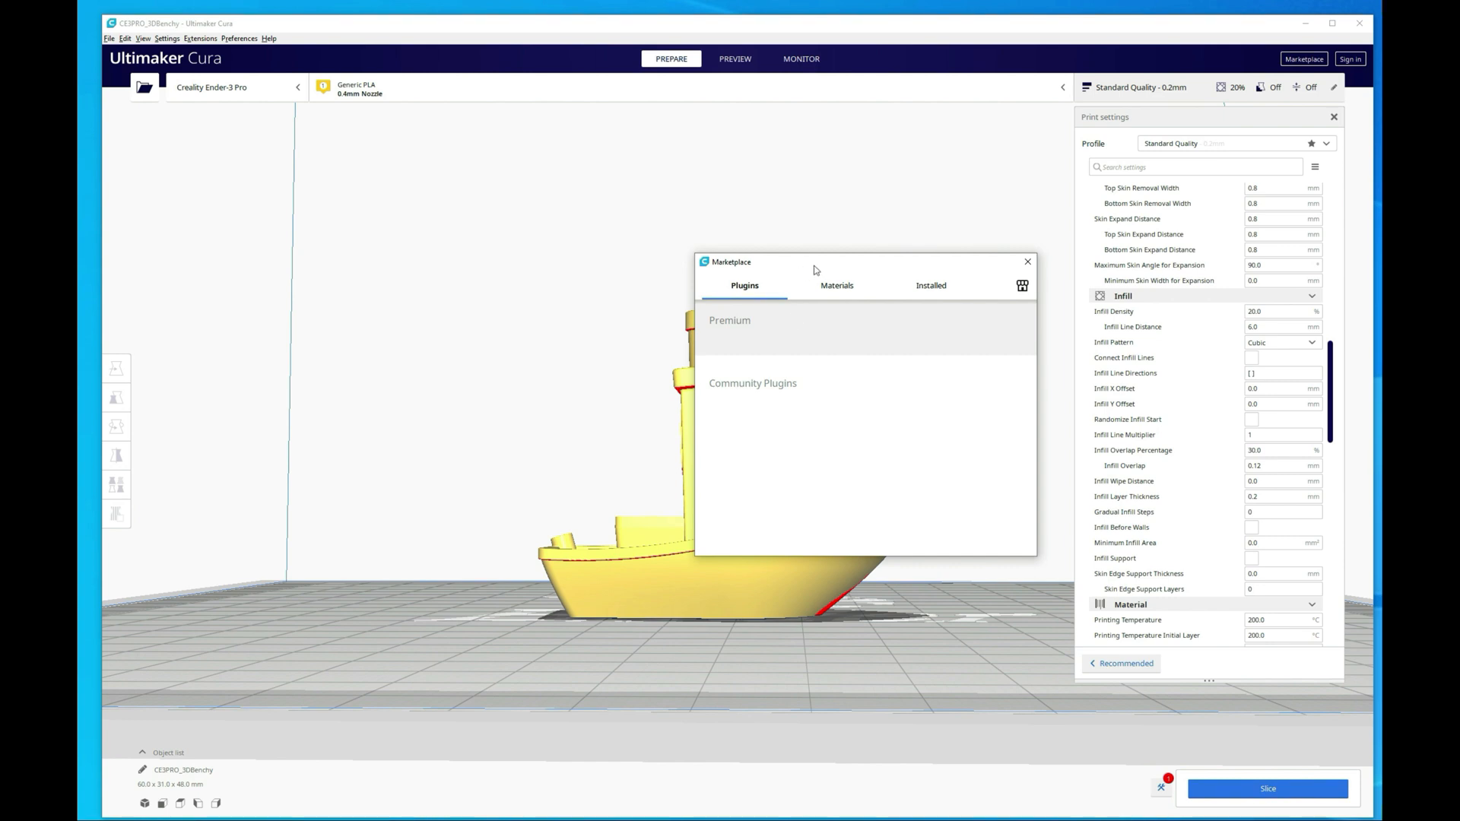
mouse_move(790, 401)
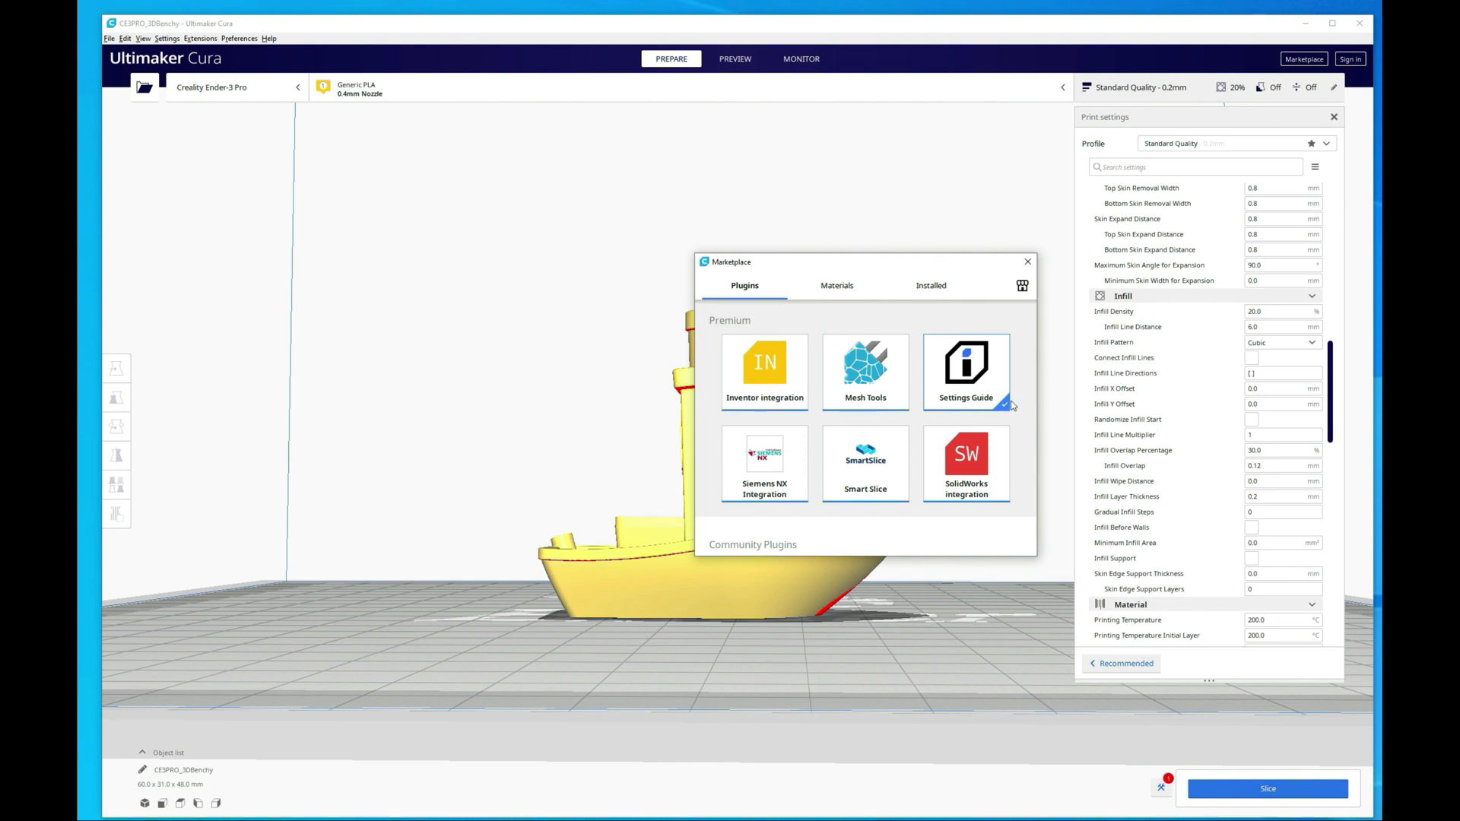
mouse_move(984, 376)
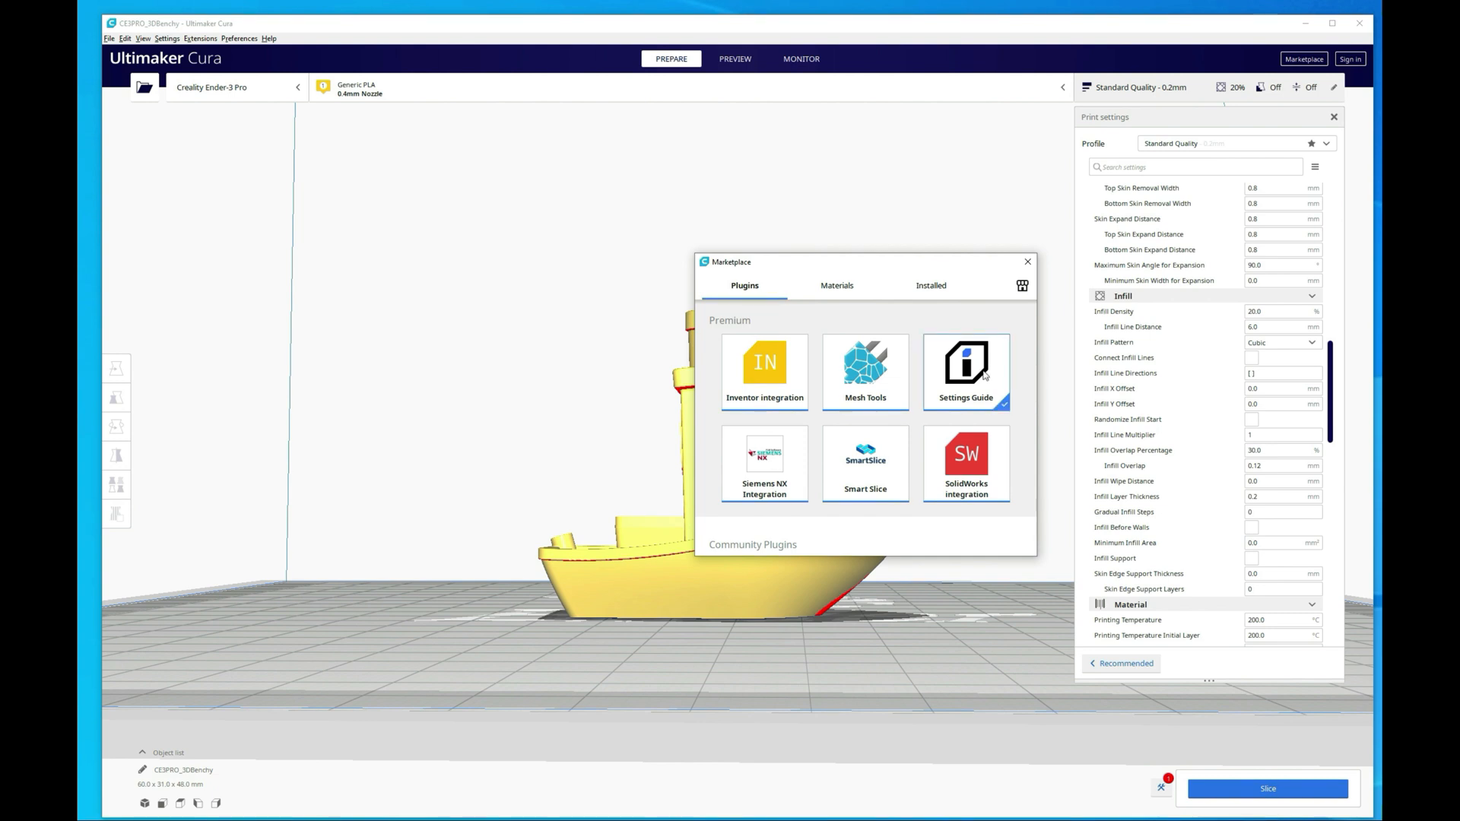
click(966, 364)
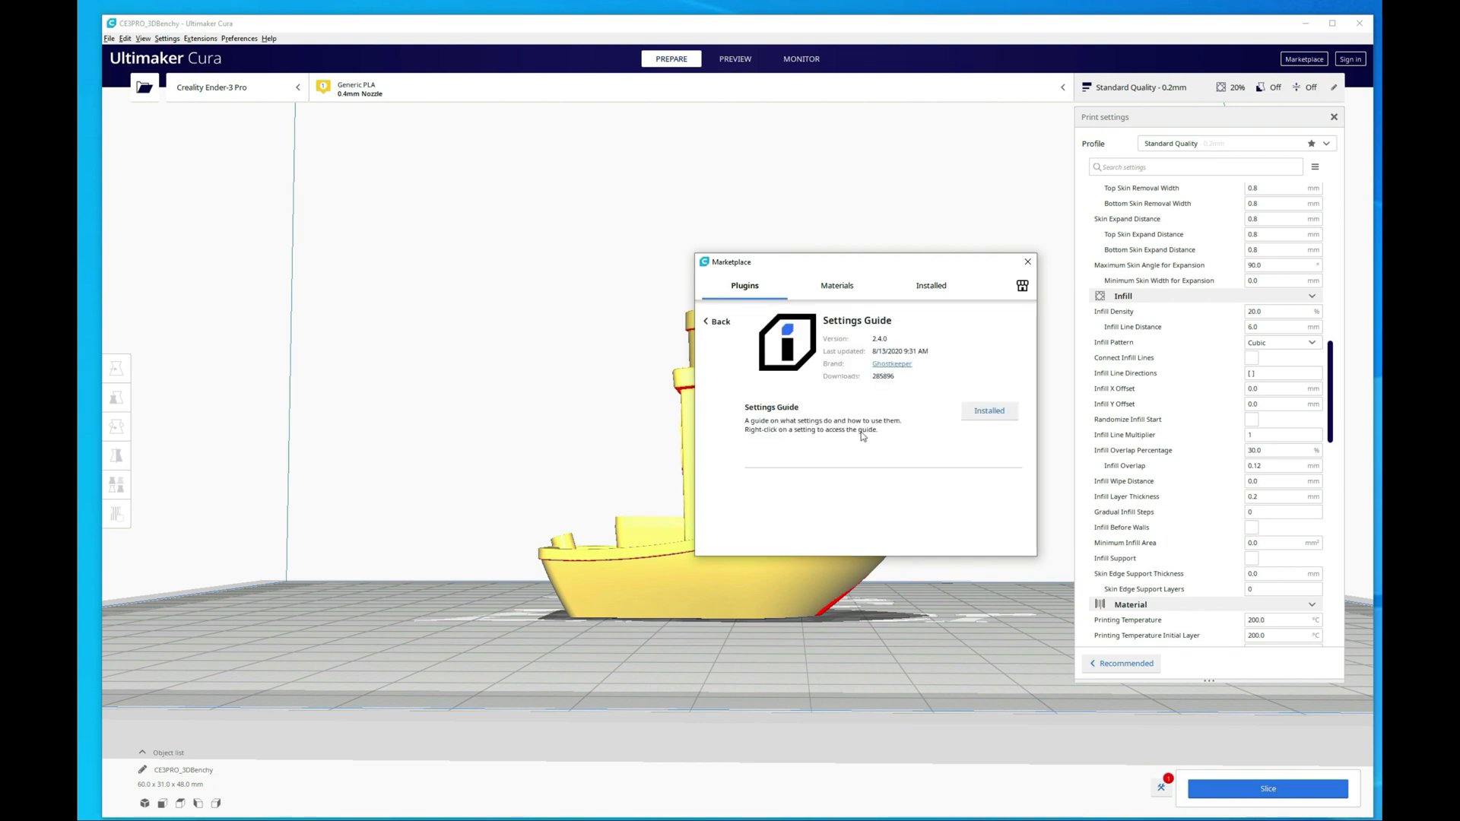
mouse_move(983, 346)
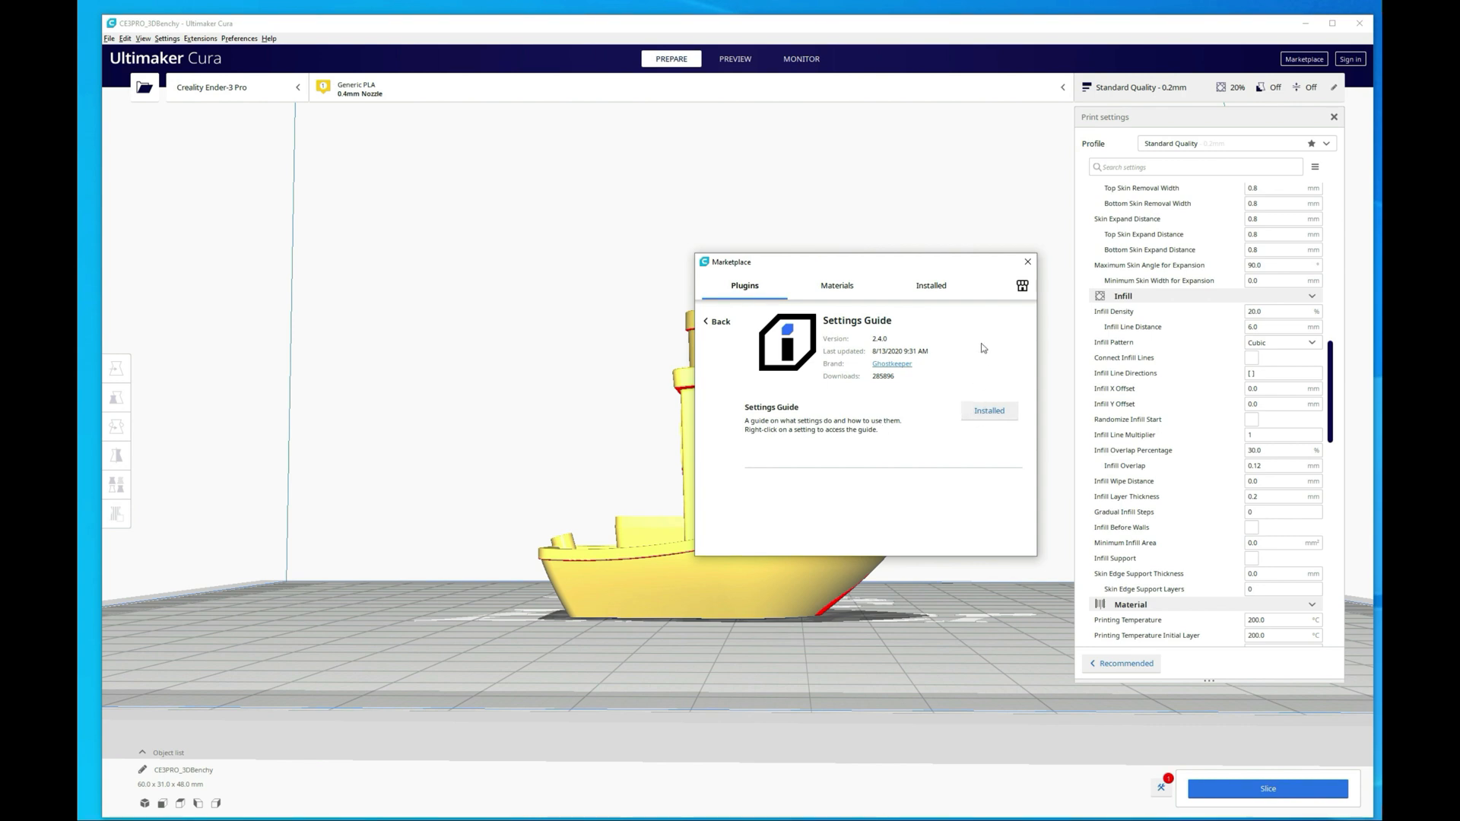
click(199, 38)
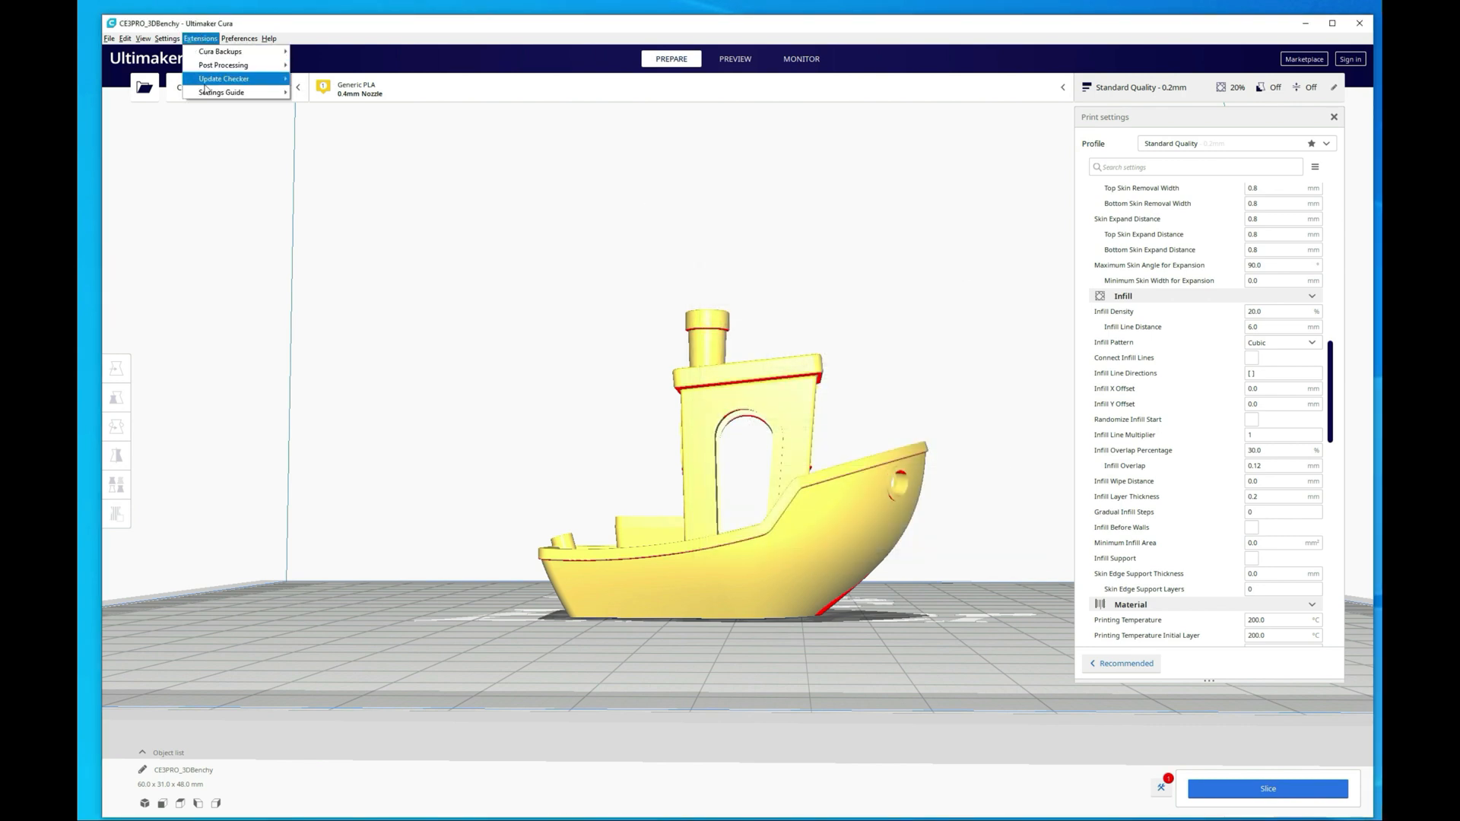
Launch the Settings Guide and read Top/Bottom Line Width, Support Line Width and Outer Wall Extruder articles.
click(220, 93)
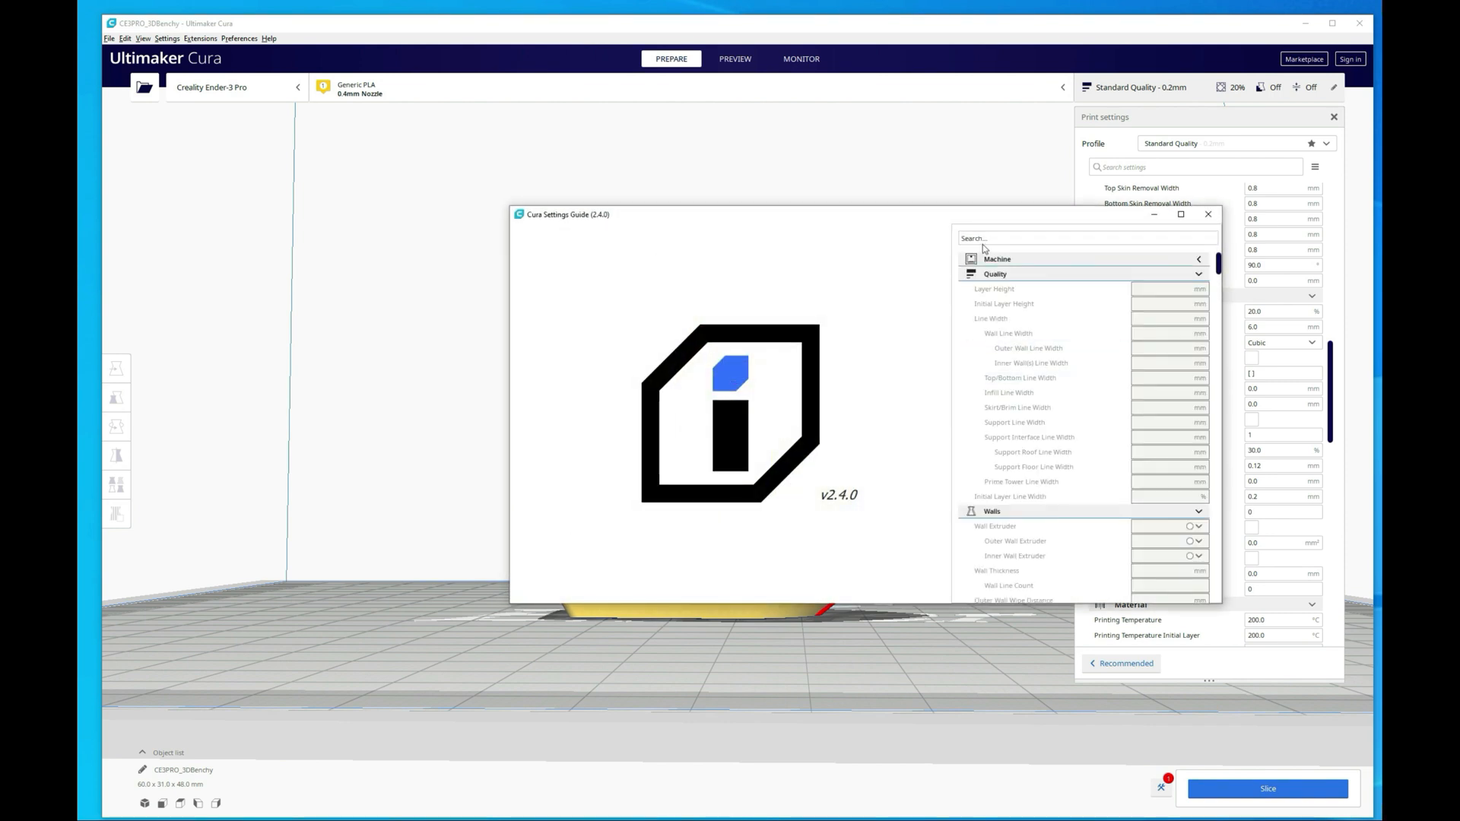
click(1019, 377)
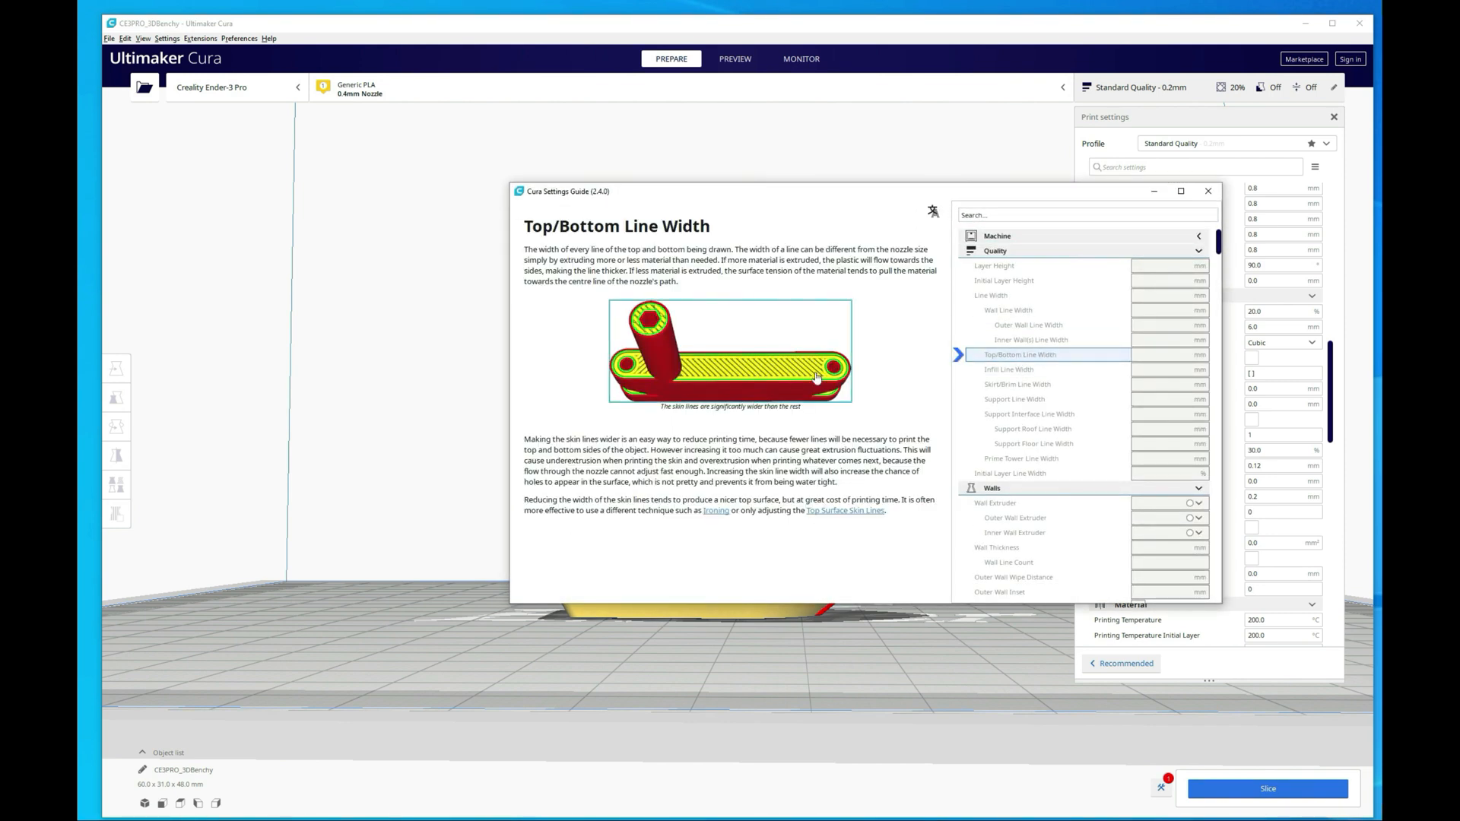
click(1014, 399)
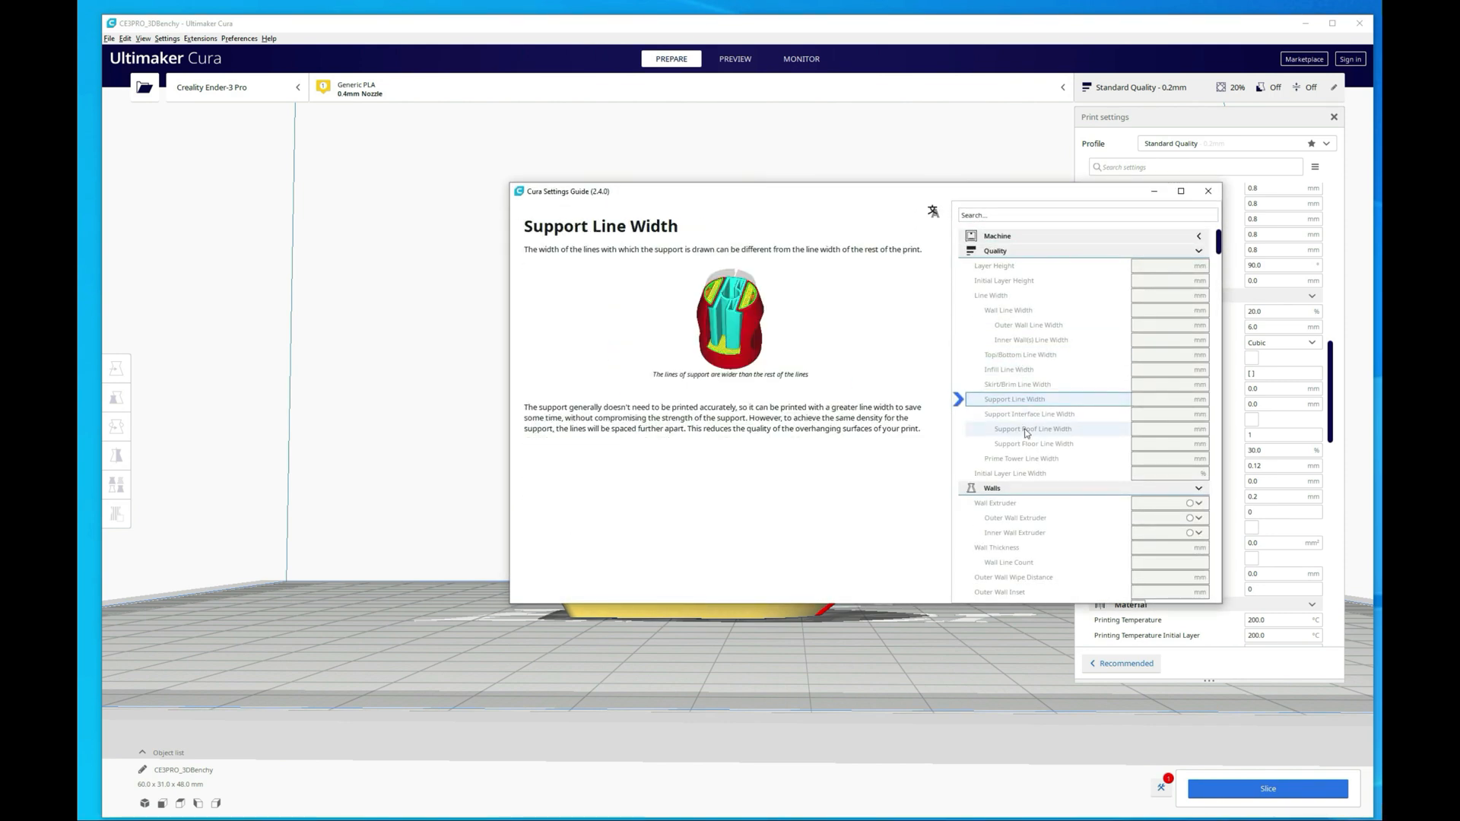
click(1016, 517)
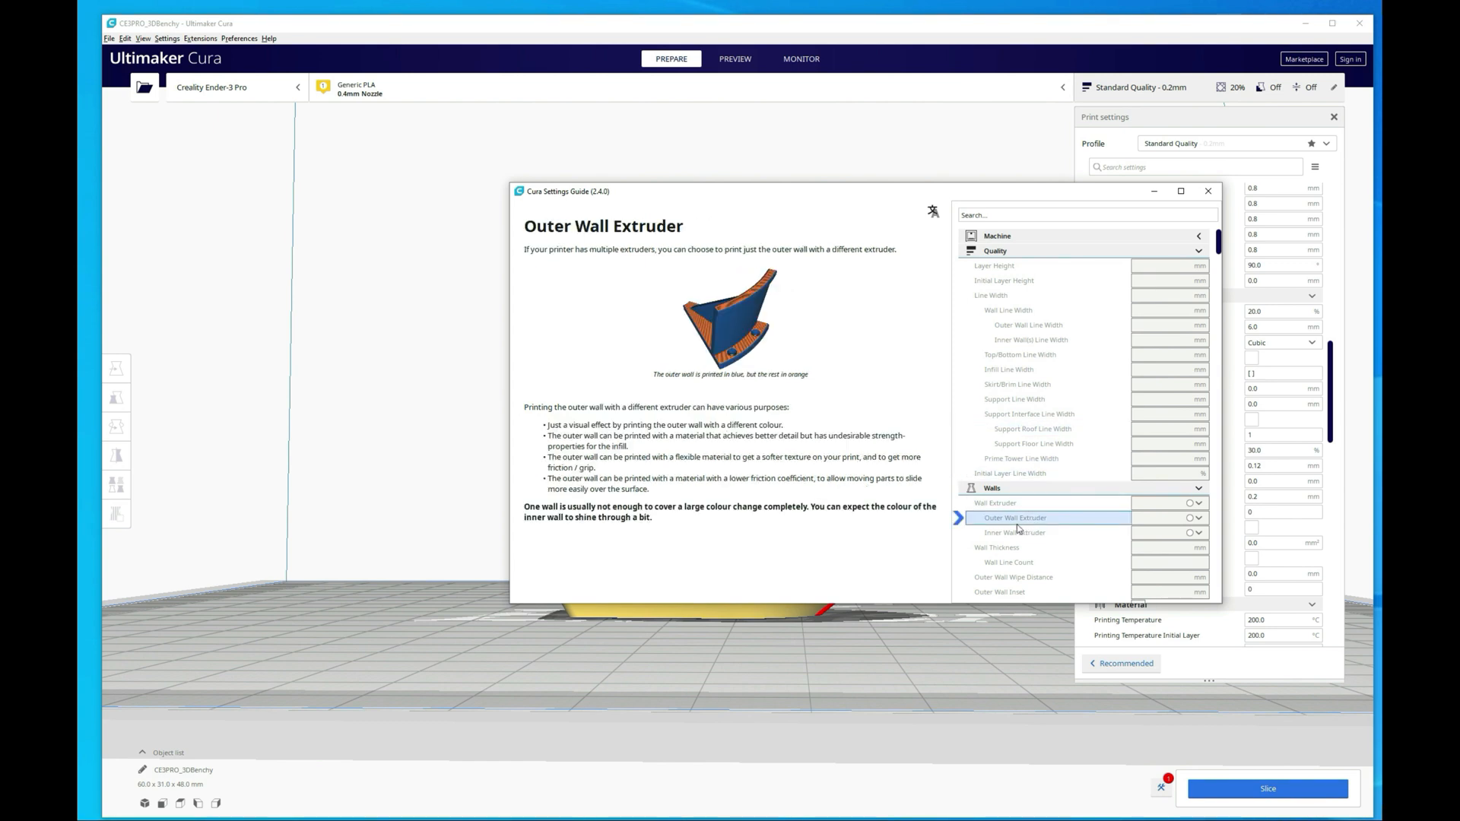
Read the Wall Line Count and Top Thickness articles in the Settings Guide.
click(1008, 561)
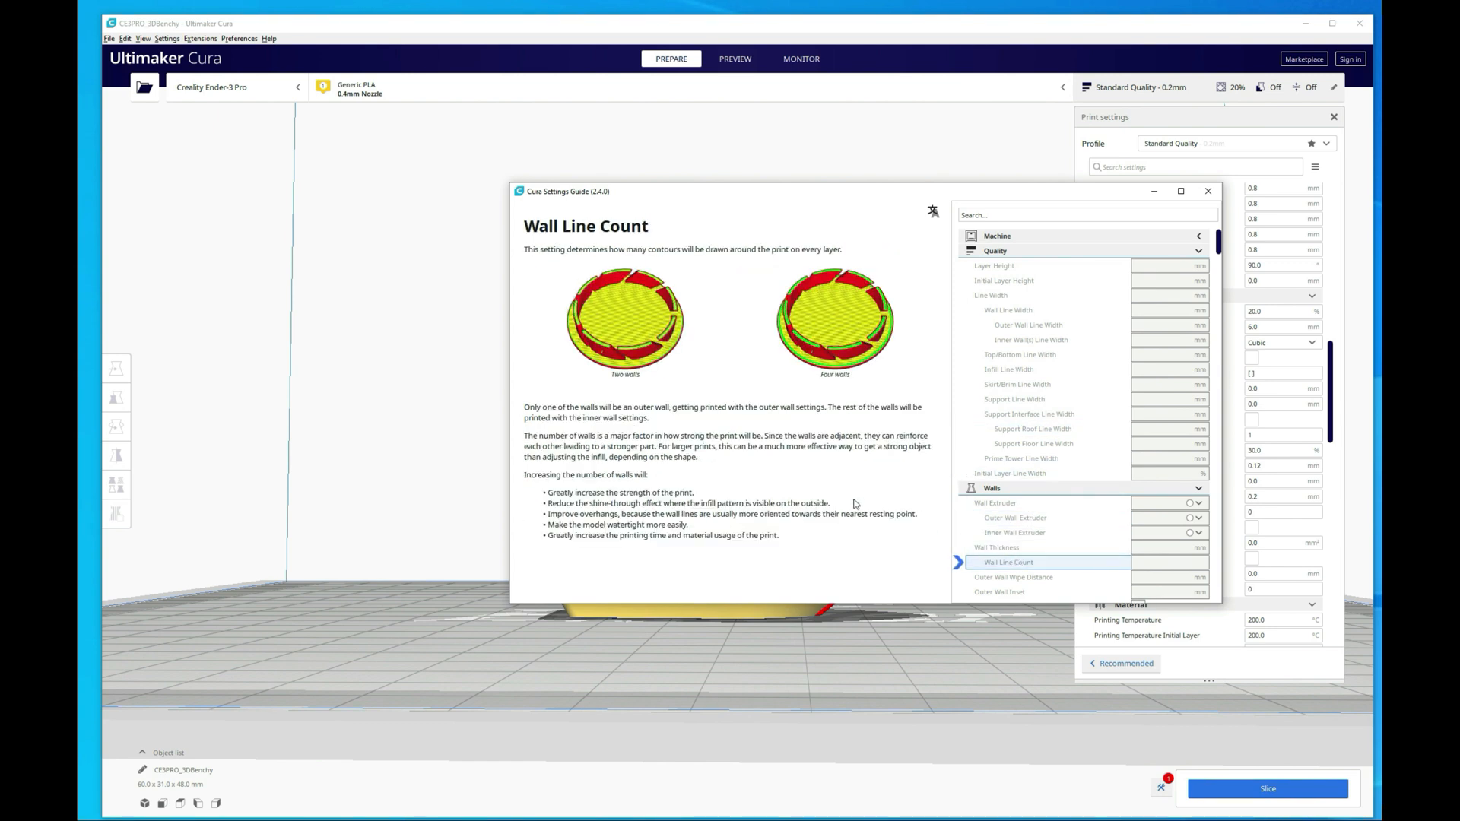
mouse_move(727, 465)
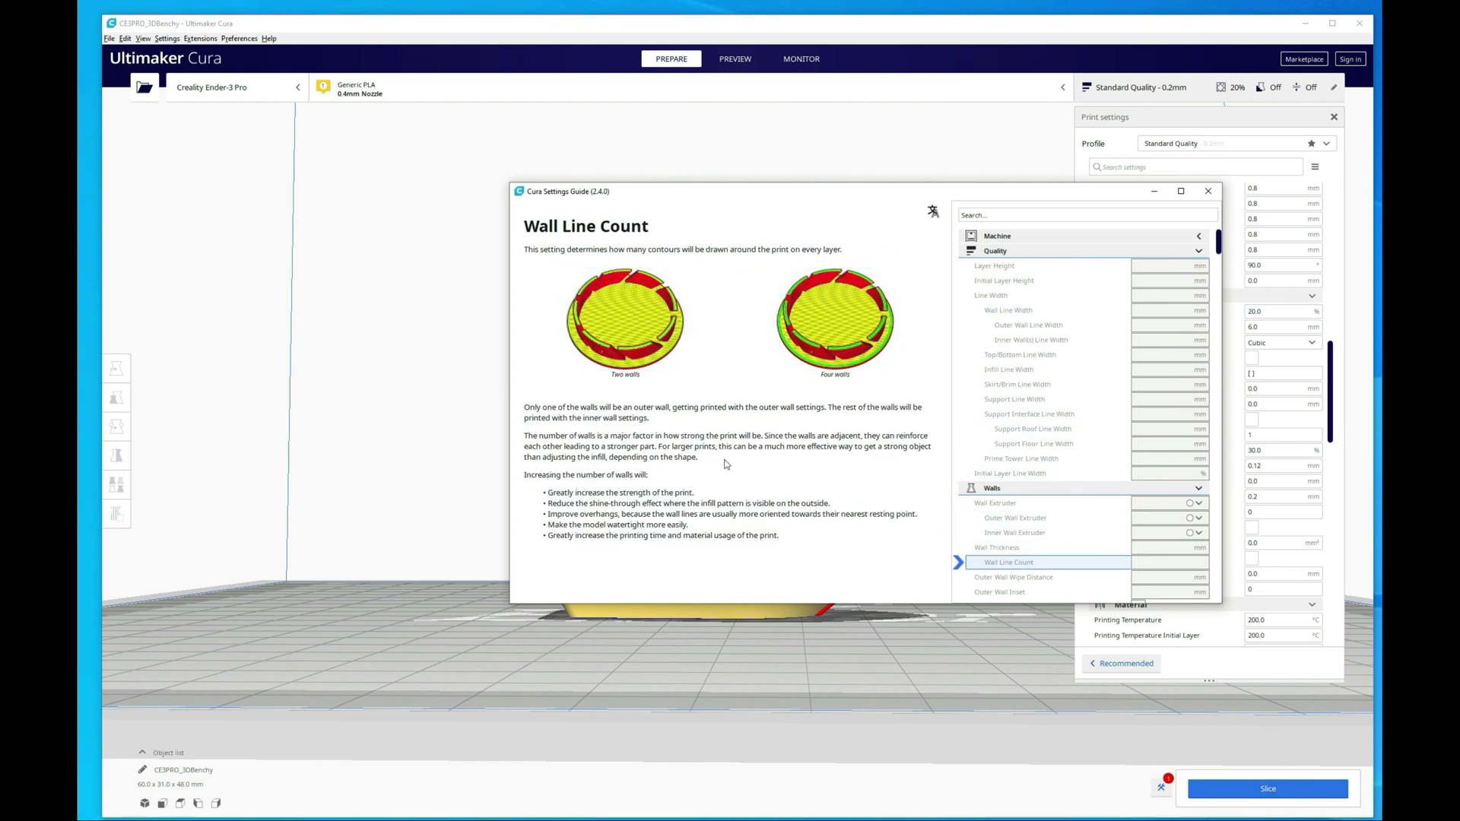
scroll(down, 3)
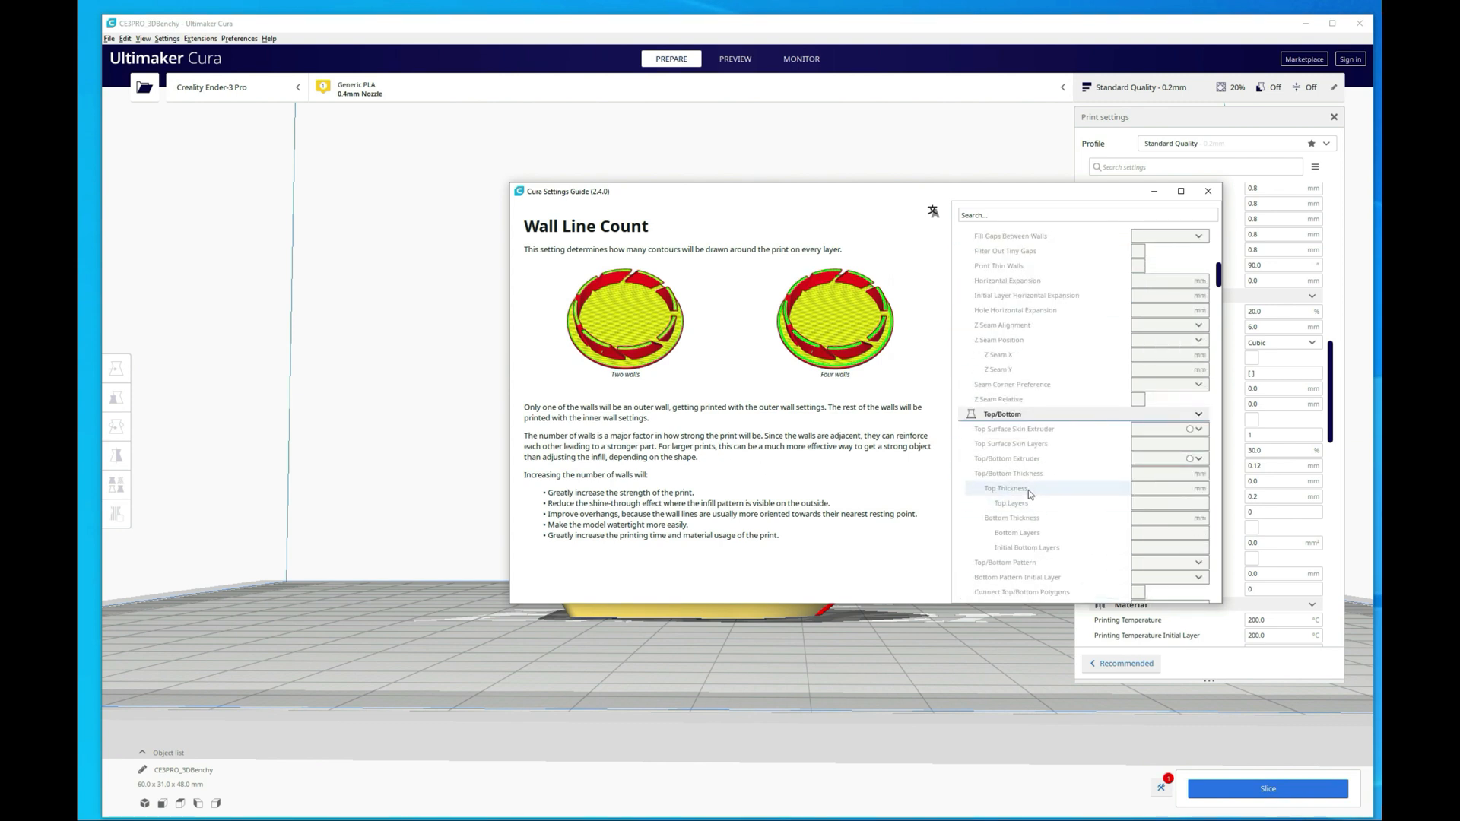
click(1006, 488)
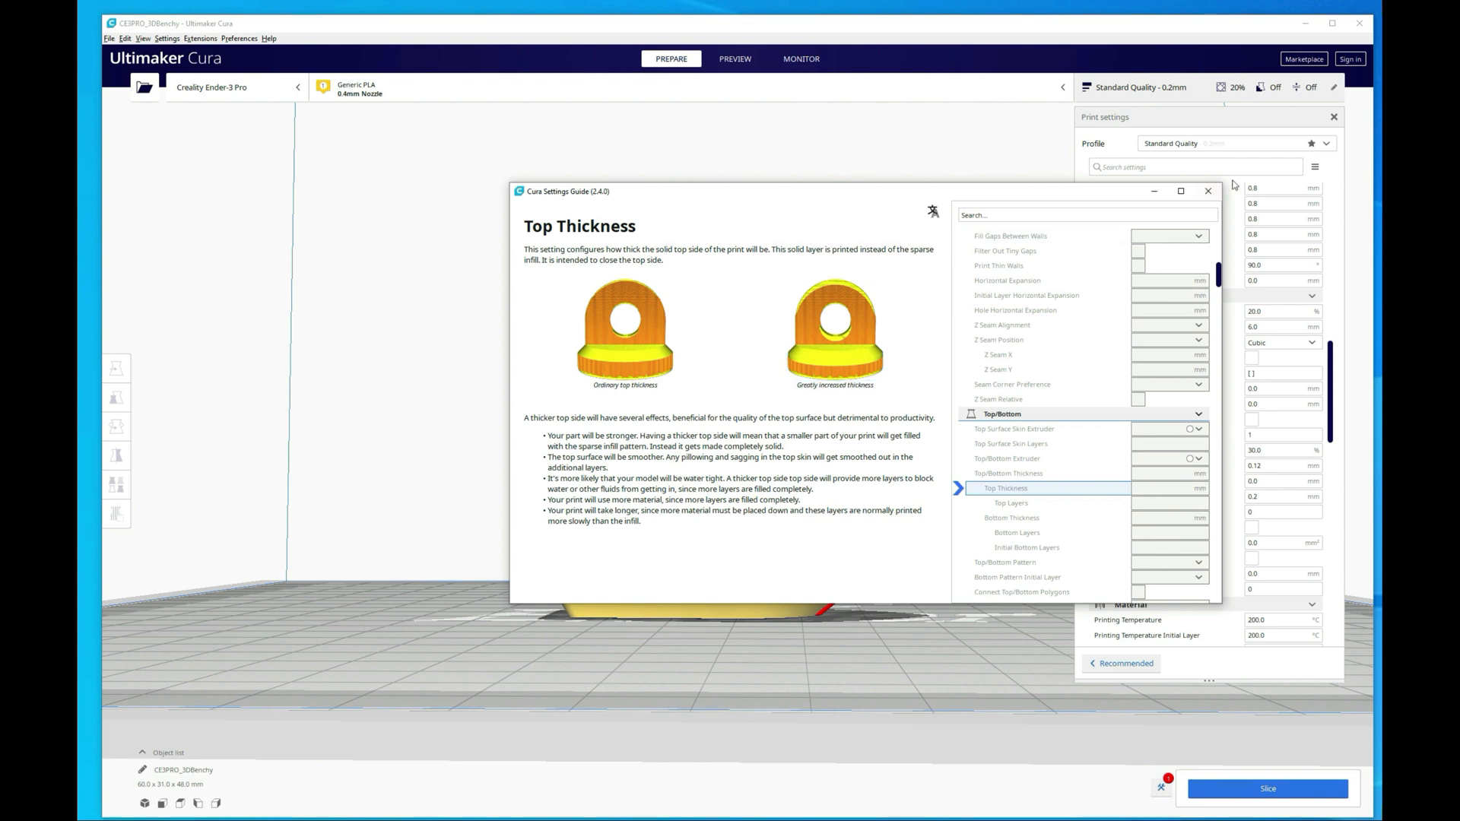